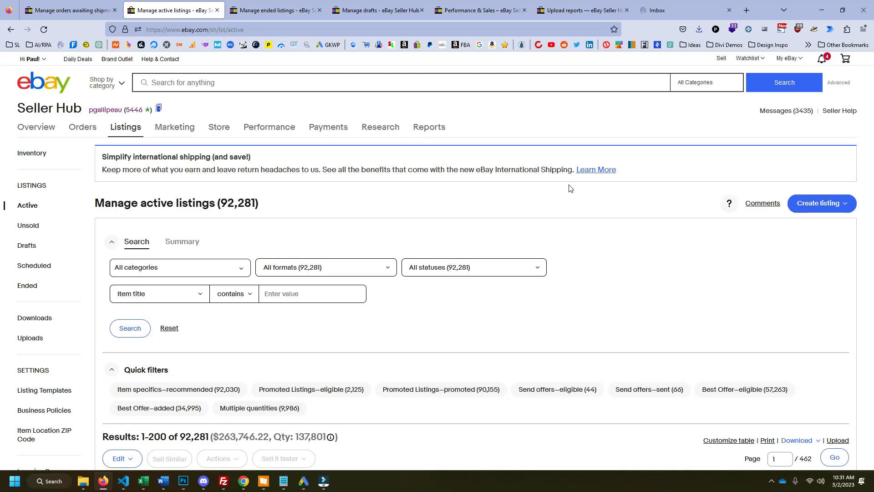
mouse_move(517, 137)
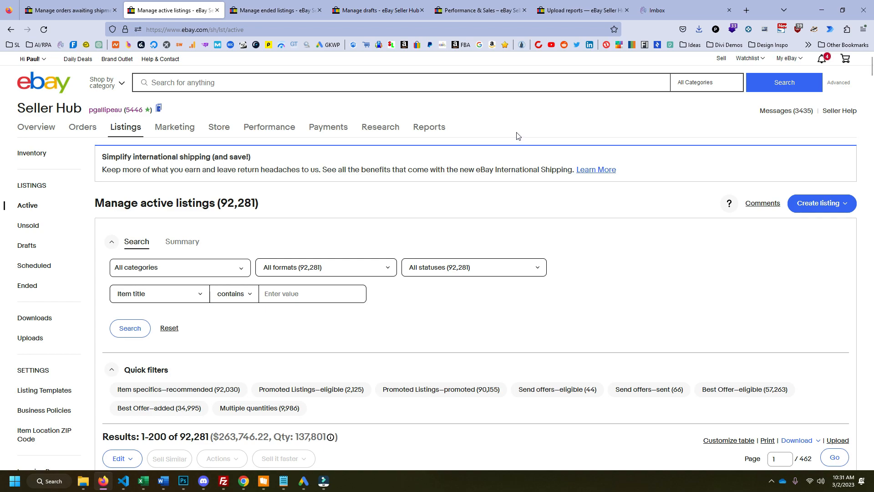
mouse_move(430, 204)
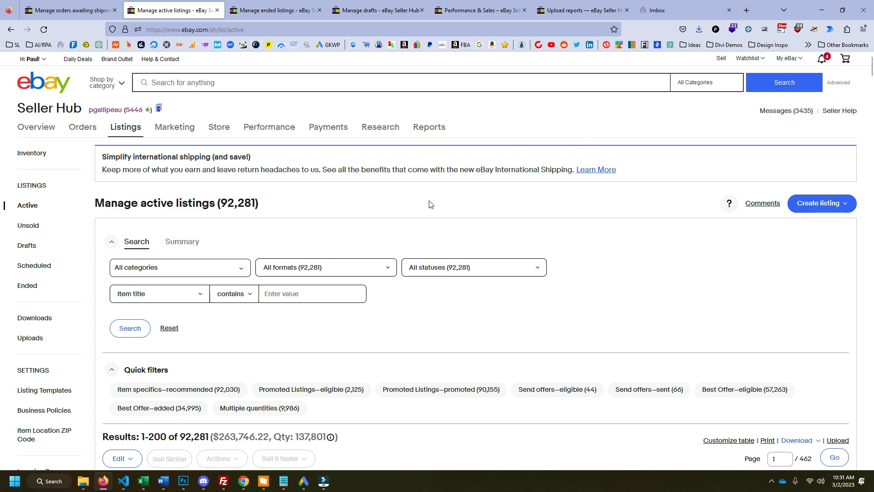
Step: Go to the Uploads page, start a template upload, then cancel the file picker
click(429, 127)
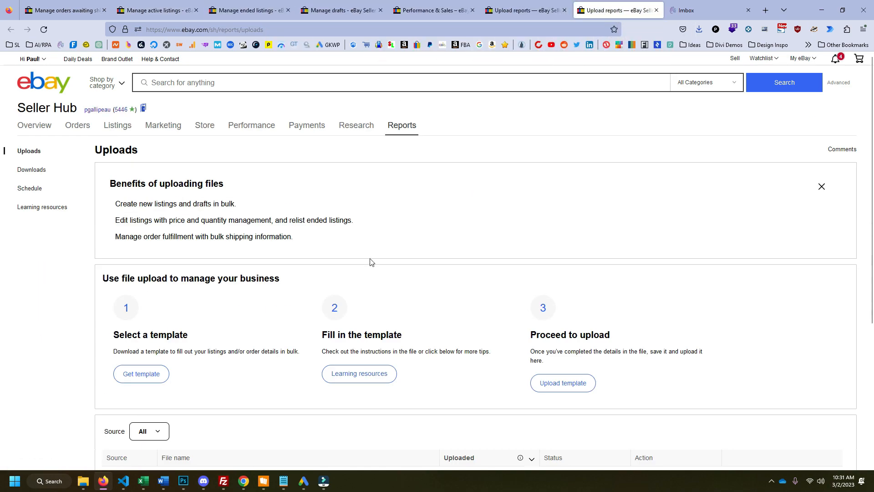
scroll(down, 3)
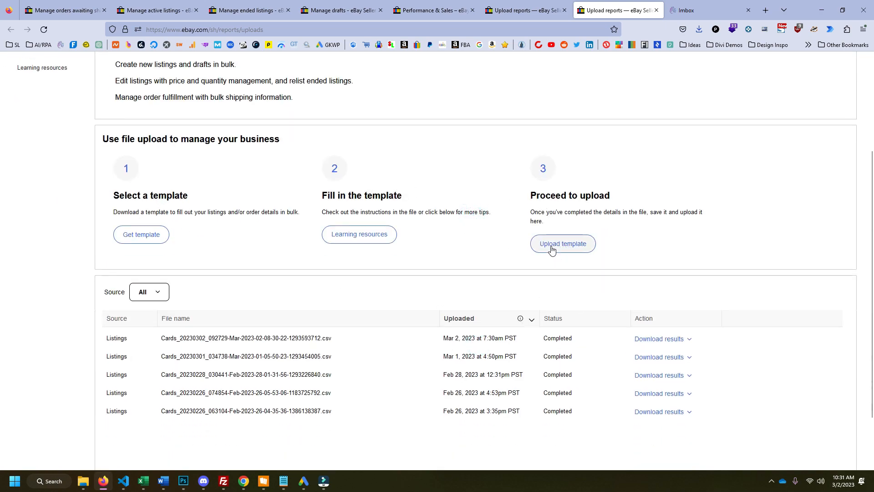
click(563, 244)
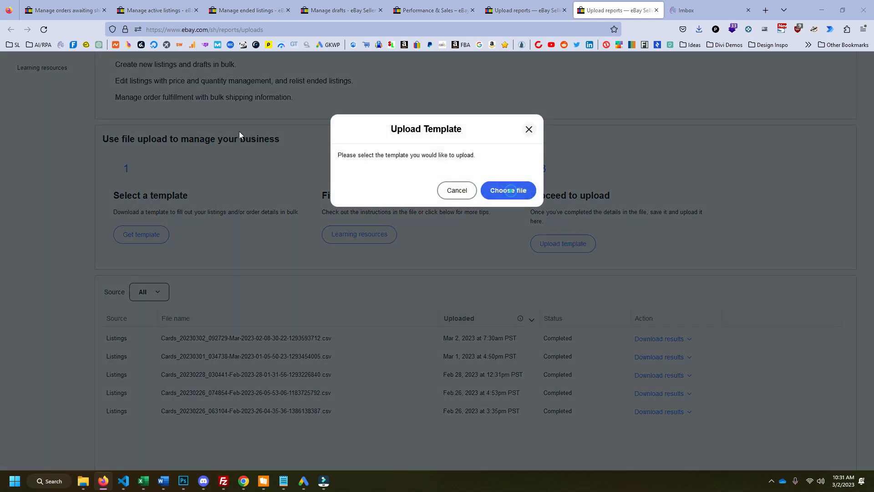
click(508, 190)
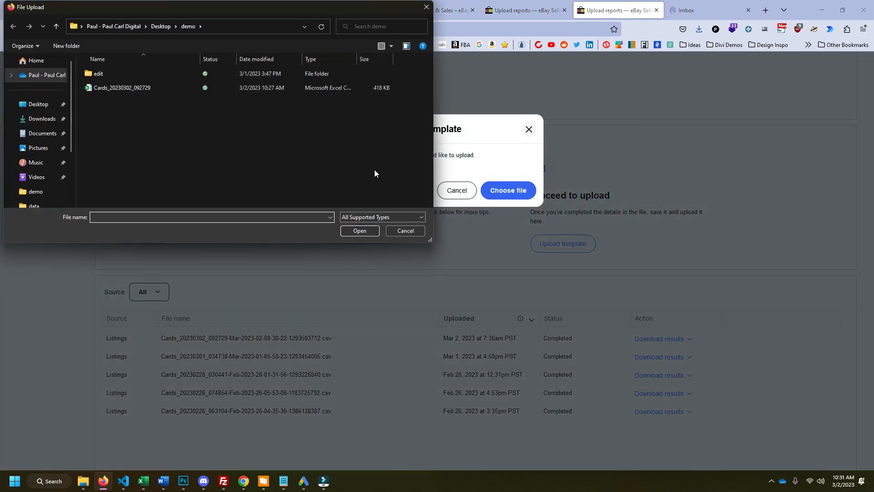
click(456, 190)
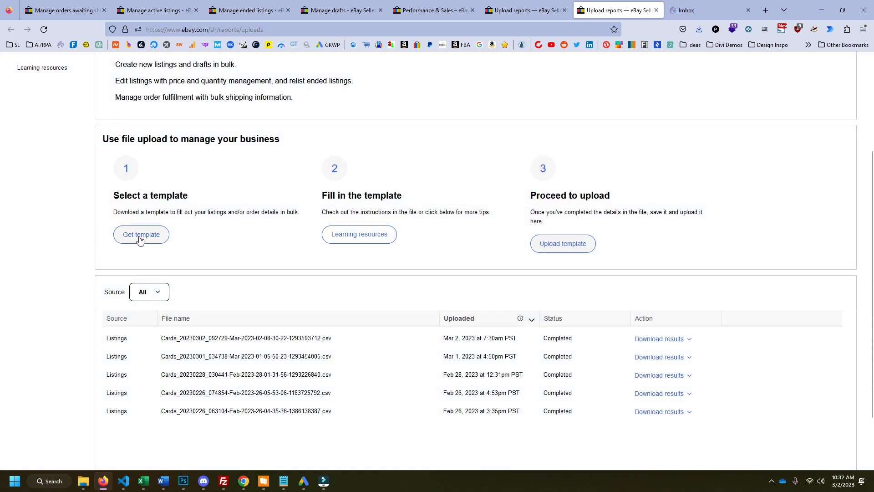
Step: Configure a Listings template for creating new listings as an Excel (.xlsx) file
click(141, 234)
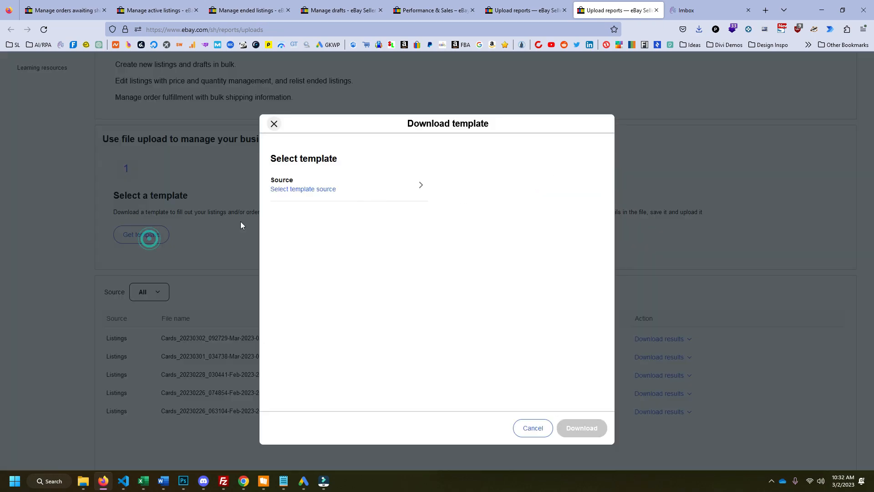
click(303, 189)
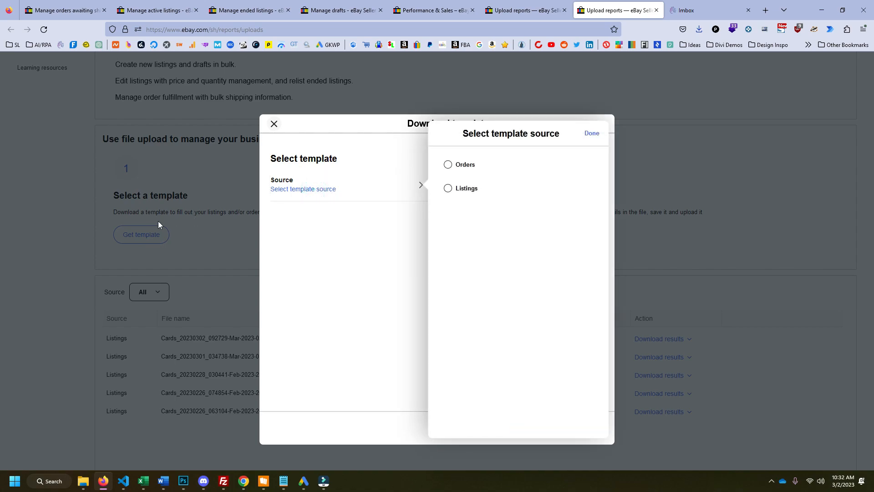
mouse_move(445, 189)
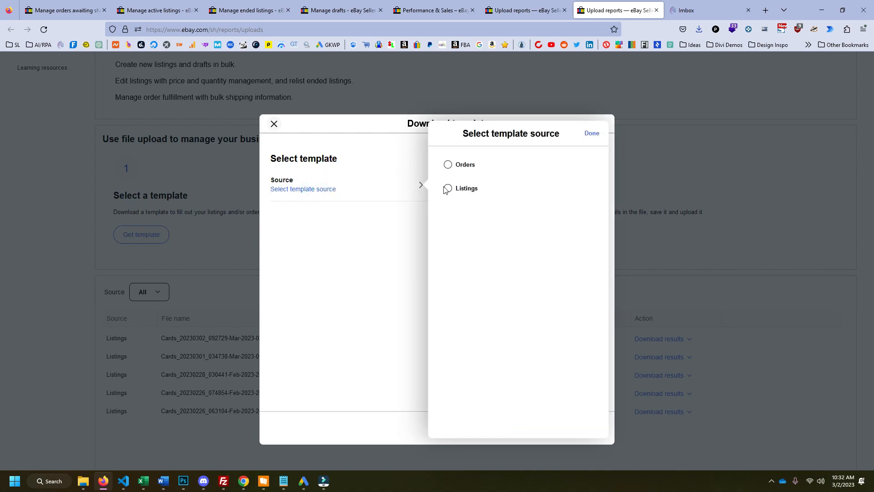
click(447, 188)
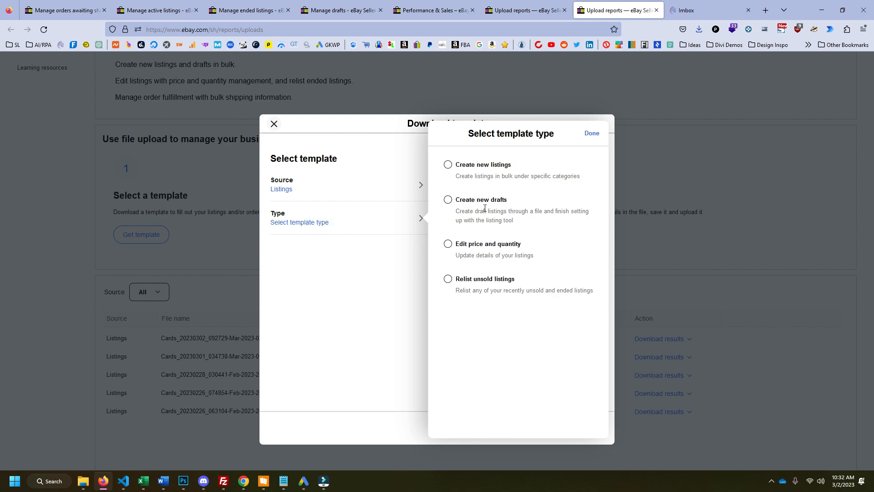
click(447, 165)
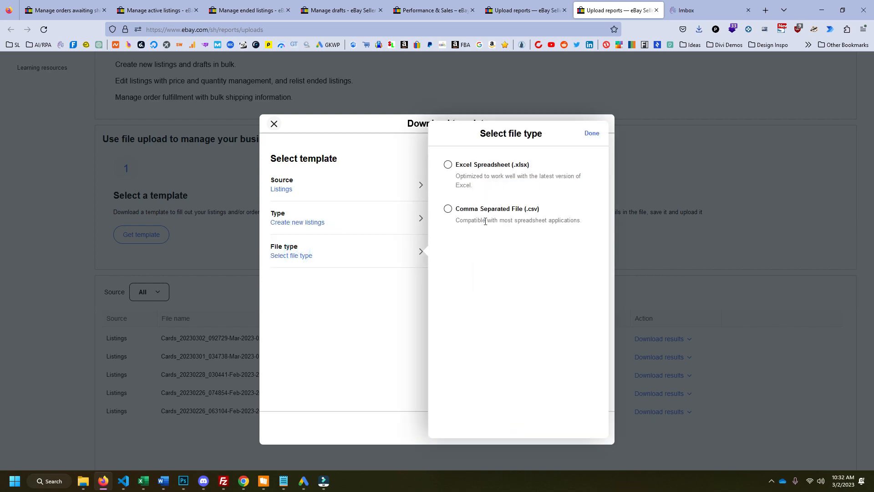
click(591, 133)
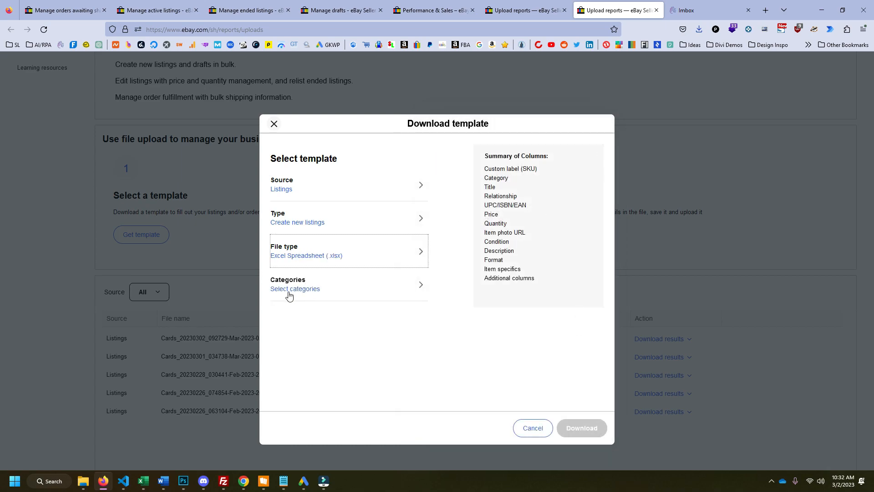
Step: Select the Trading Card Singles category under Sports Mem, Cards & Fan Shop
click(295, 289)
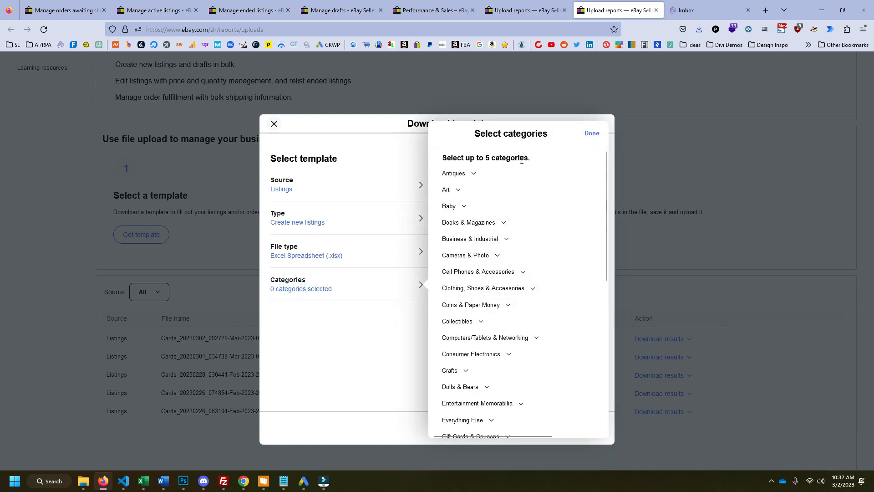
scroll(down, 3)
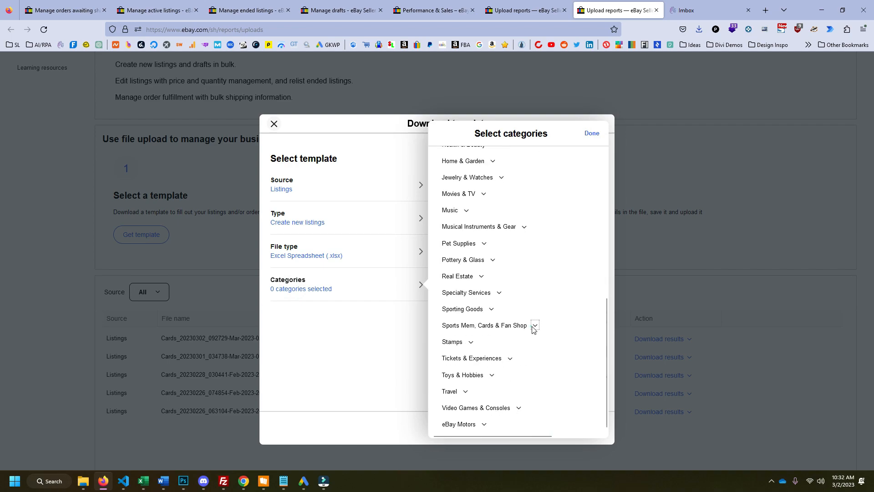
click(533, 325)
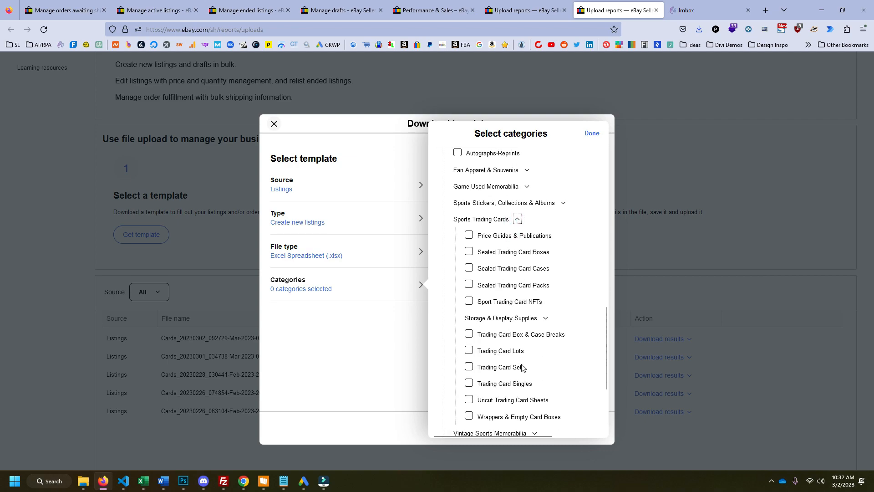
scroll(down, 3)
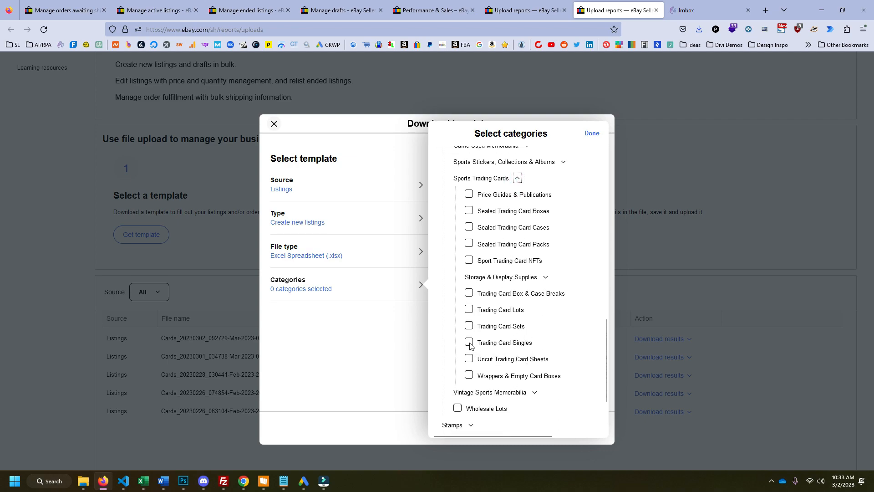
click(591, 133)
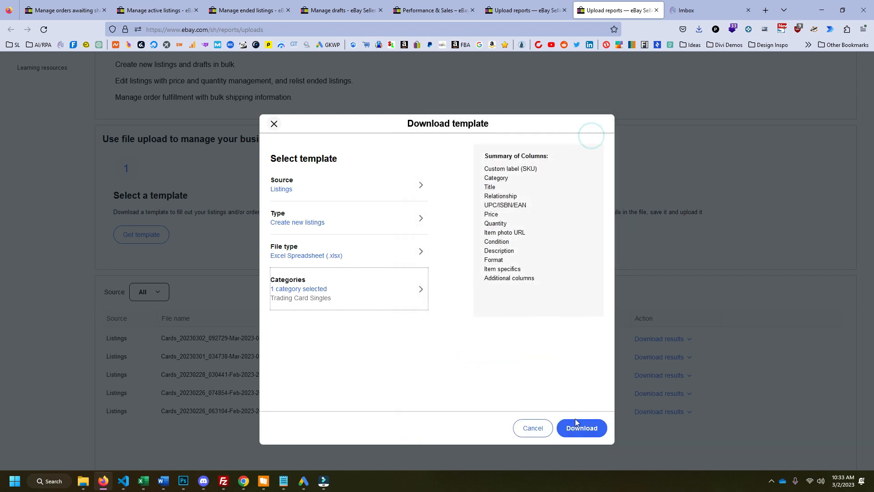
Step: Download the generated Trading Card Singles template and save it to eBay Reports
click(581, 428)
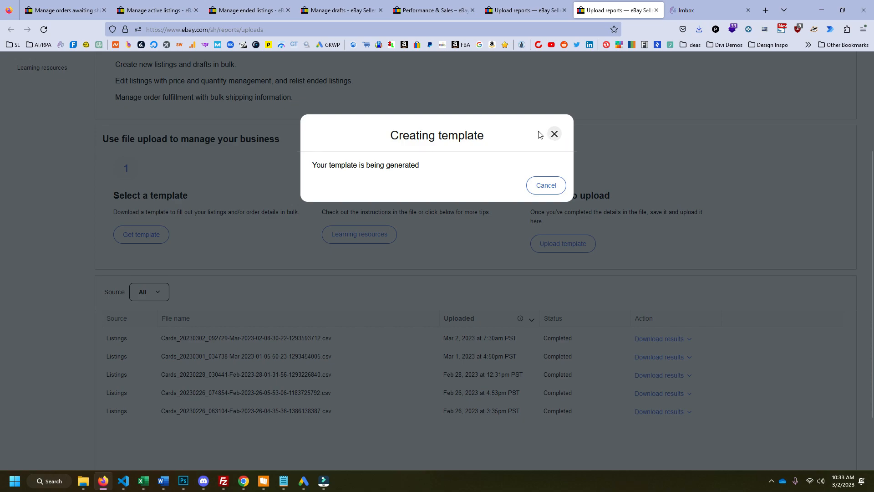
mouse_move(536, 132)
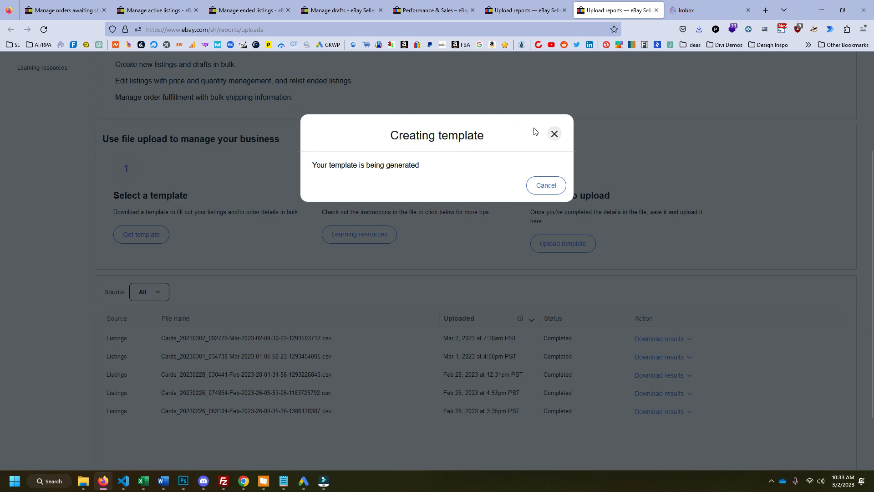
mouse_move(530, 136)
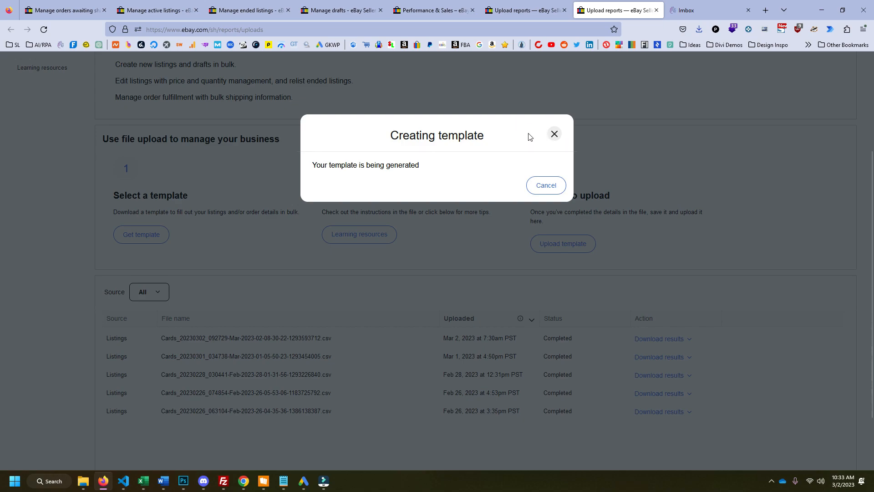
click(554, 134)
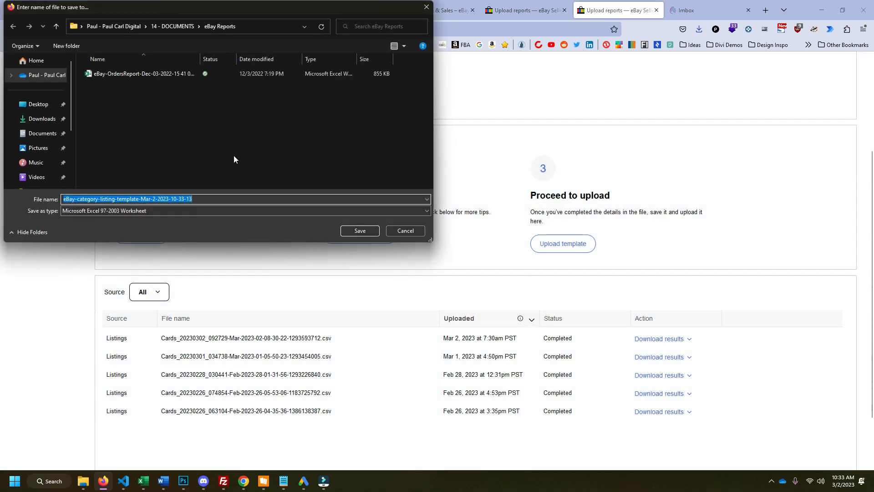
click(38, 103)
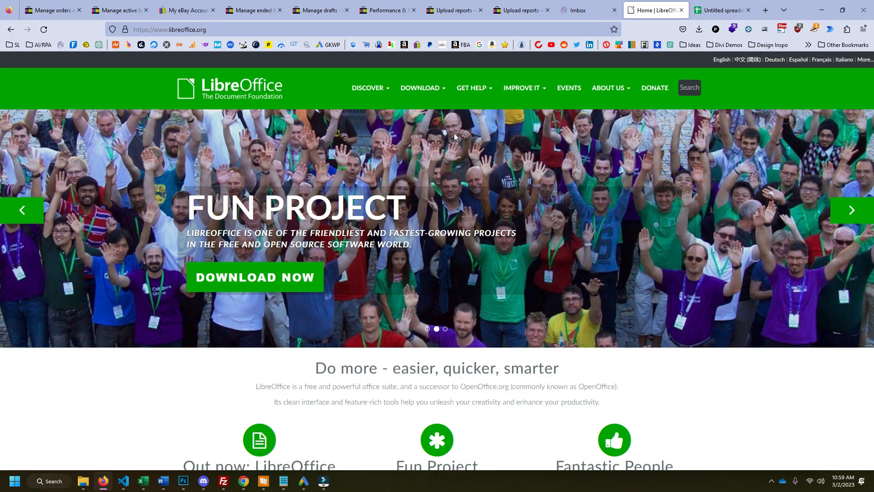
mouse_move(360, 66)
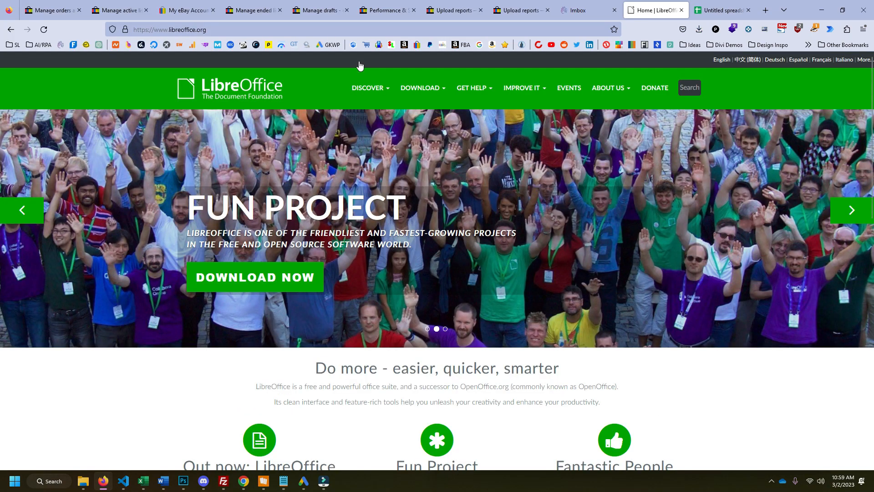
mouse_move(482, 214)
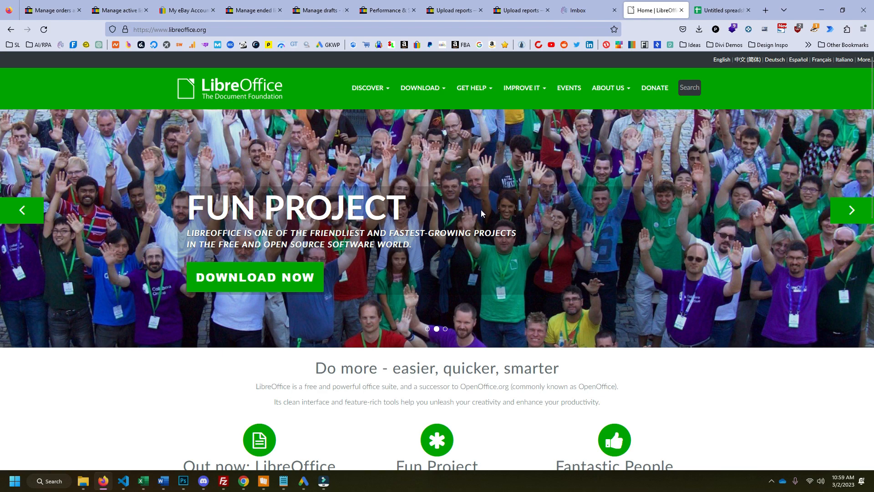
mouse_move(638, 192)
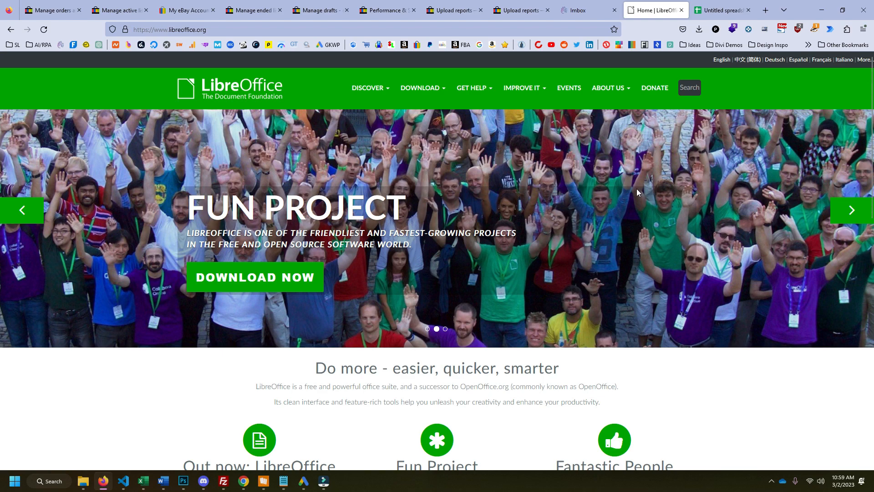
mouse_move(726, 219)
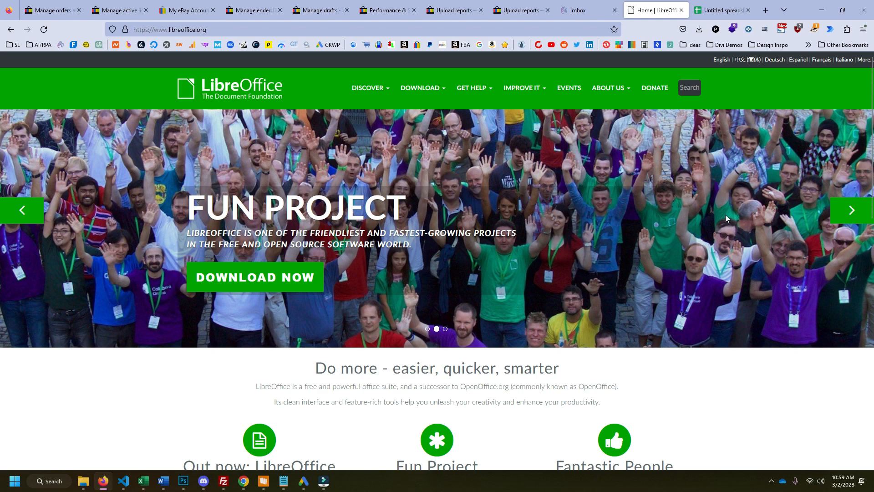
mouse_move(632, 157)
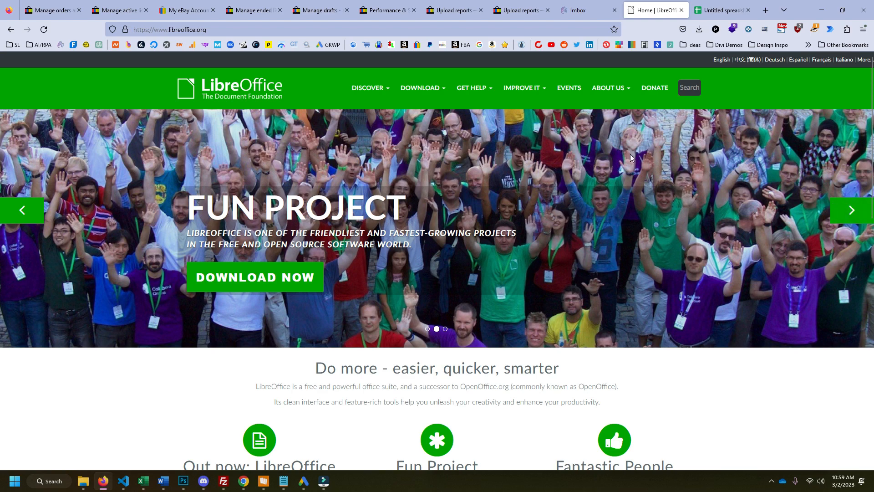
mouse_move(470, 167)
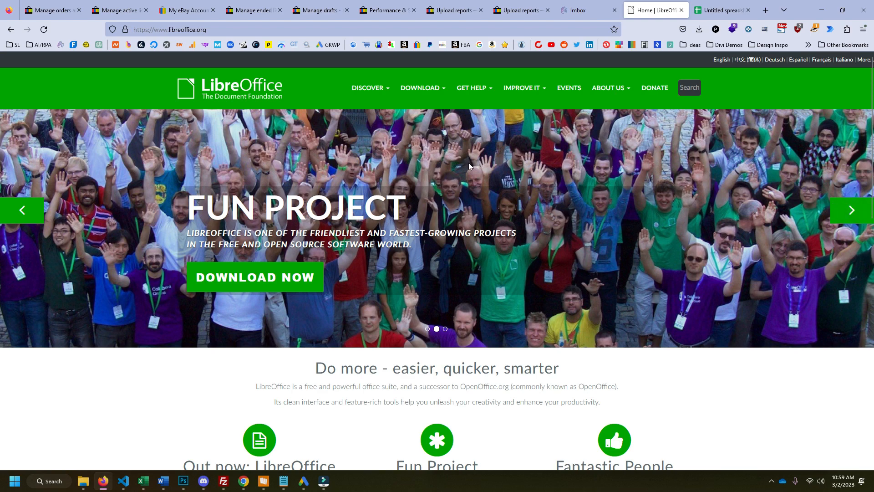
click(722, 10)
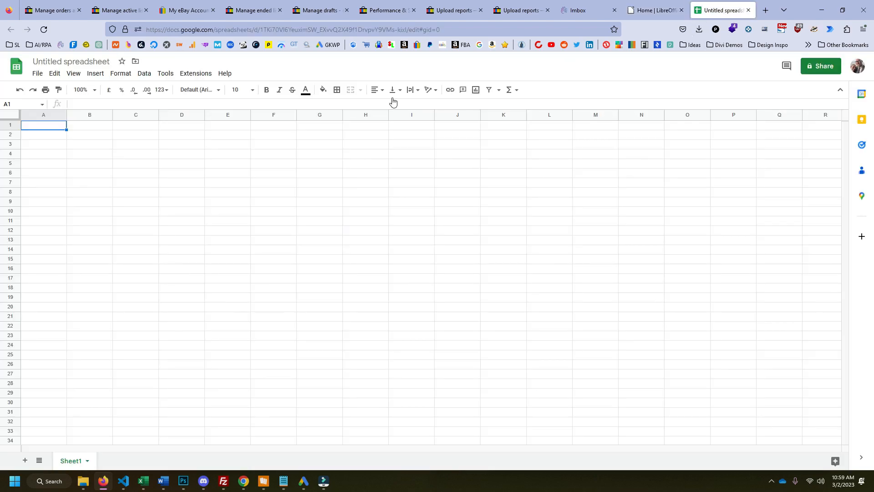
mouse_move(771, 119)
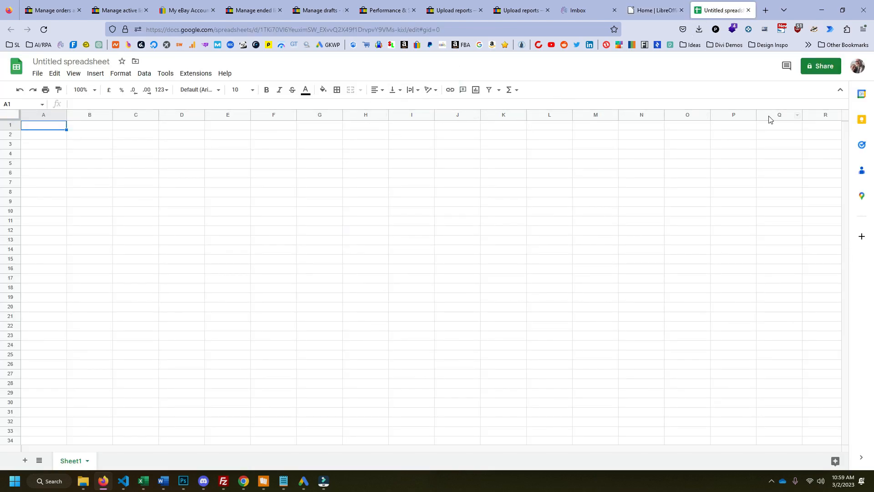
mouse_move(638, 93)
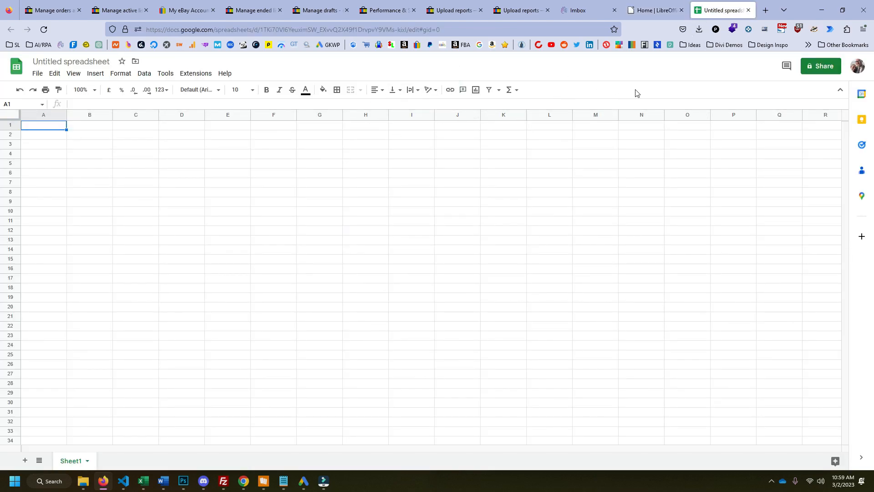
mouse_move(653, 93)
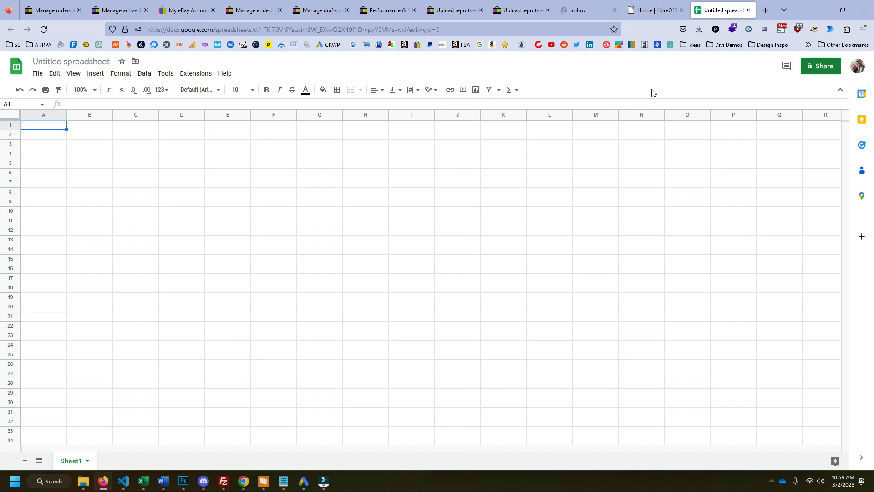
mouse_move(713, 77)
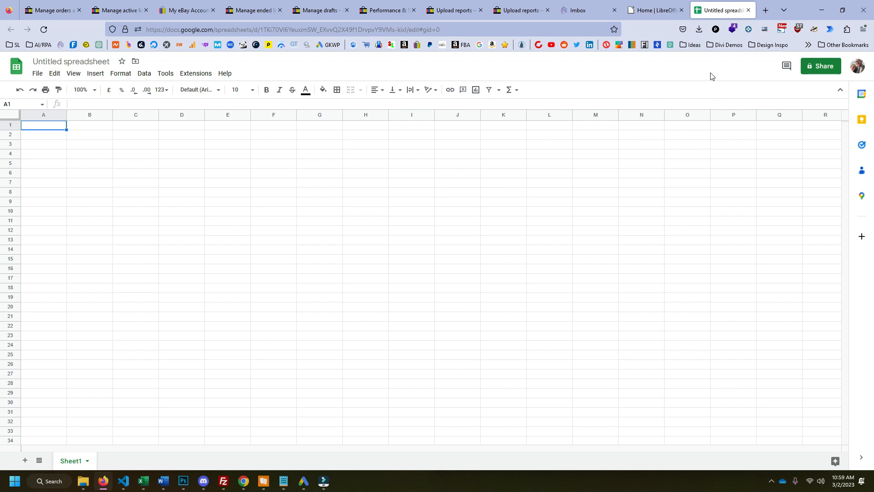
mouse_move(687, 57)
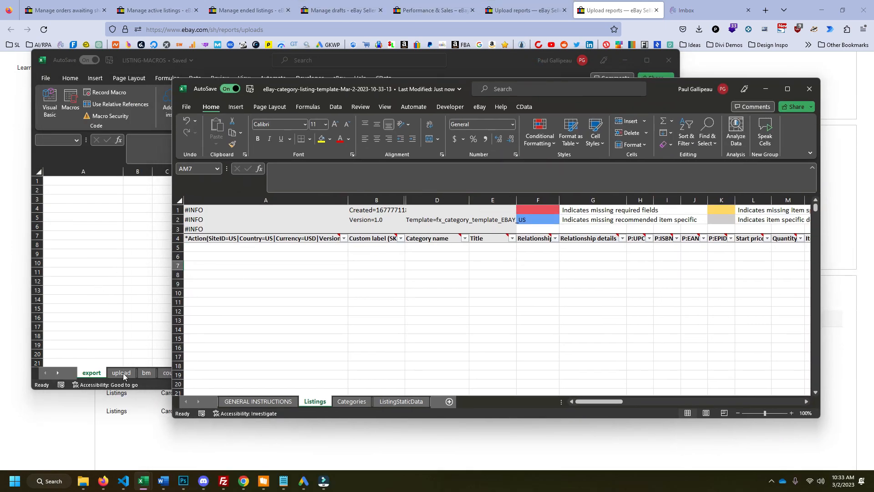
Step: Show the LISTING-MACROS upload sheet and autofit column A to its Action header
click(121, 373)
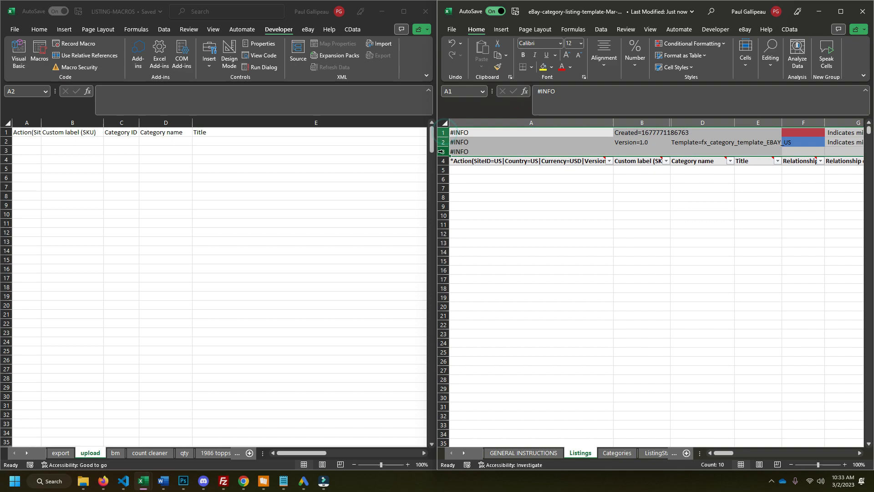
click(530, 160)
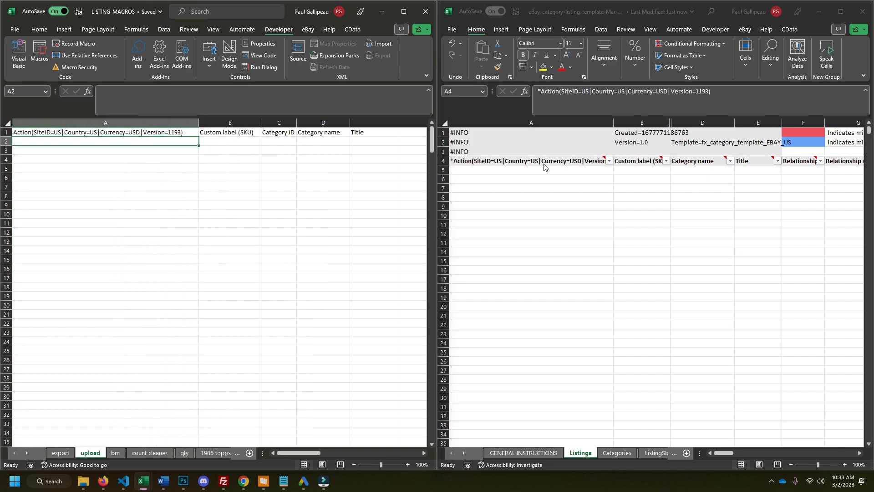
Step: In the listing template, enter Add in A5 and a Sports Mem, Cards category in D5
click(608, 161)
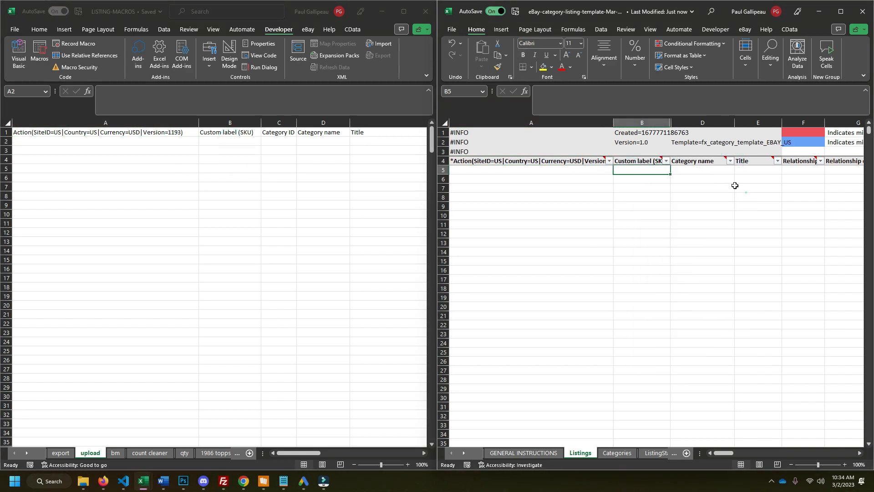
click(702, 170)
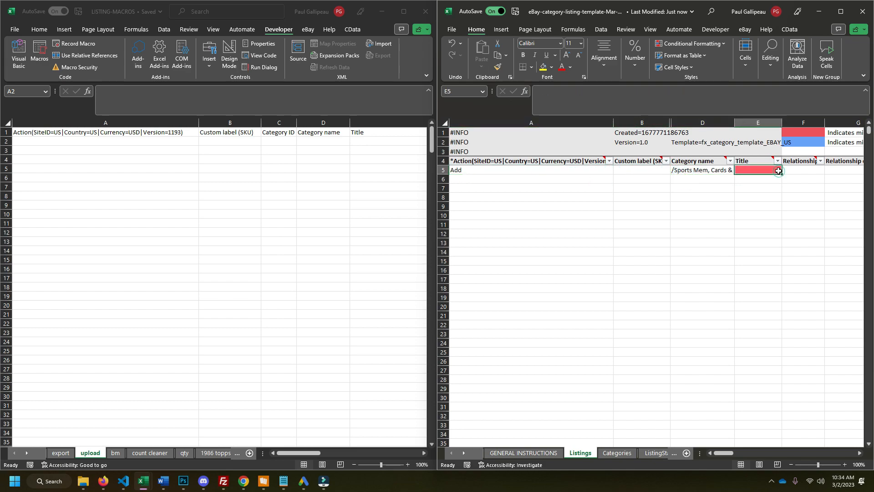
mouse_move(803, 160)
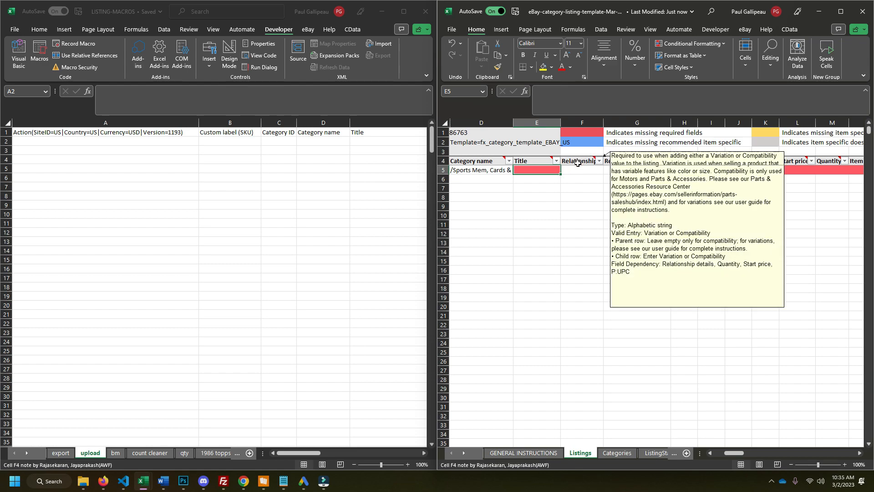
mouse_move(537, 160)
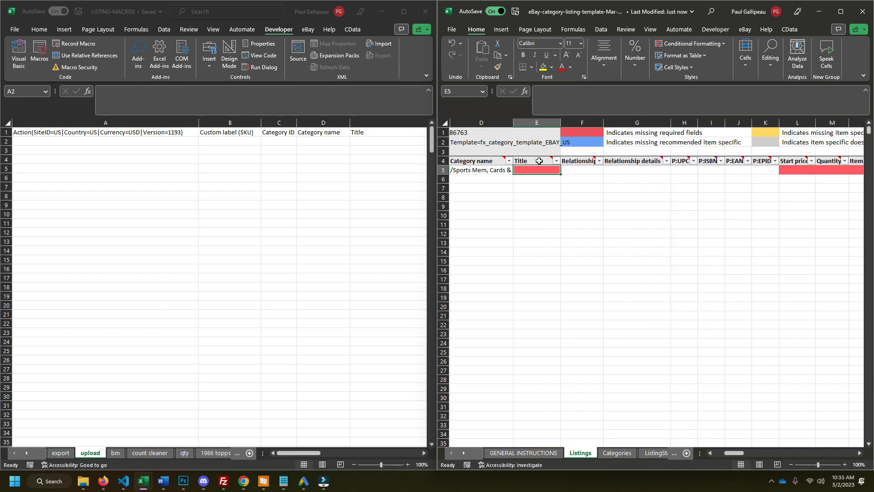
mouse_move(580, 161)
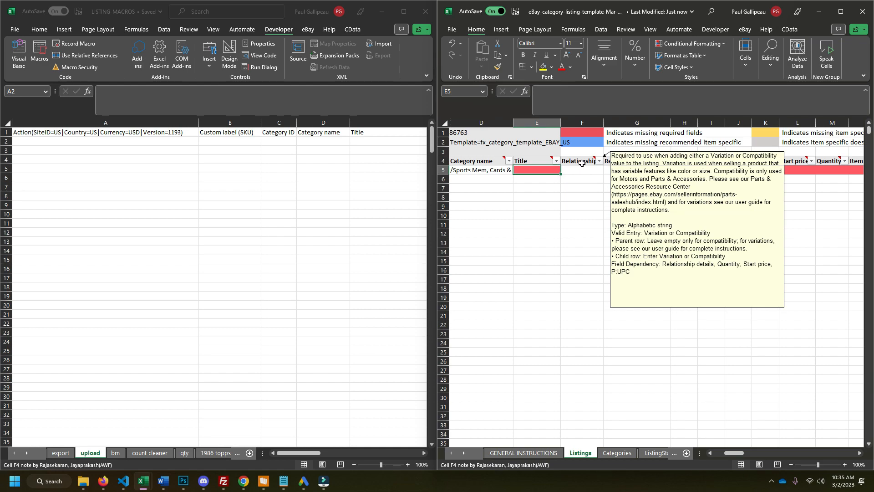
mouse_move(591, 184)
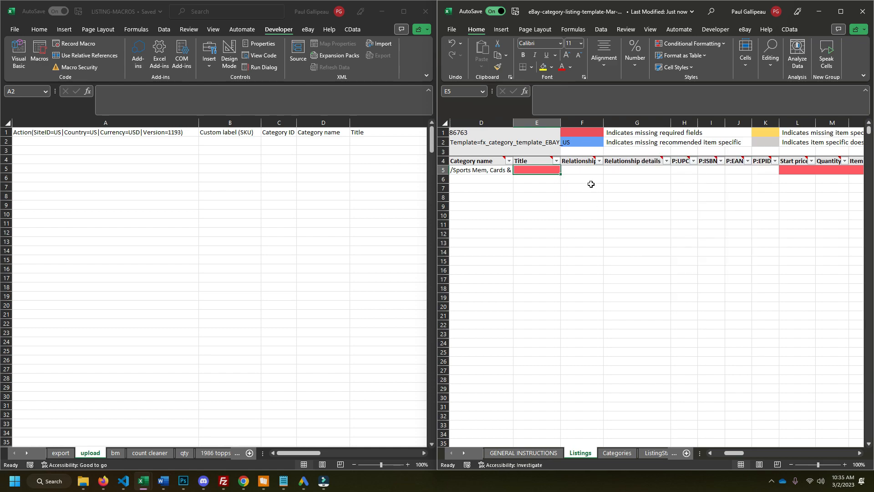
mouse_move(580, 160)
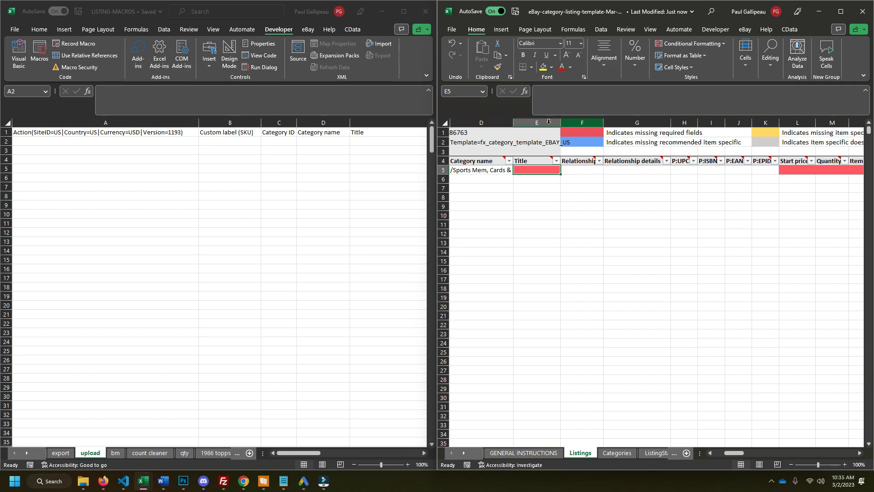
Step: Delete columns F:K, Relationship through EPID, from the Listings sheet
click(581, 122)
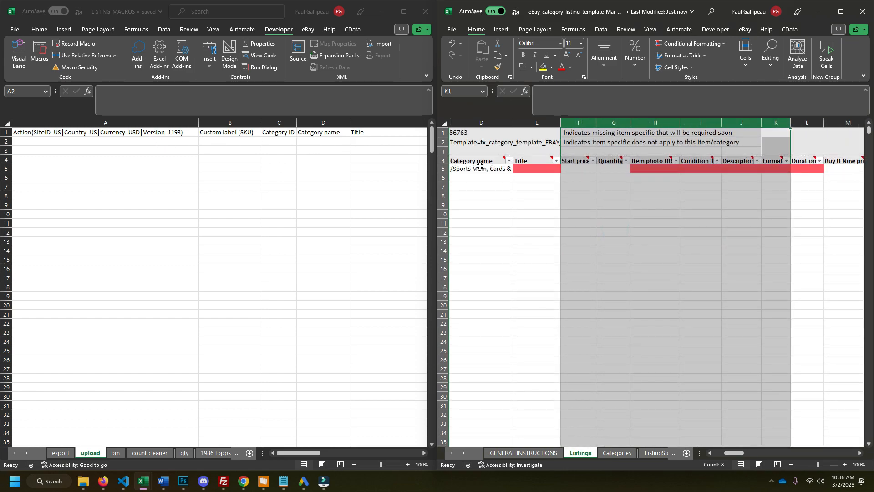
Step: Unhide column C to reveal the Category ID lookup formula in C5
click(578, 169)
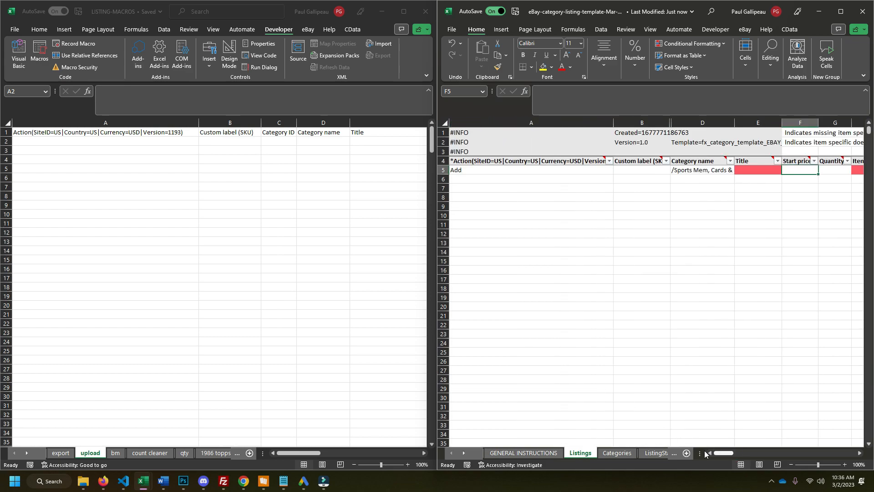
click(702, 123)
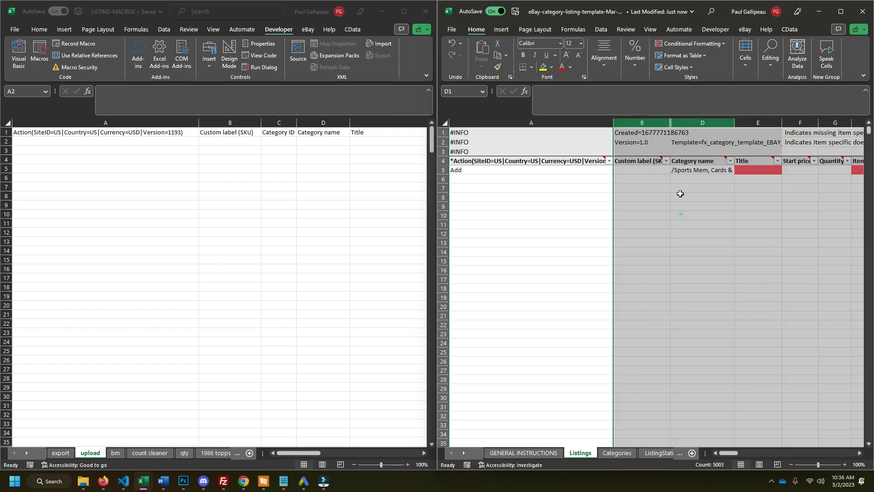
scroll(right, 3)
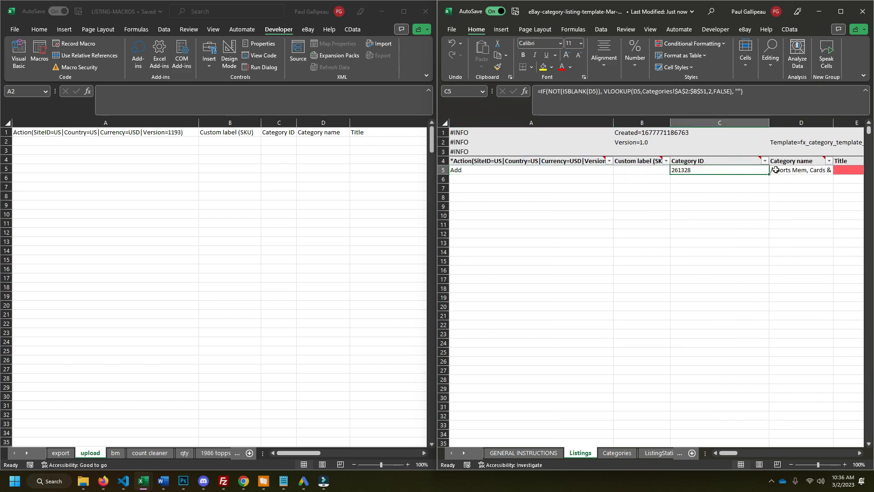
click(700, 174)
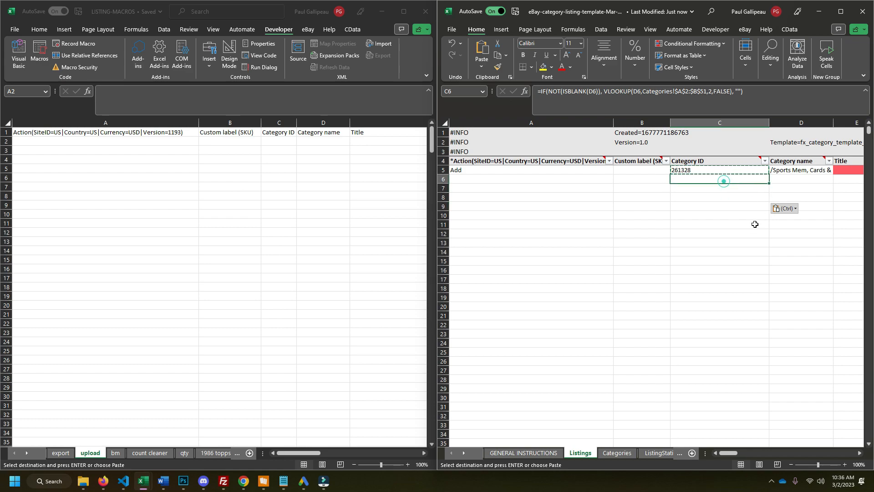
Step: Trace C5's lookup through the ListingStaticData and Categories sheets, returning 261328
click(719, 170)
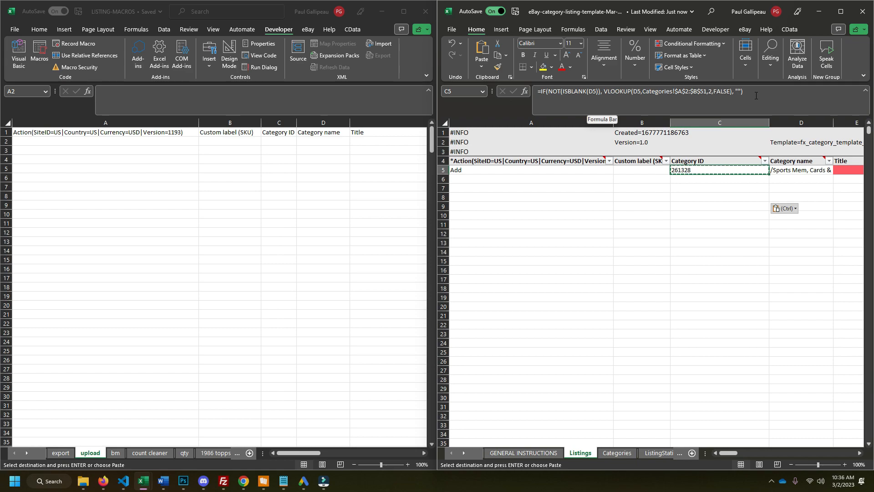
click(586, 452)
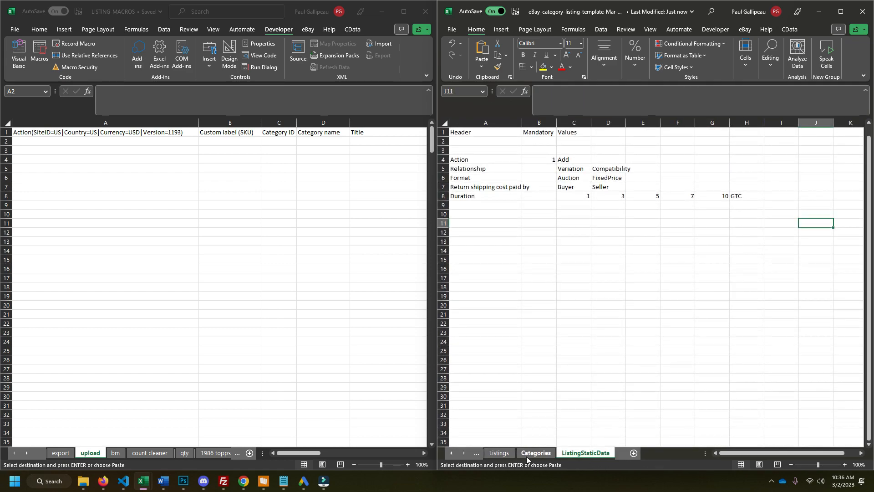
click(535, 452)
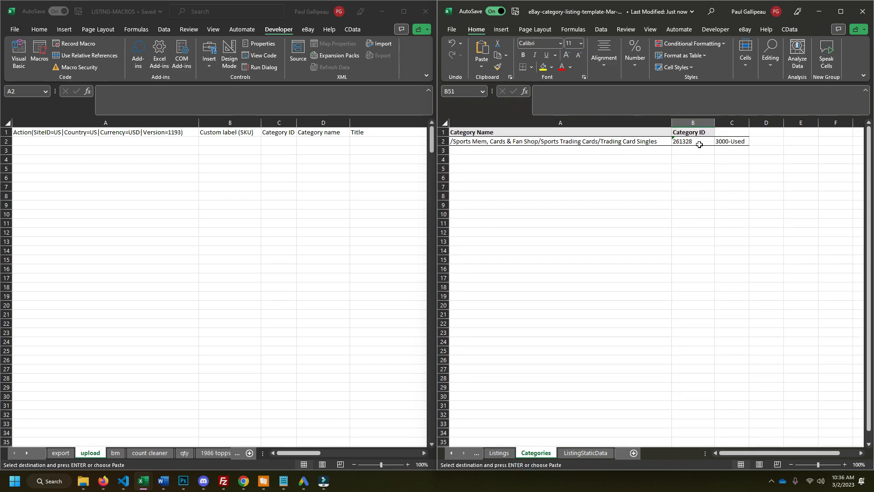
click(498, 452)
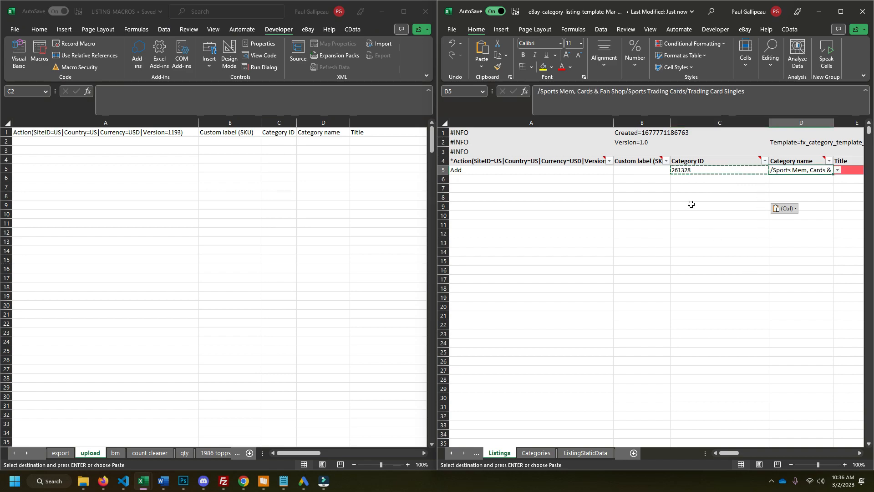
click(720, 169)
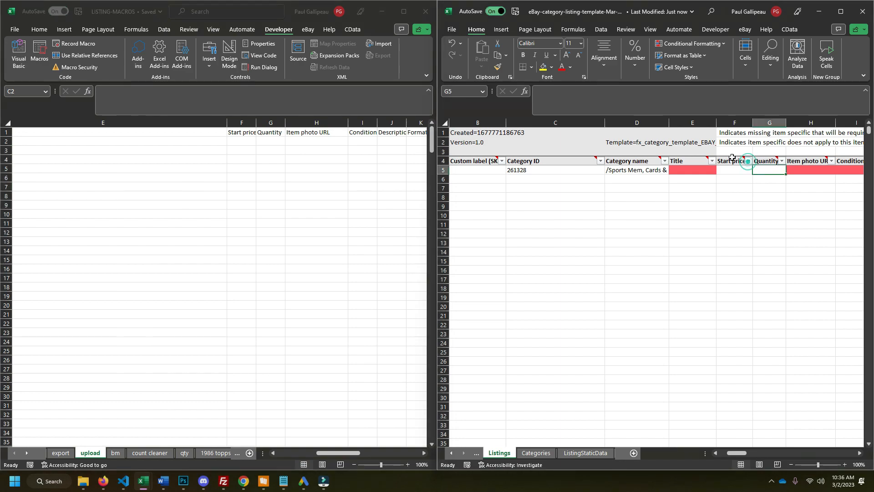
click(734, 160)
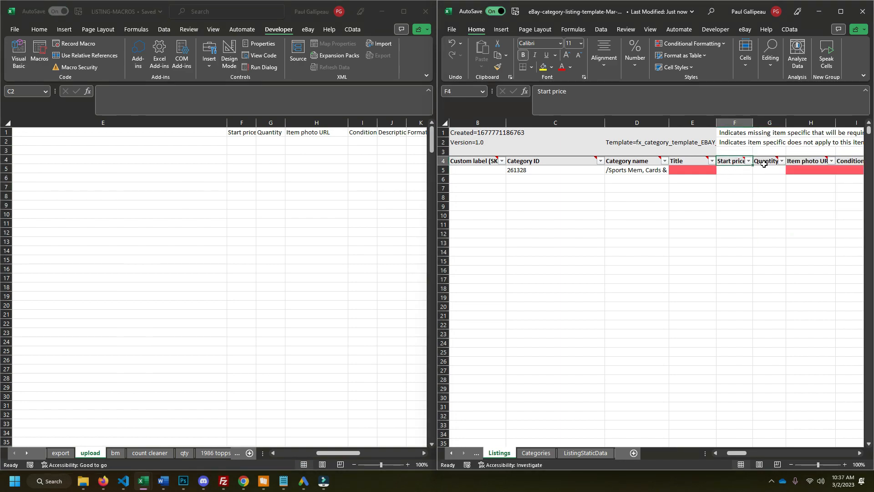
click(735, 170)
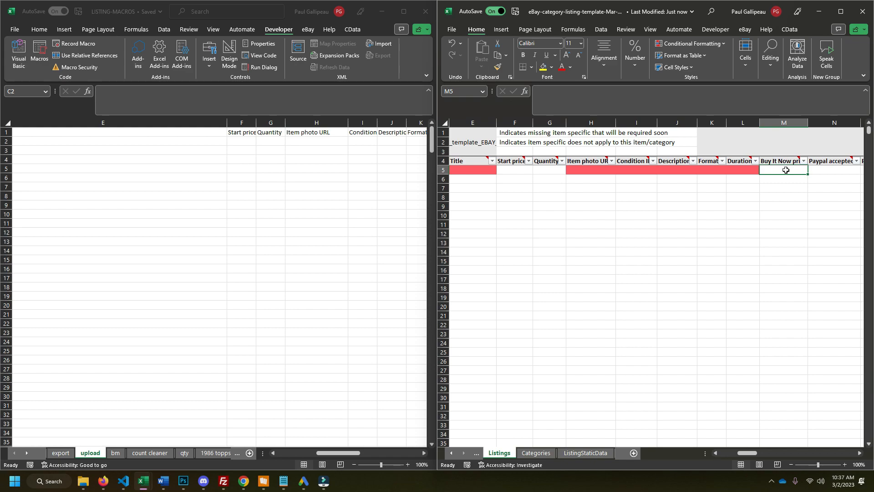
mouse_move(777, 168)
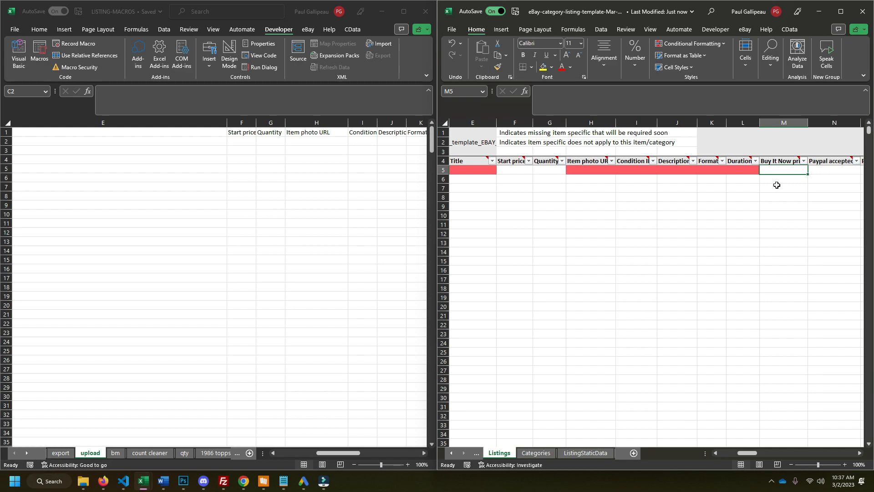
right_click(783, 123)
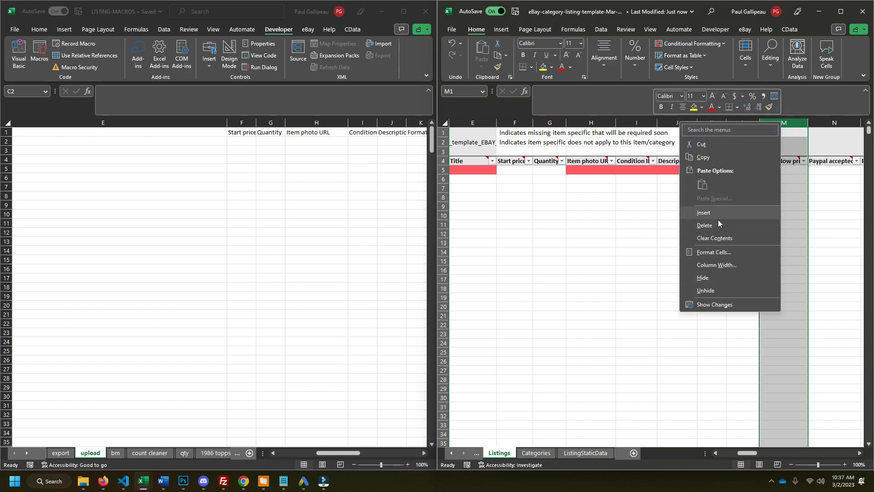
click(514, 169)
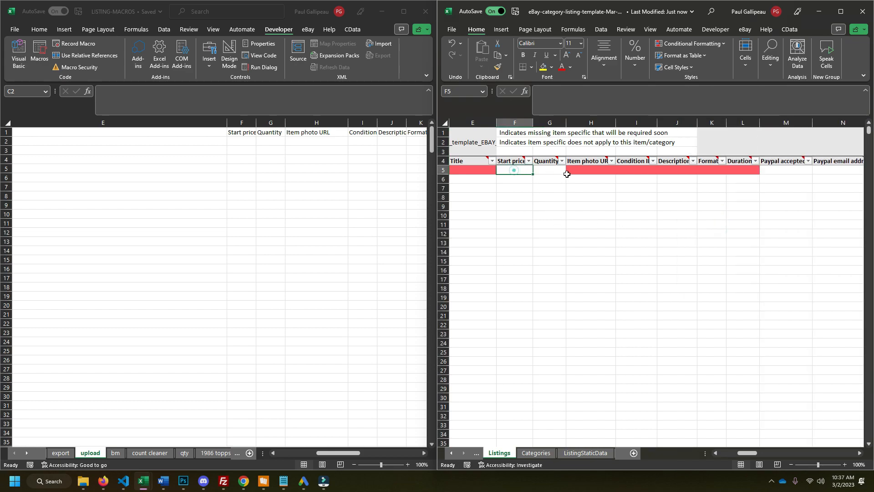
click(590, 170)
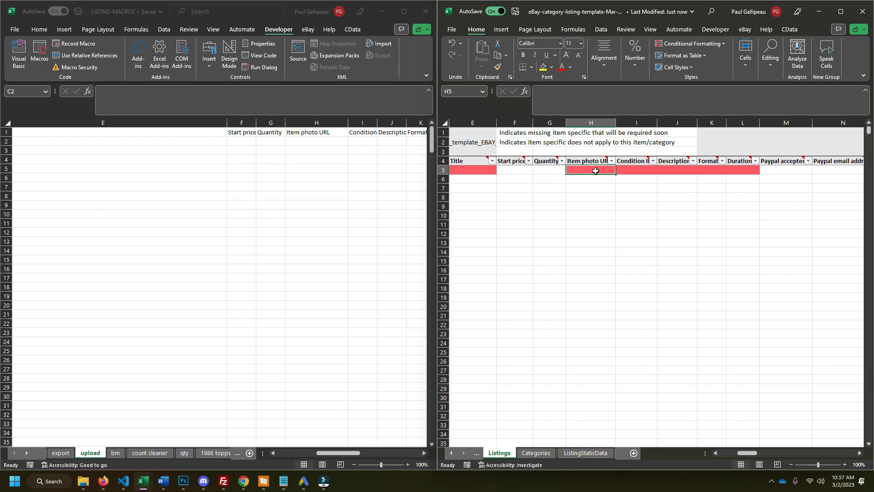
drag(591, 170, 591, 251)
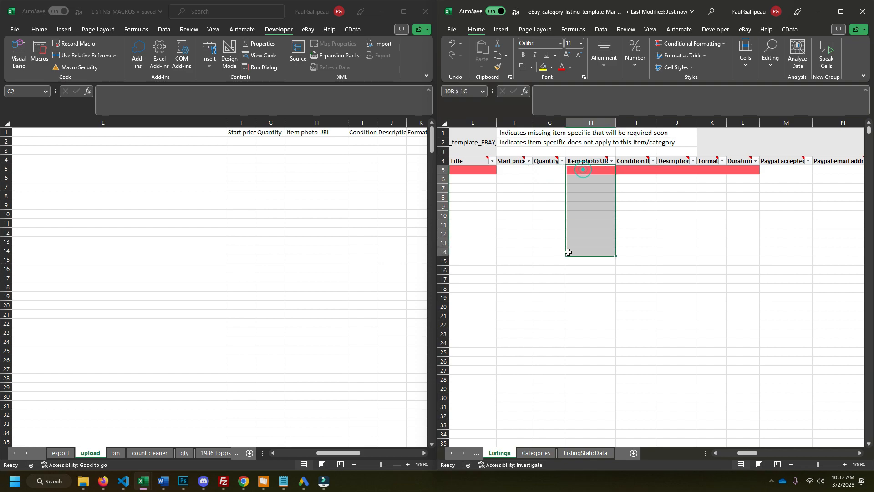
click(591, 170)
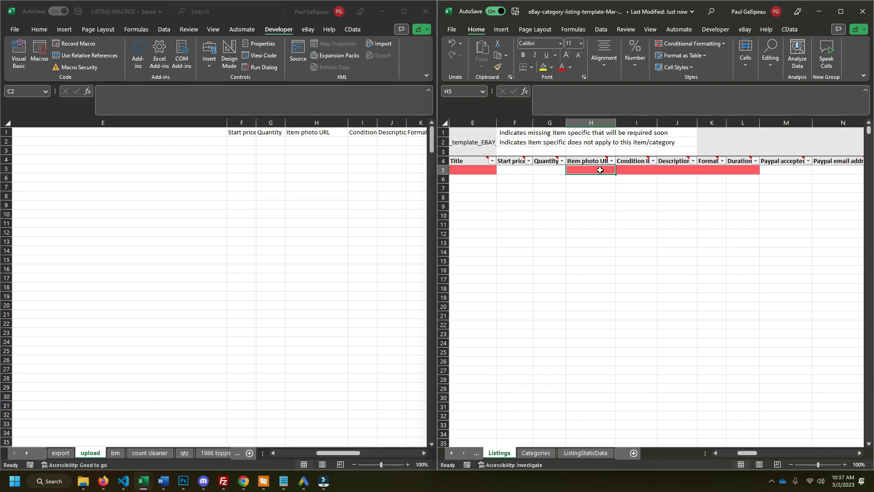
mouse_move(596, 169)
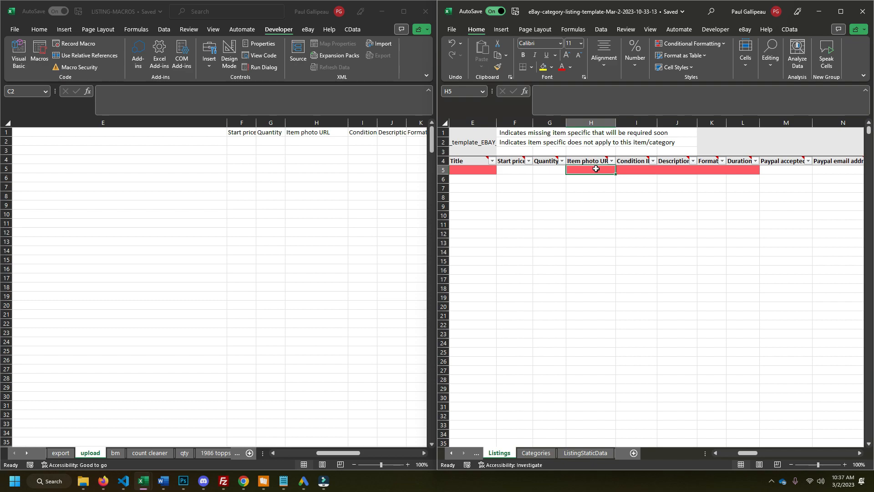
drag(591, 169, 584, 305)
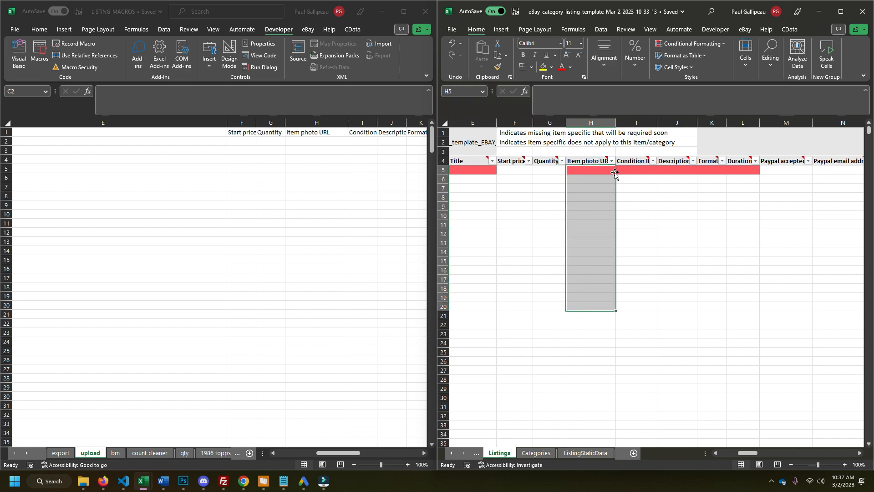
click(636, 170)
text(3000-Used)
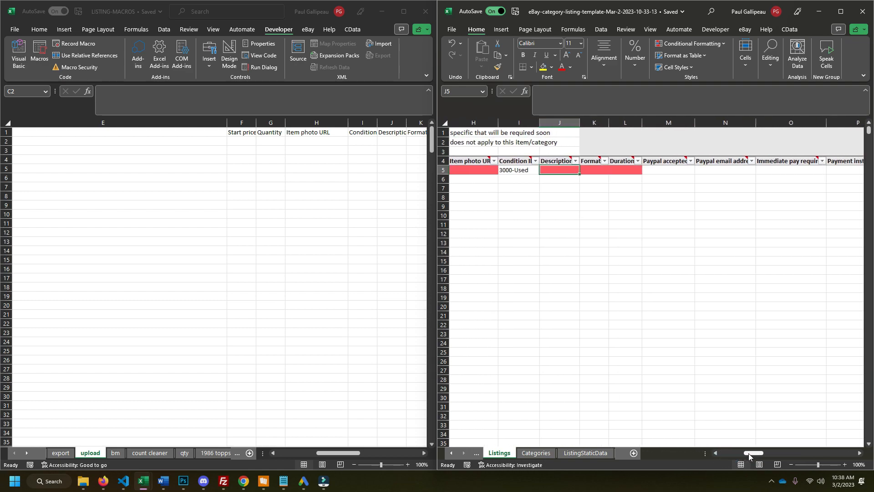
Step: Set the sample row's Duration in L5 to GTC and check the upload sheet's Immediate pay header
click(629, 170)
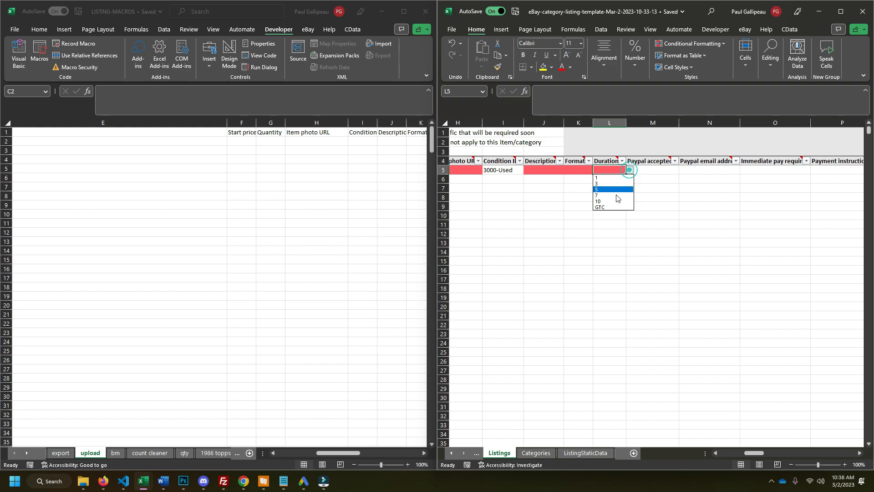
click(599, 206)
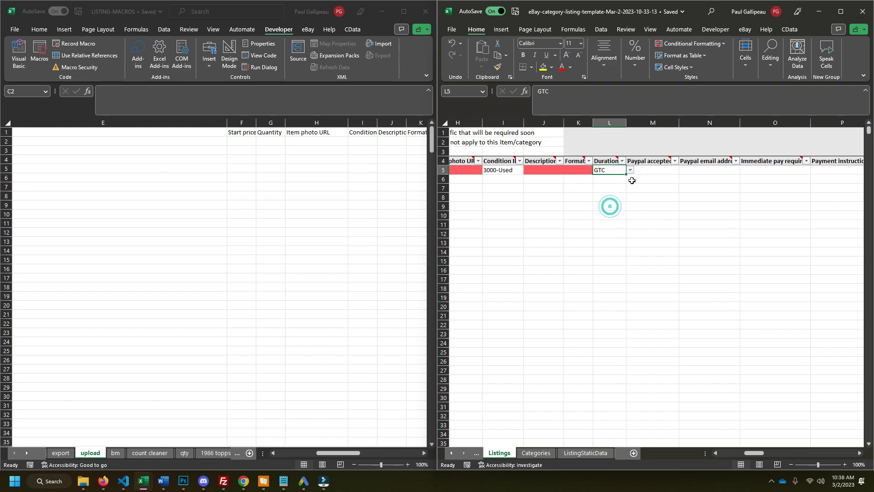
click(652, 170)
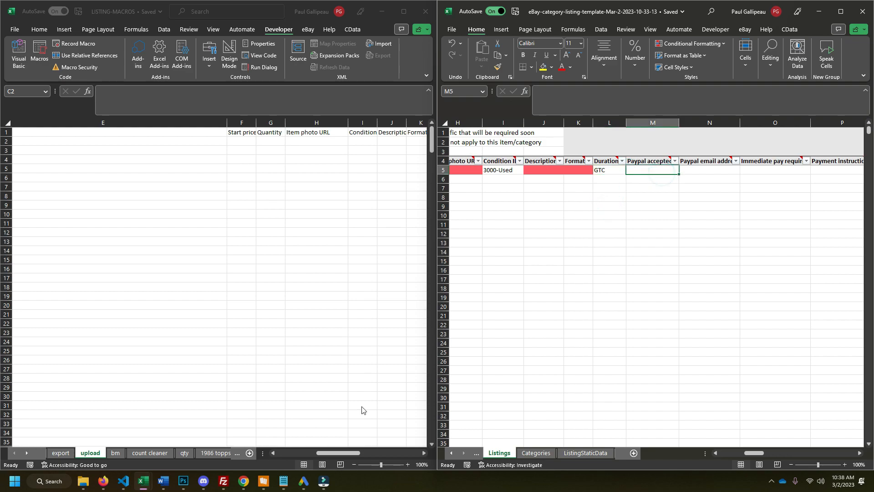
drag(338, 452, 354, 452)
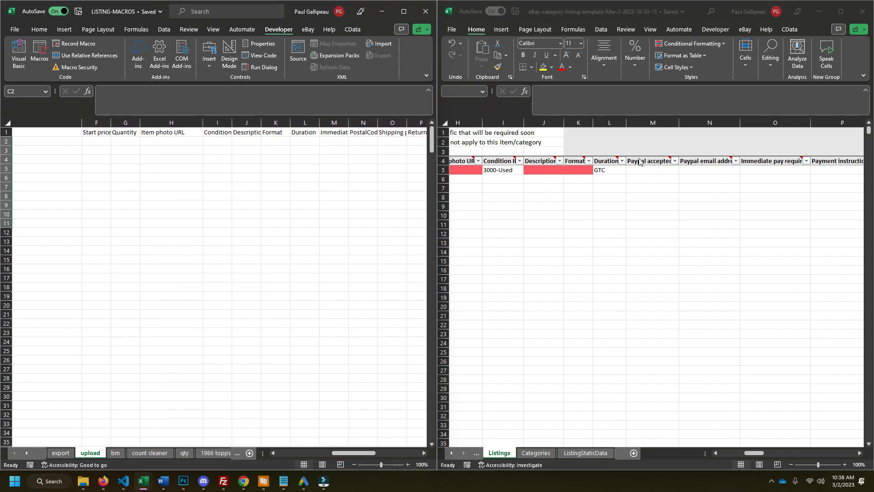
click(333, 132)
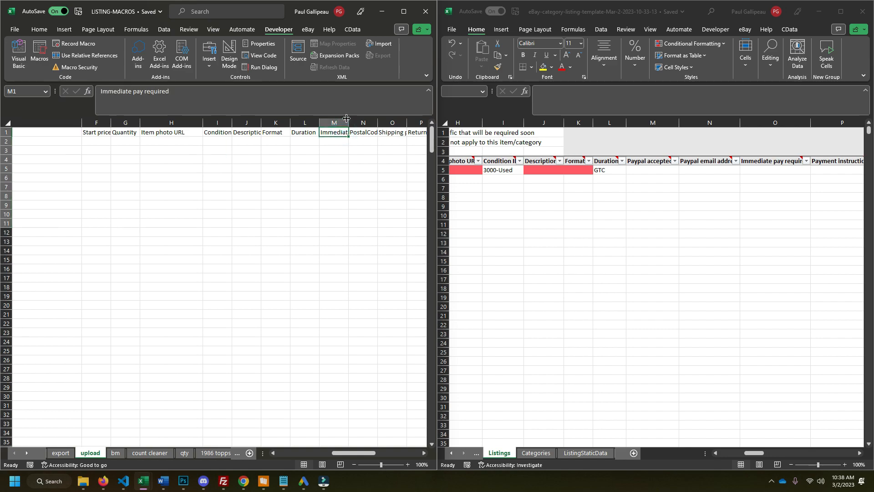
mouse_move(795, 167)
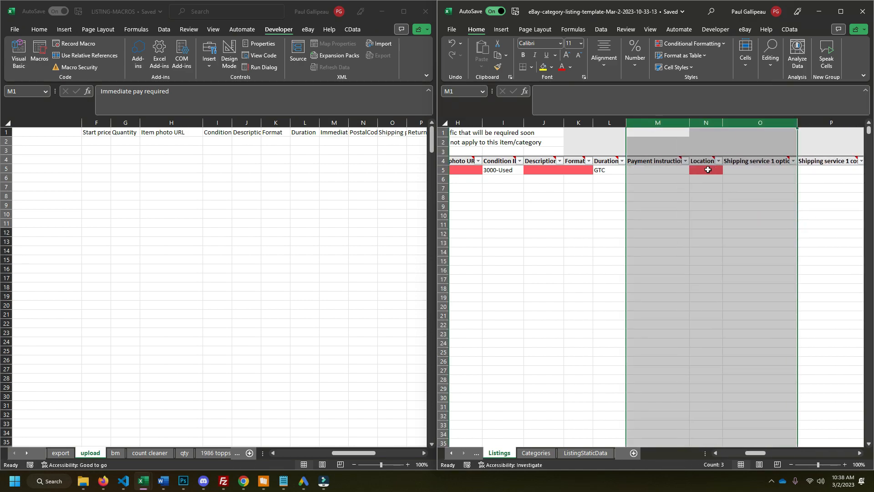
click(705, 169)
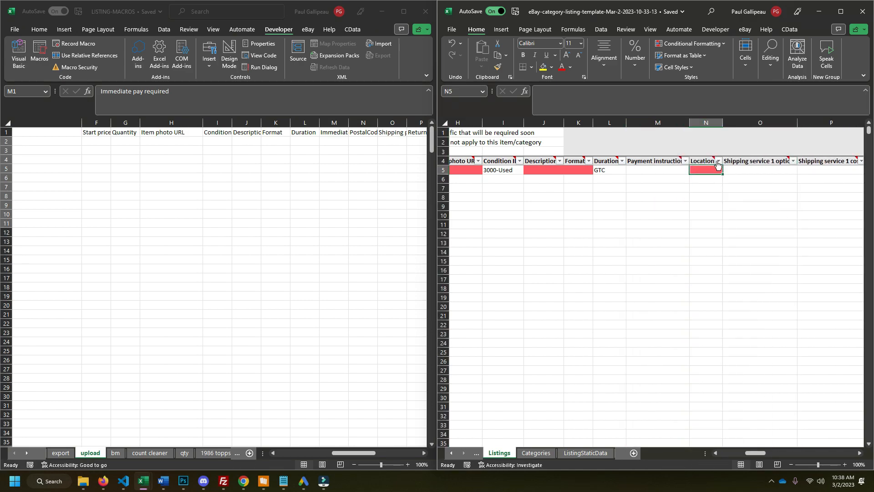
click(702, 161)
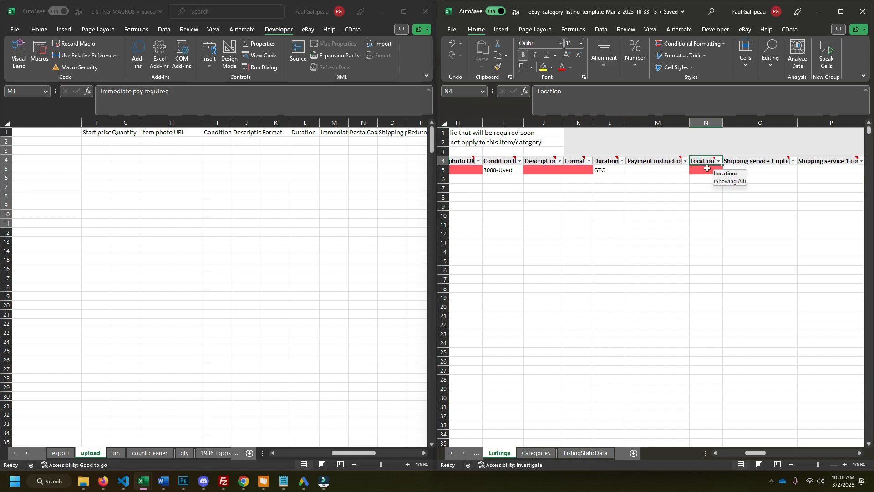
click(704, 169)
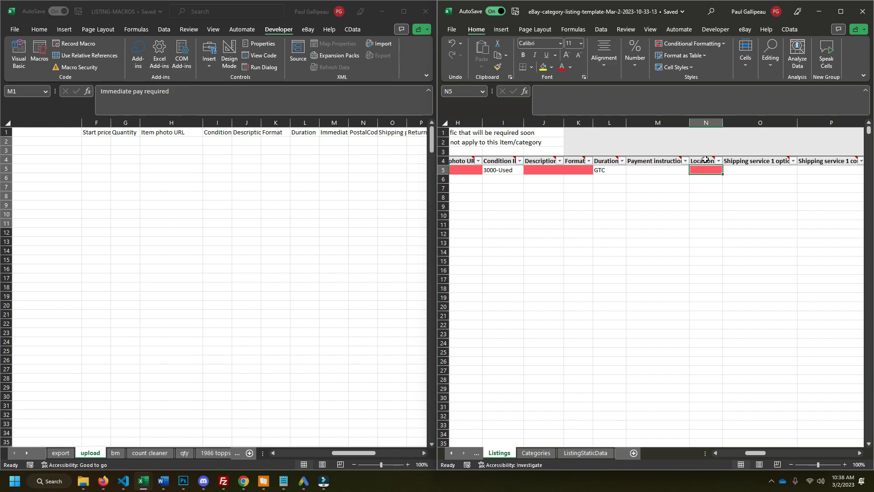
click(704, 161)
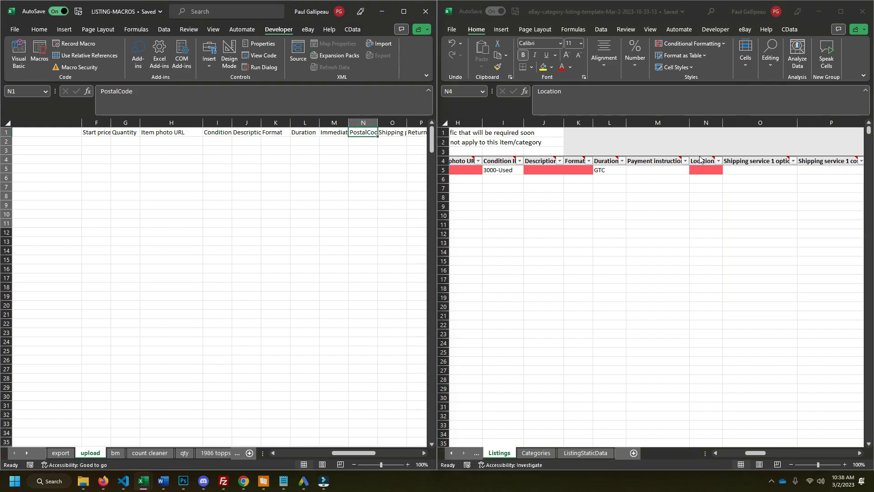
text(135)
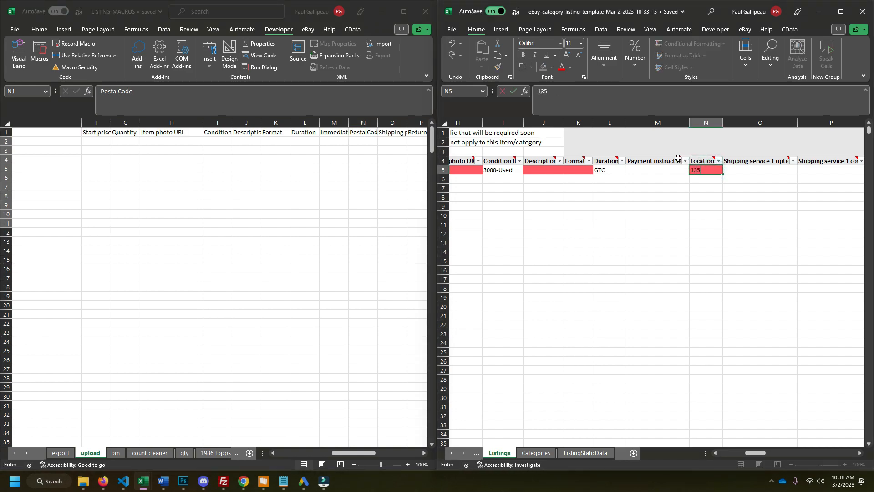
text(13502-2432)
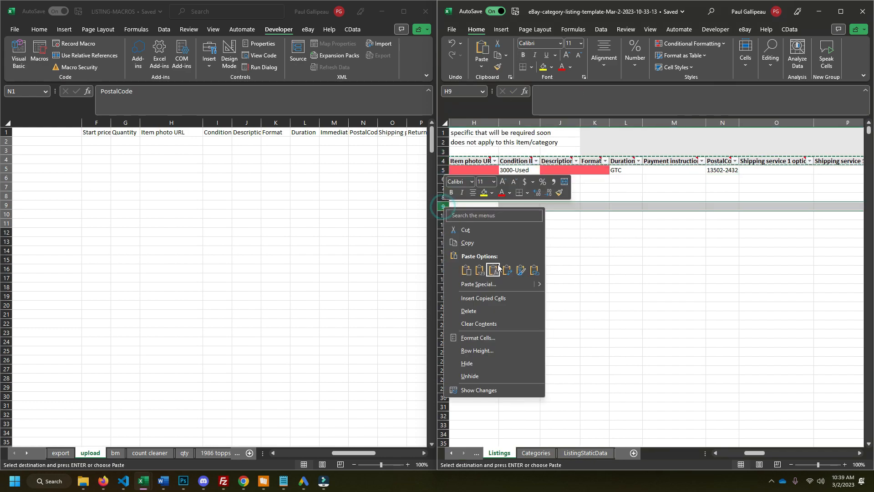
Step: Paste the copied header names into row 9 starting at H9
click(494, 270)
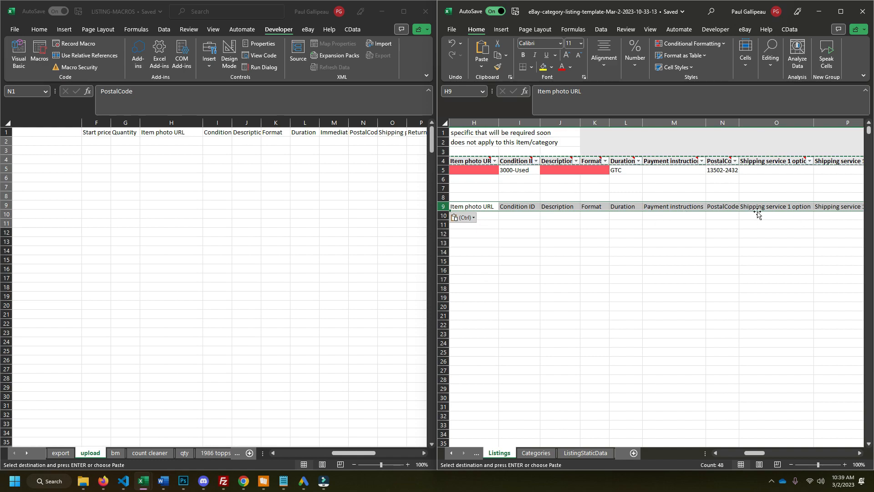
mouse_move(740, 196)
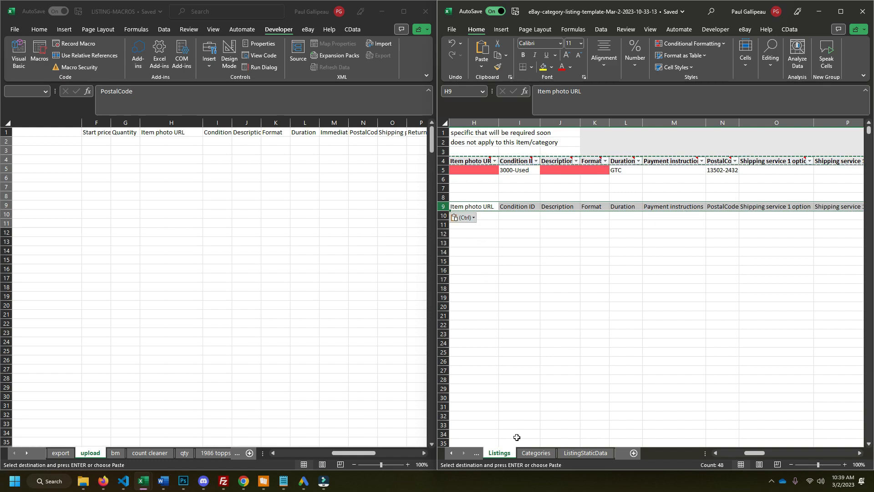
mouse_move(482, 175)
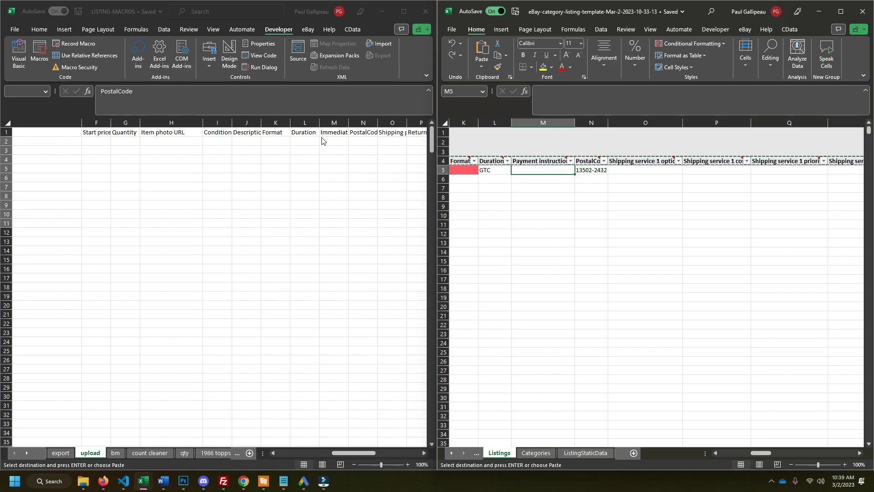
Step: Delete the Shipping service 1 and Shipping service 2 columns from the Listings template
click(542, 122)
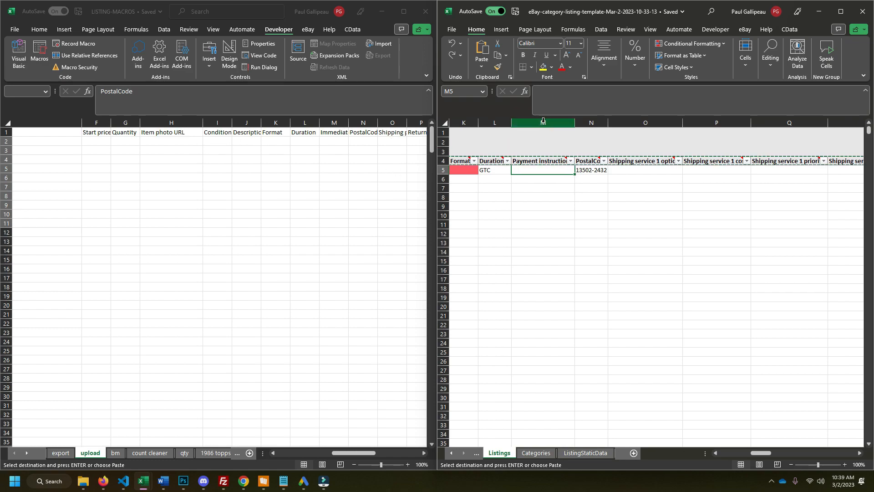
mouse_move(542, 121)
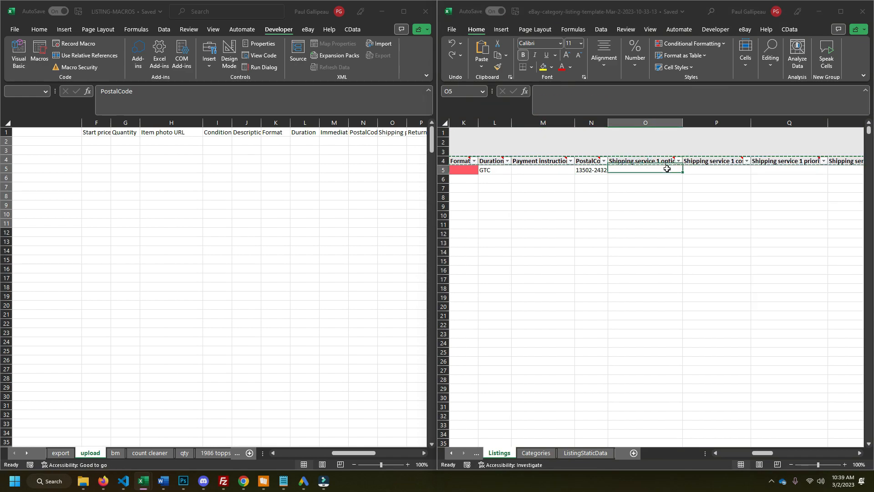
click(679, 160)
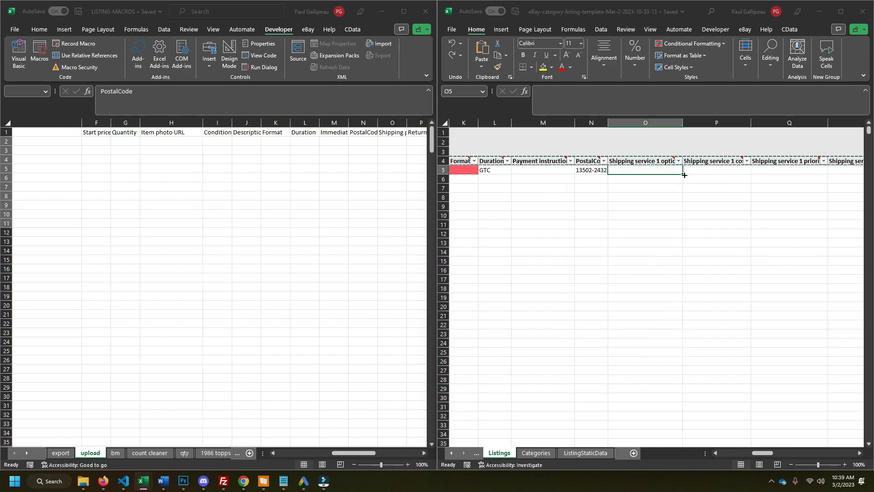
mouse_move(638, 177)
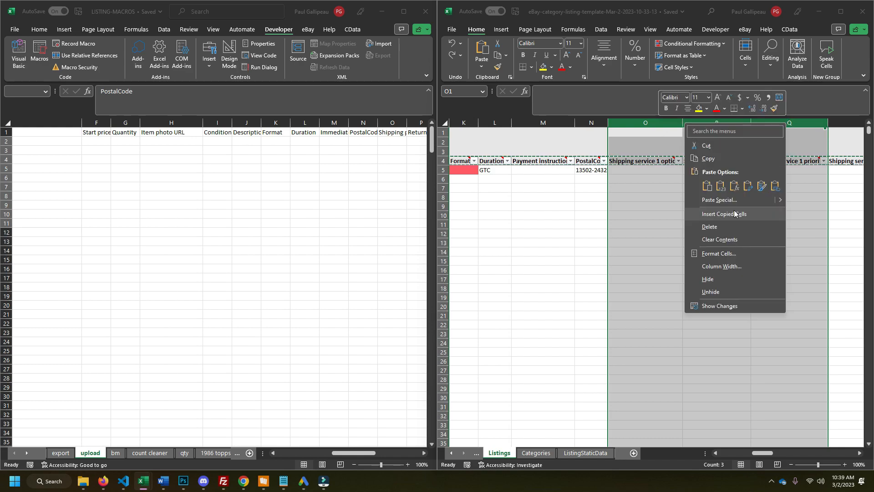
click(723, 214)
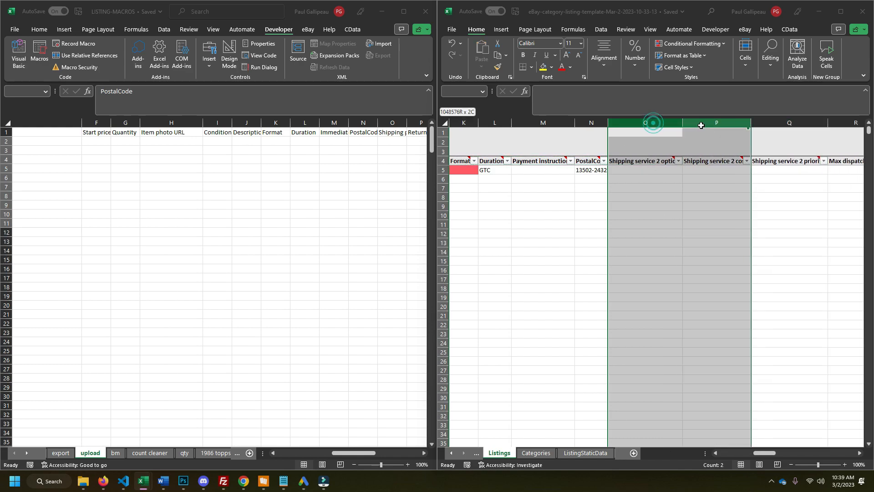
right_click(700, 122)
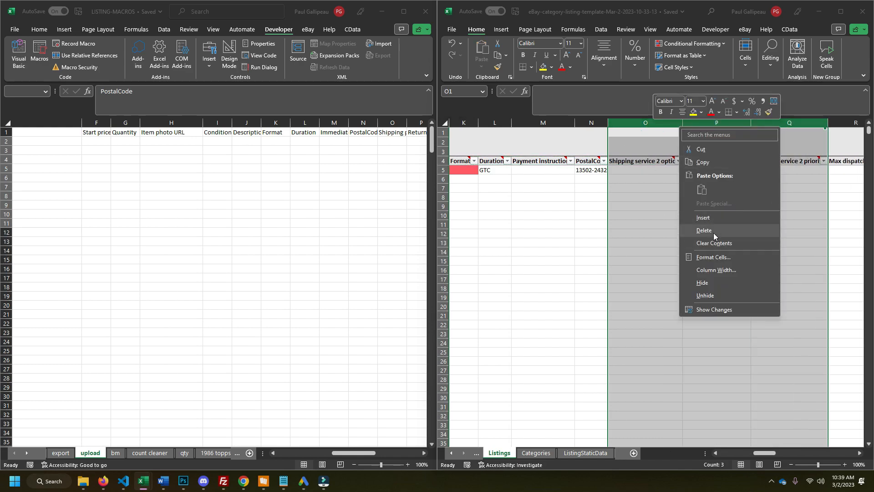
click(704, 230)
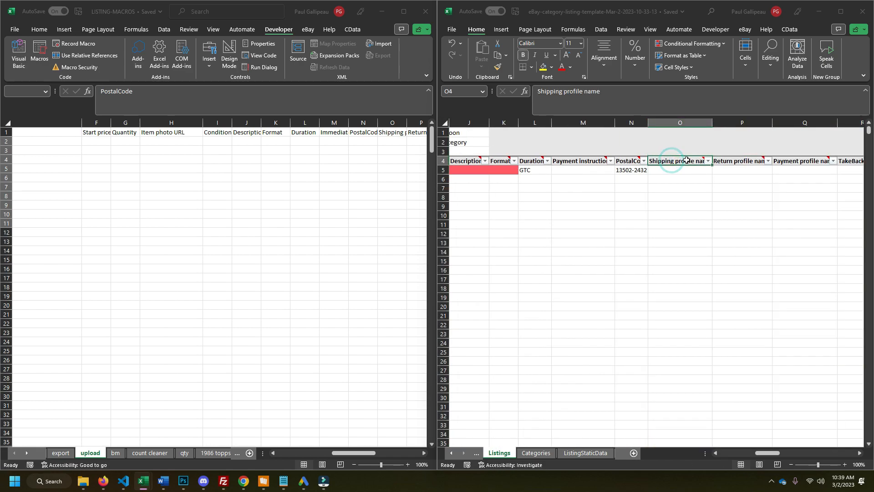
mouse_move(678, 160)
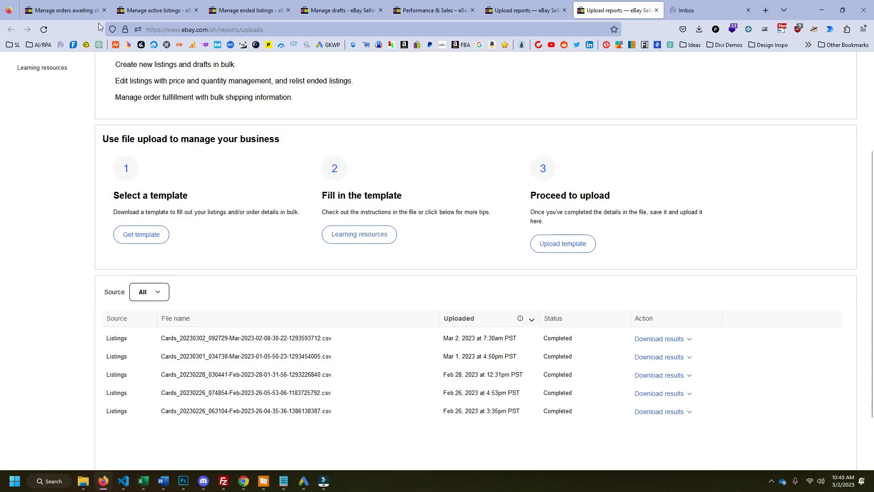
Step: Go from the active listings page to the Business Policies settings
click(151, 10)
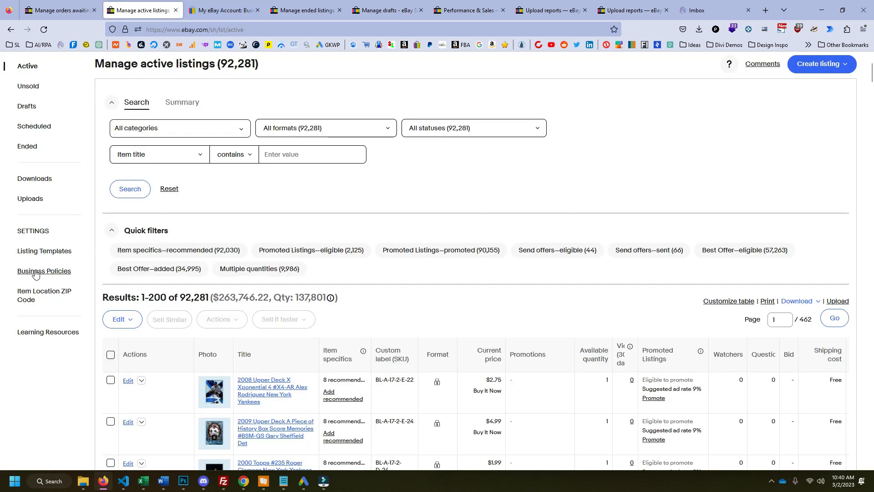
click(44, 273)
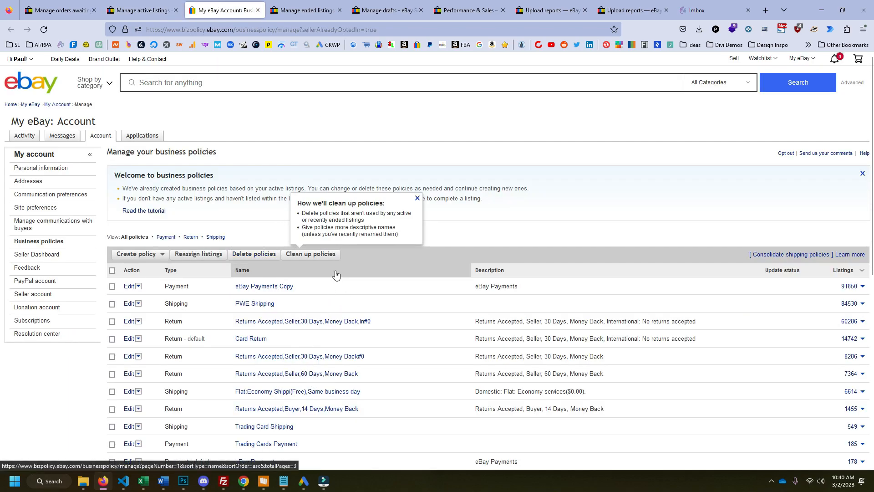
Step: Scroll the Manage business policies table to review the policy names
scroll(down, 3)
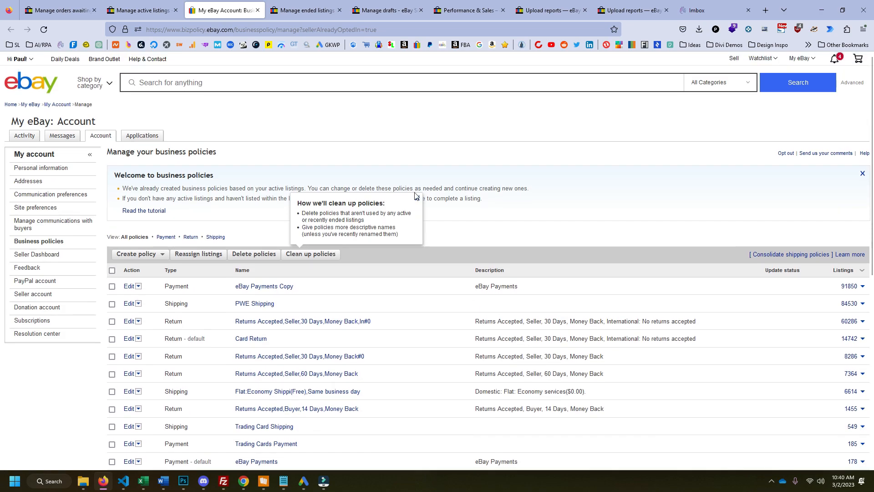
mouse_move(313, 290)
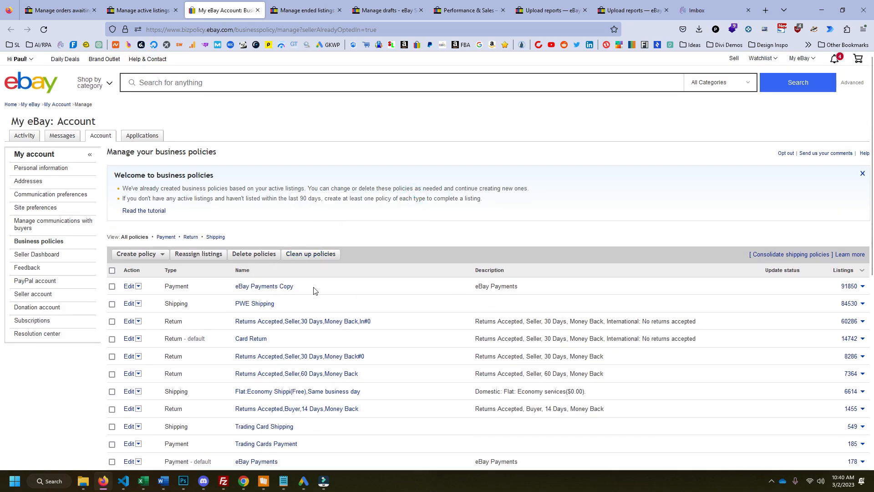
mouse_move(250, 338)
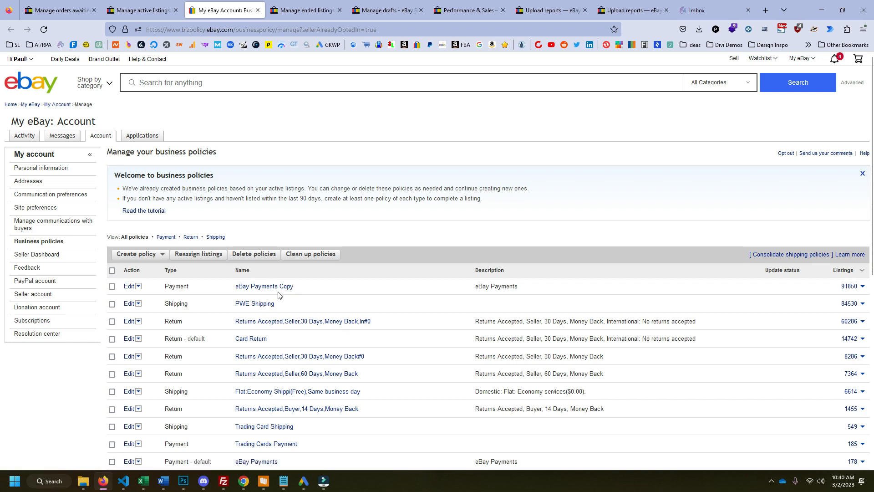
mouse_move(218, 310)
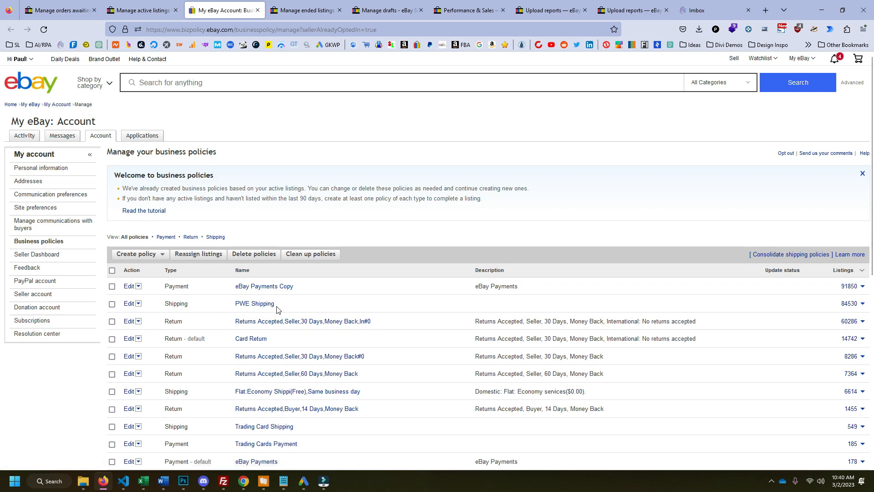
mouse_move(229, 288)
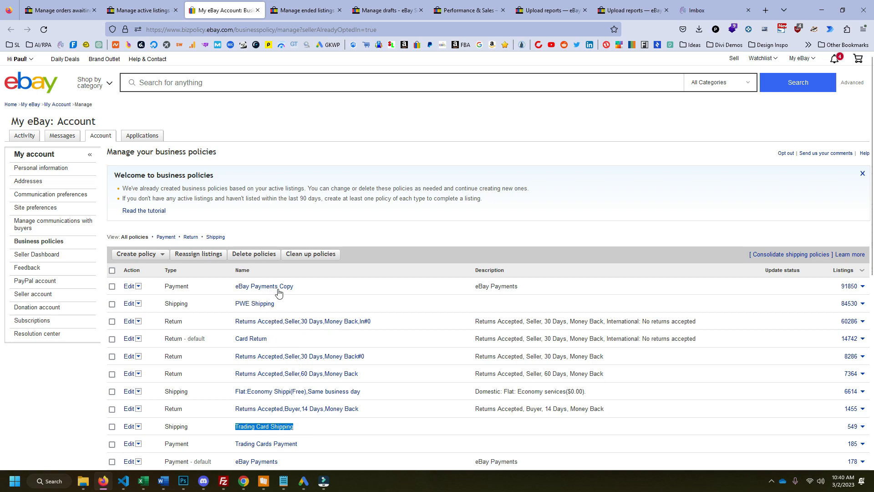
mouse_move(290, 296)
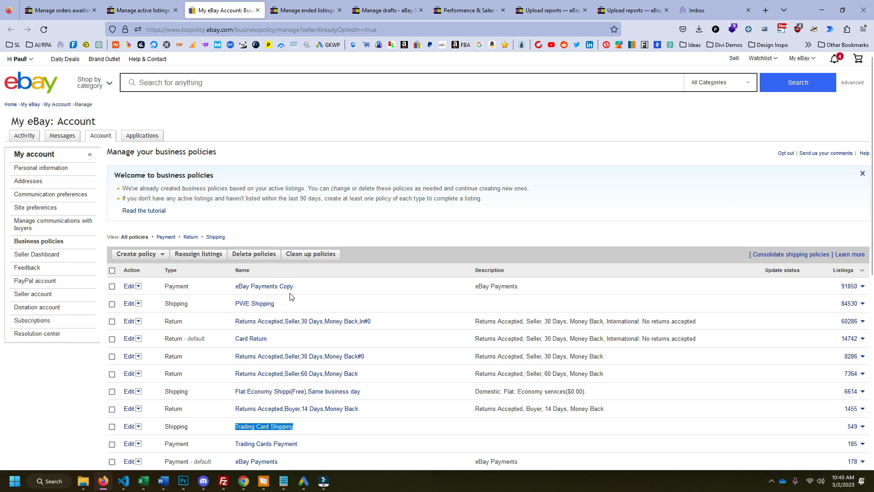
mouse_move(318, 300)
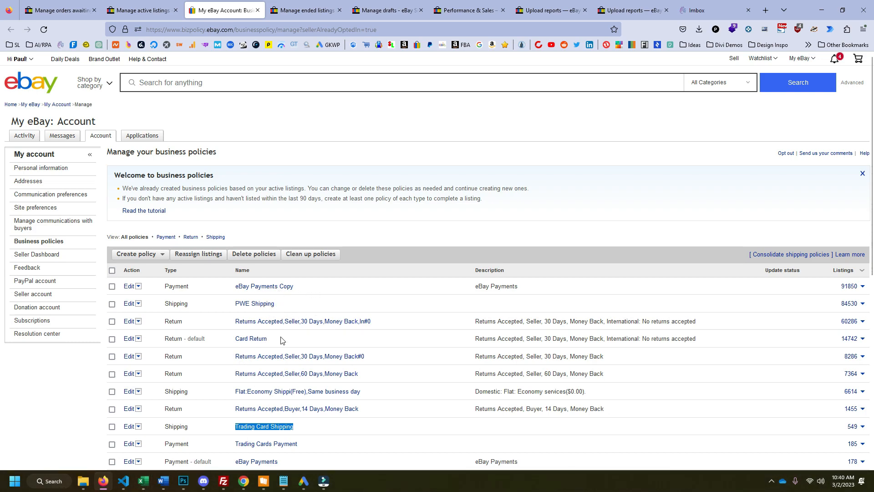
mouse_move(163, 481)
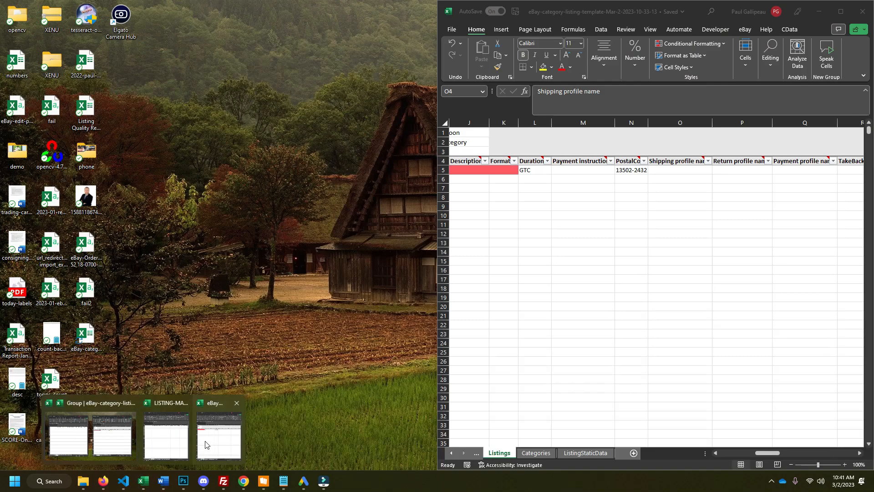
Step: Fill O5–Q5 with PWE Shipping, Card Return and eBay Payments Copy profile names
click(219, 435)
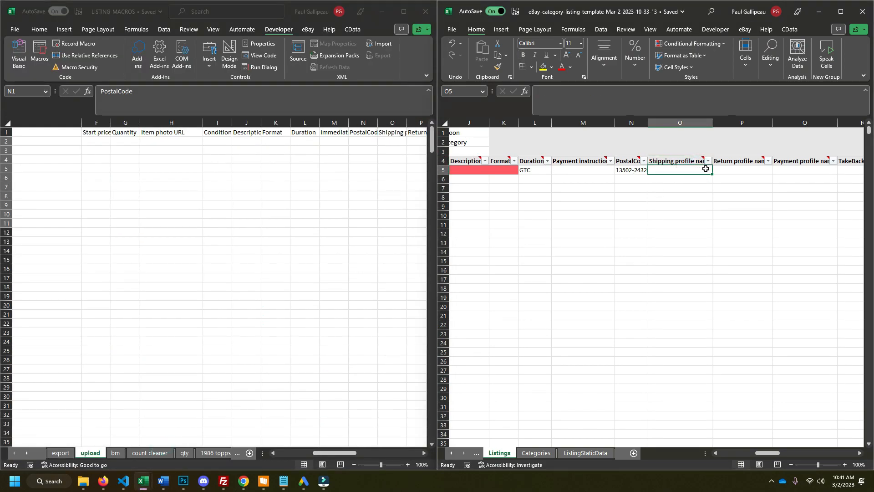
text(PWE Shipping)
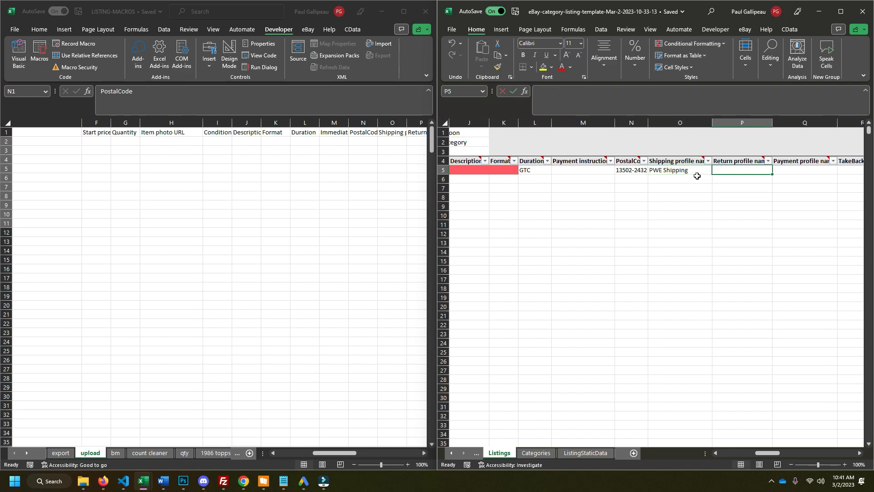
text(Card Return)
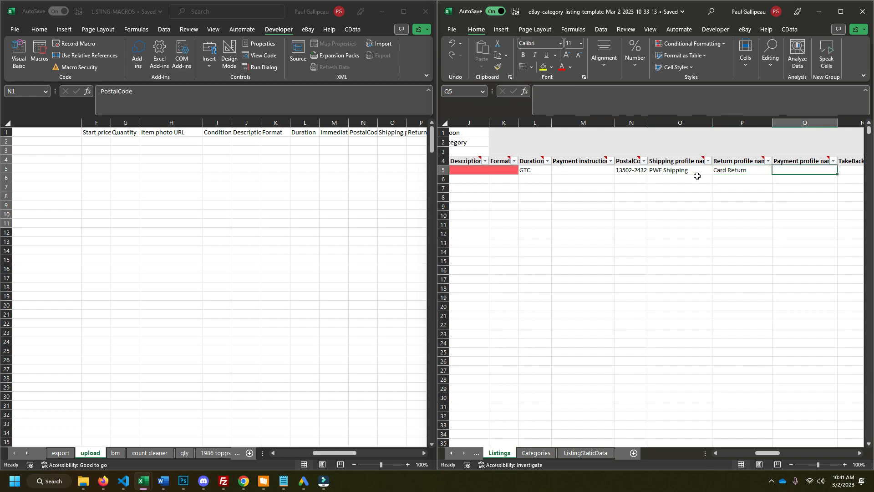
text(eBay Payments Copy)
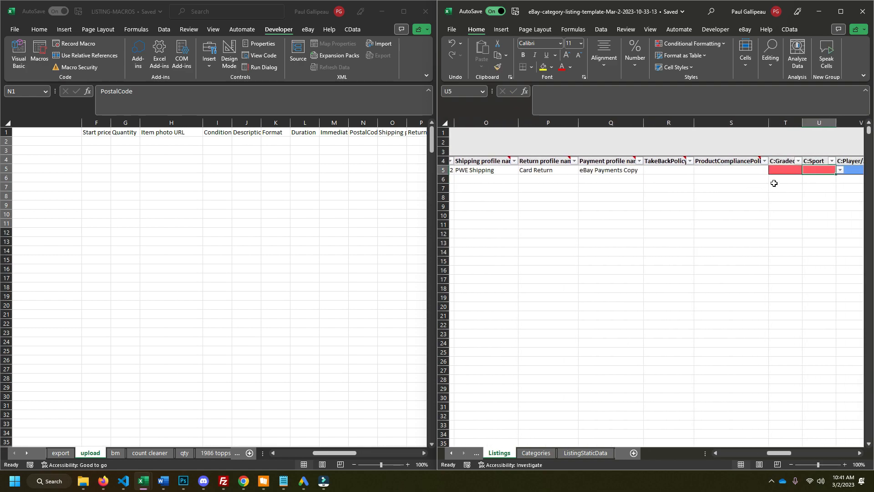
Step: Browse the S5 Sport dropdown, try Auto Racing, then move to the Player/Athlete cell
scroll(right, 3)
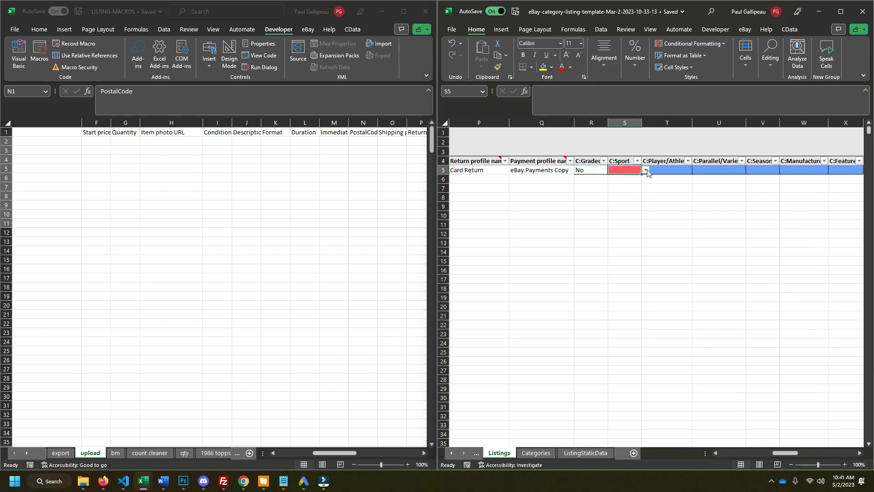
click(645, 170)
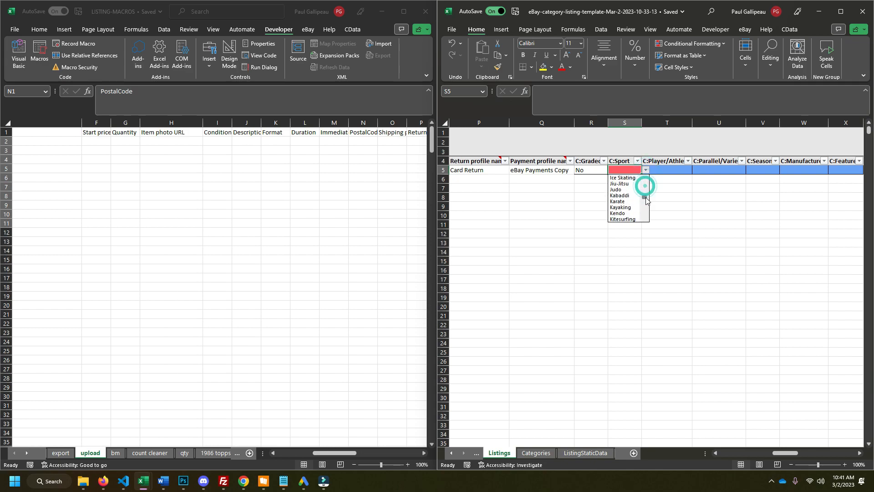
scroll(down, 3)
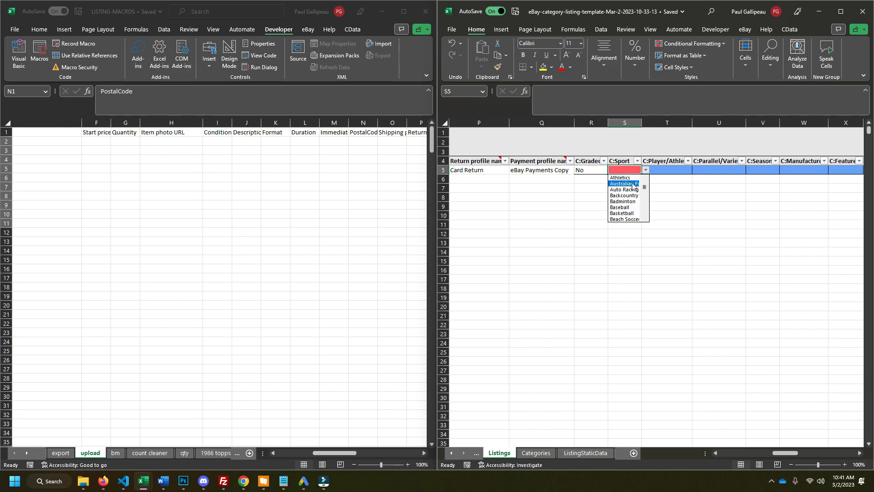
mouse_move(632, 202)
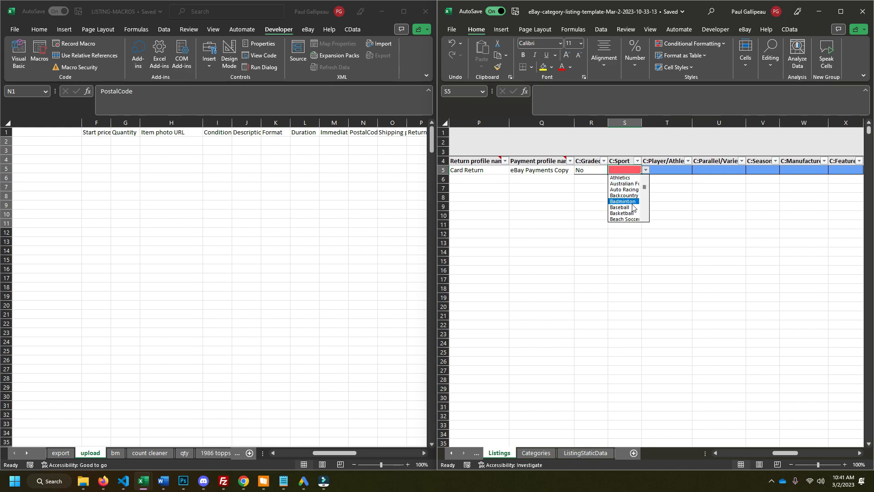
mouse_move(623, 189)
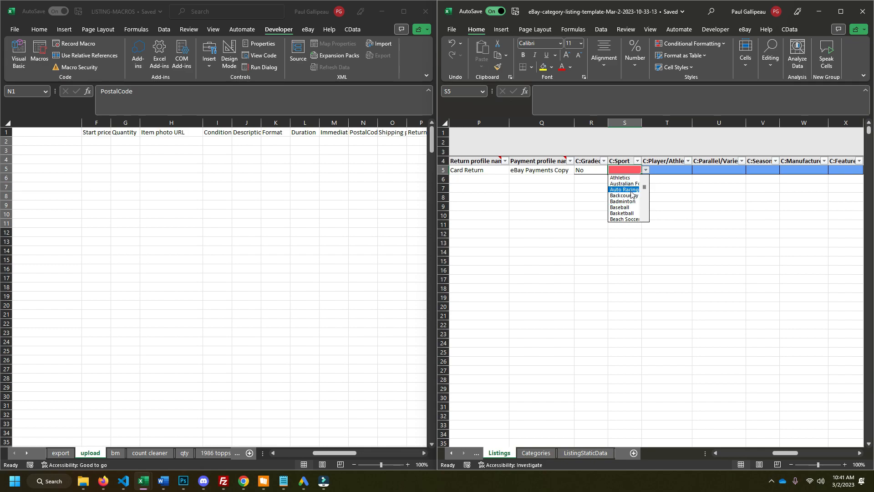
mouse_move(620, 194)
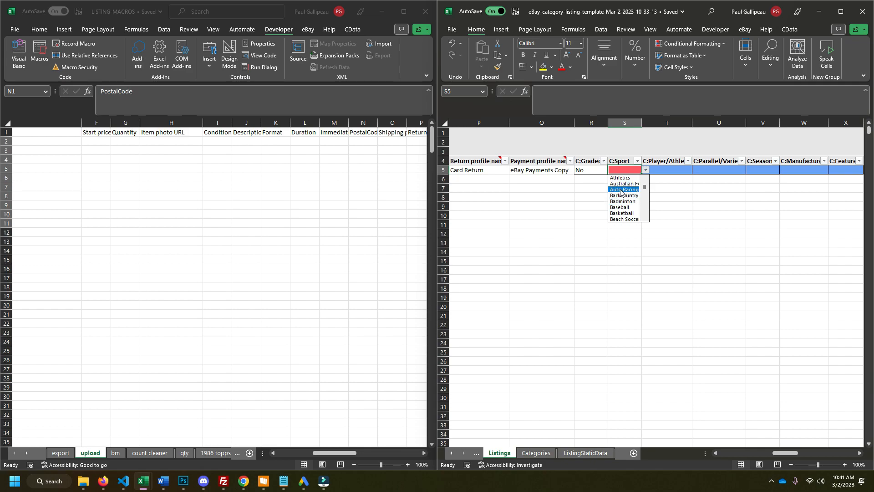
click(623, 189)
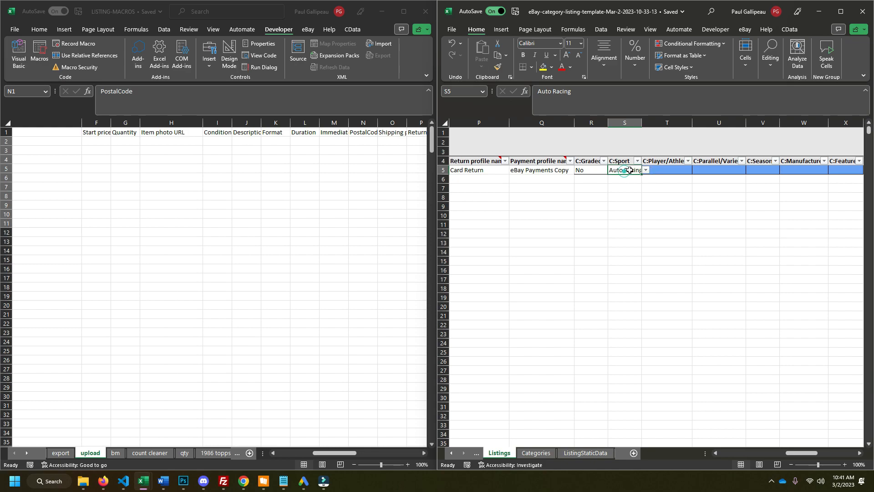
click(667, 170)
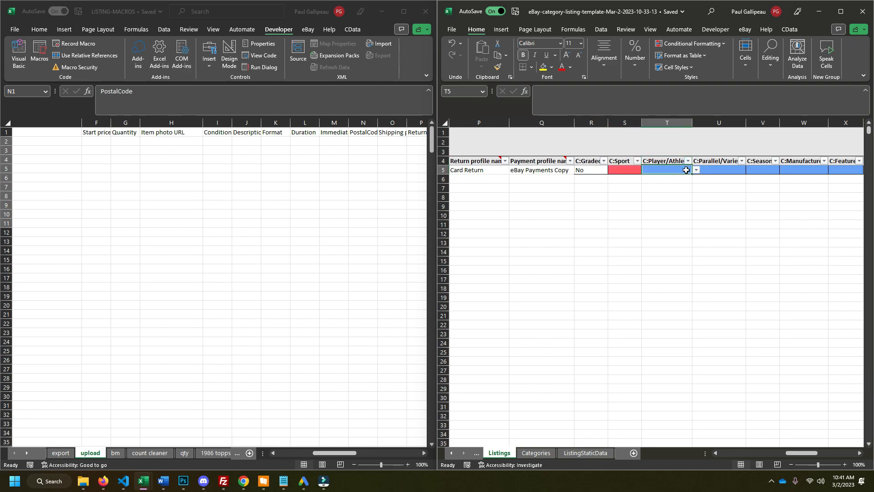
Step: Browse the T5 Player/Athlete dropdown, then move to the LISTING-MACROS upload sheet
click(695, 169)
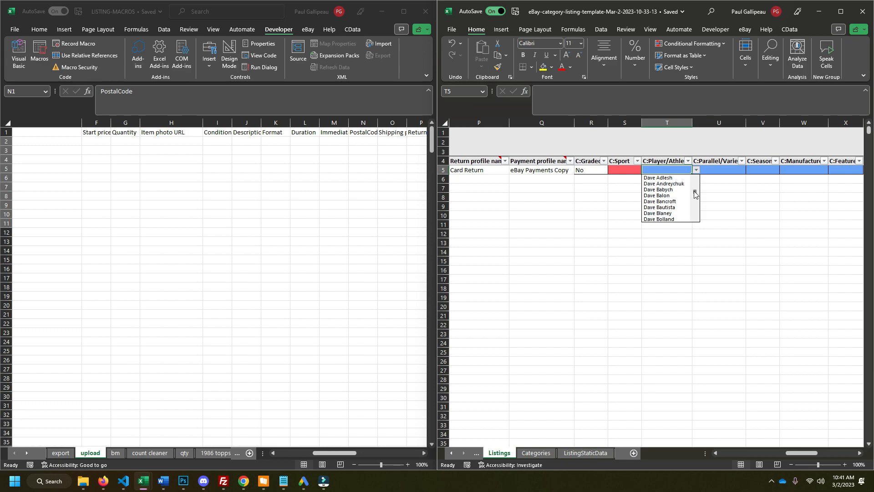
mouse_move(696, 195)
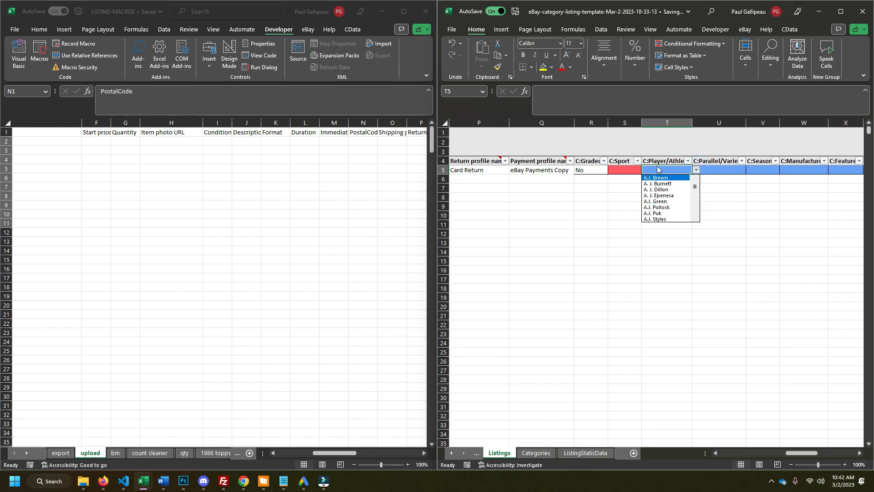
mouse_move(659, 171)
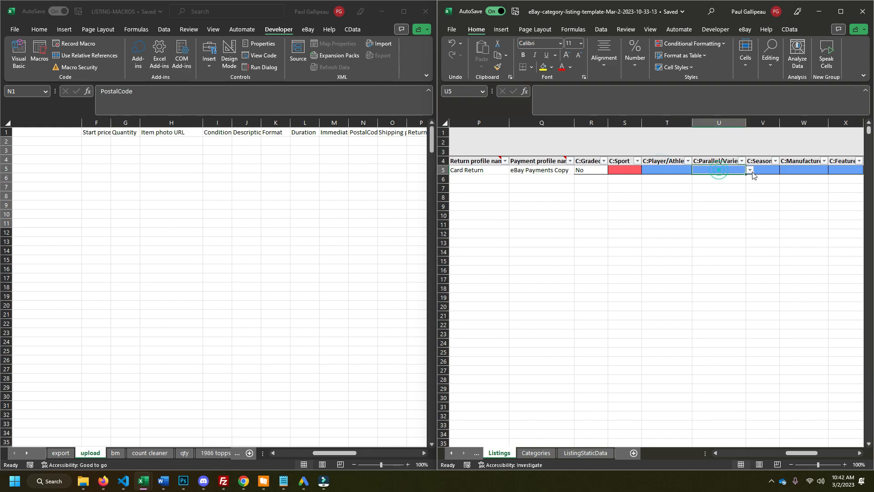
click(750, 170)
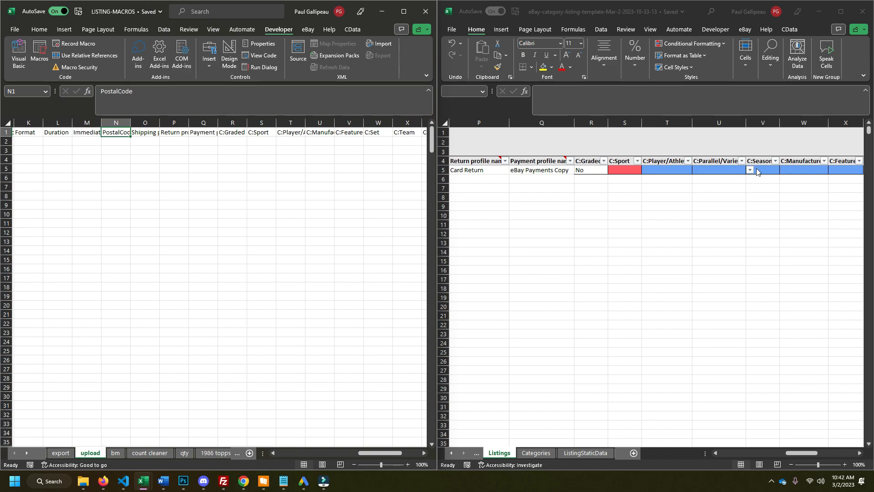
click(719, 170)
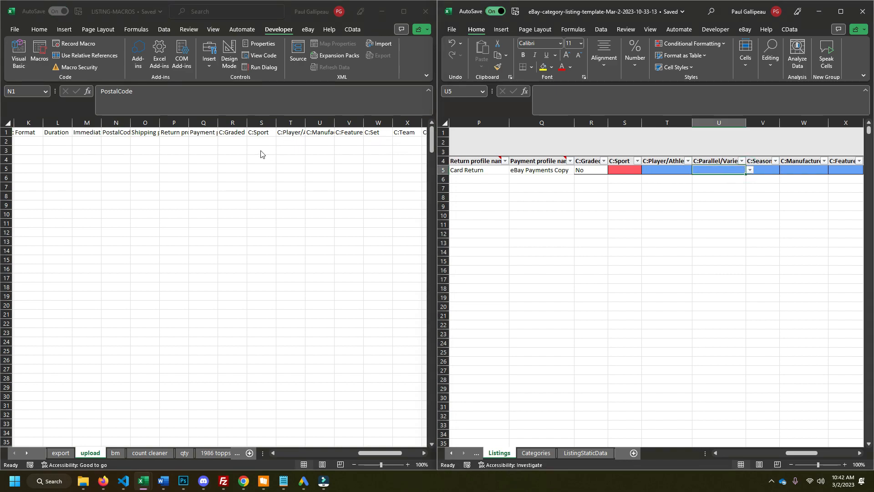
mouse_move(273, 253)
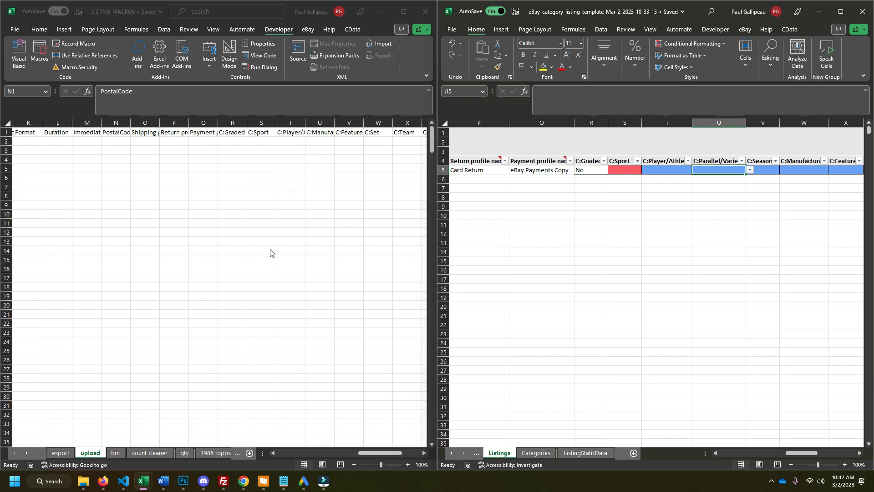
mouse_move(296, 124)
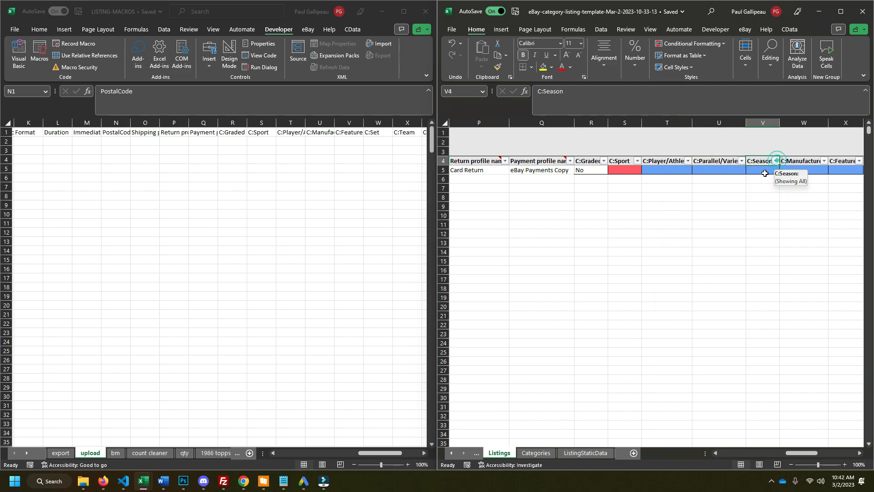
click(803, 169)
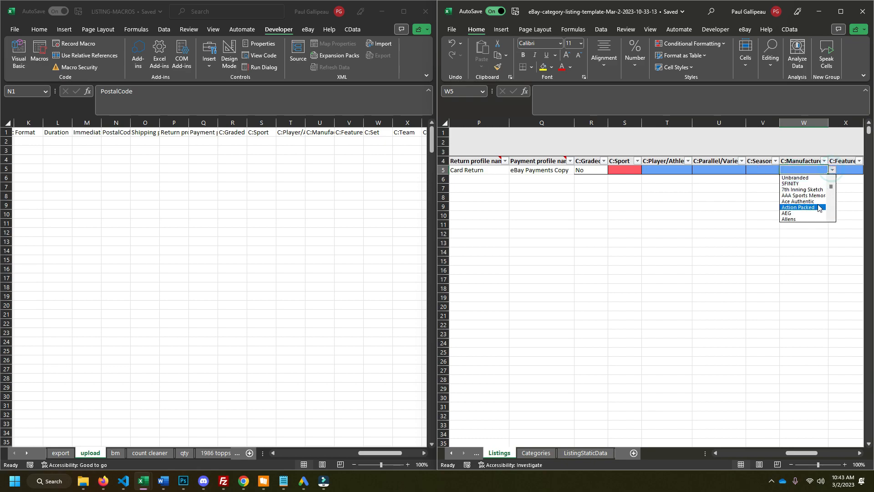
scroll(down, 3)
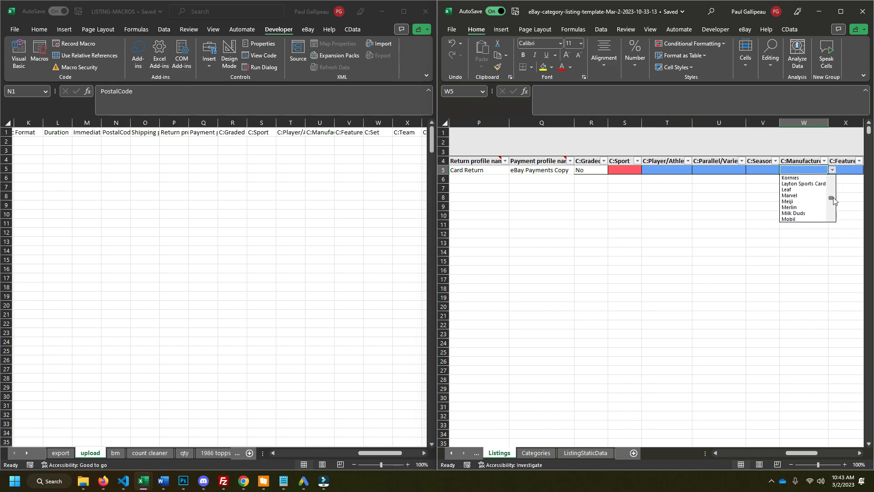
scroll(down, 3)
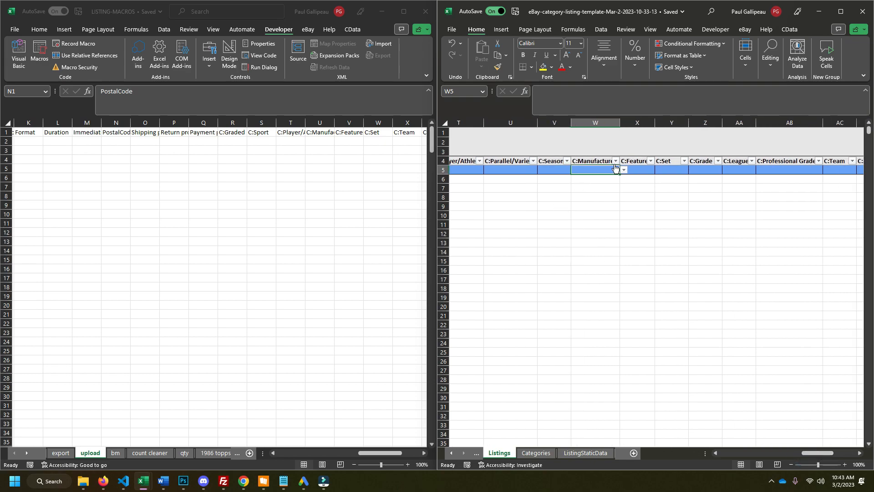
Step: Browse the X5 Features dropdown, view LISTING-MACROS columns Q–AD, and scroll the template right
click(637, 169)
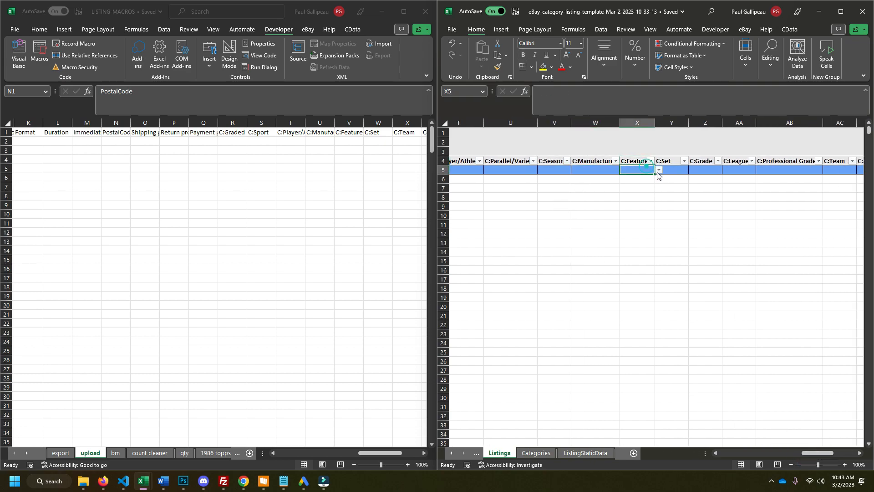
click(658, 169)
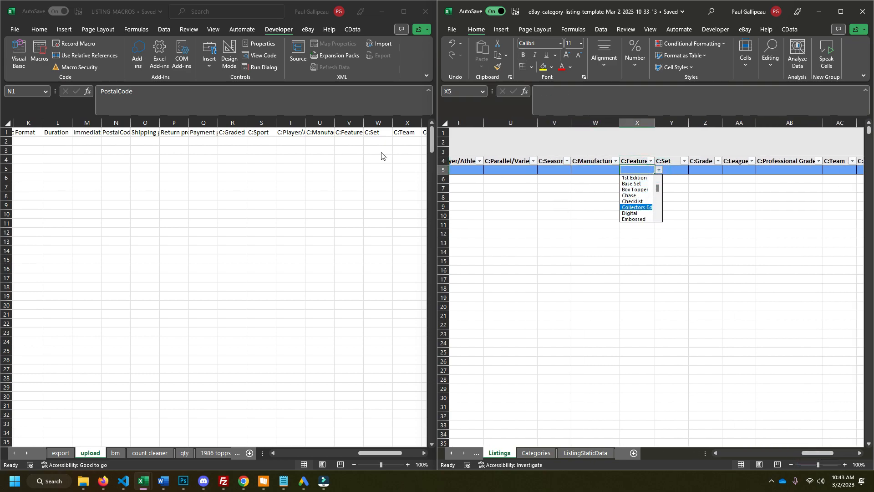
mouse_move(340, 144)
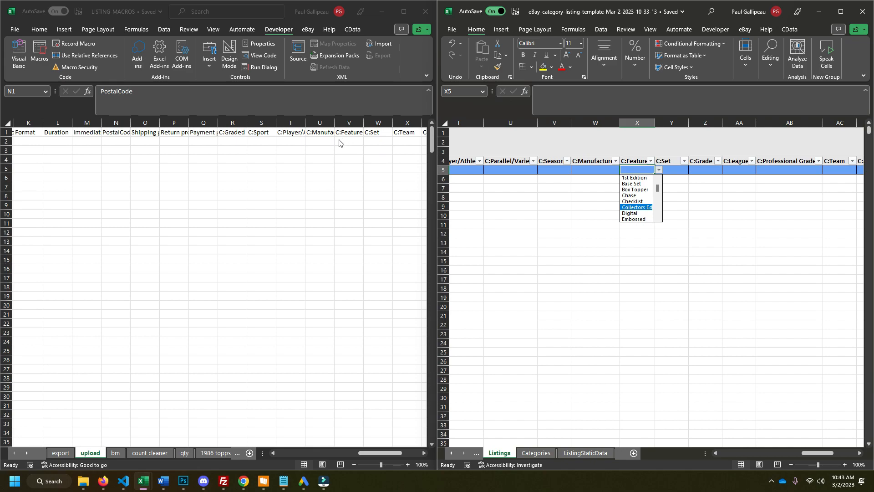
mouse_move(634, 184)
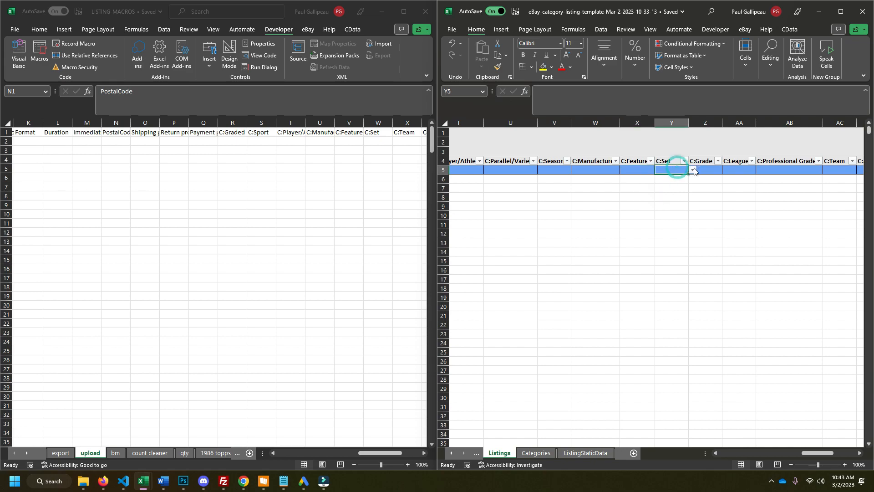
click(692, 170)
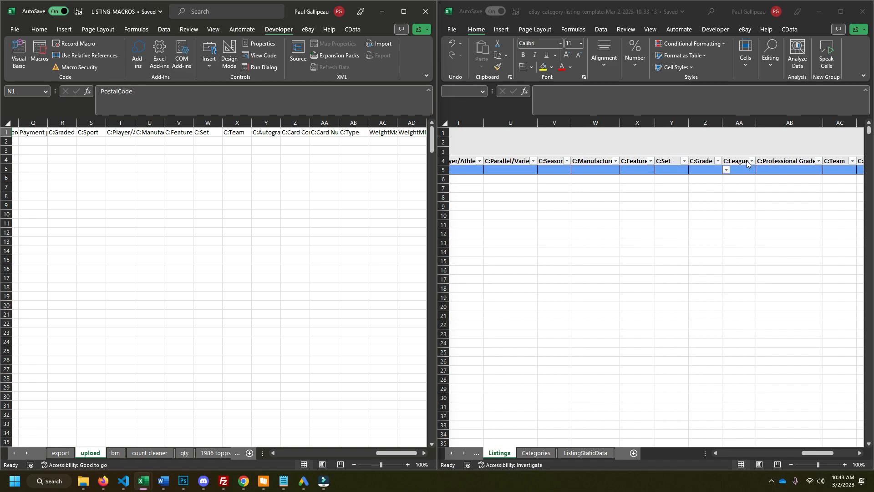
click(705, 169)
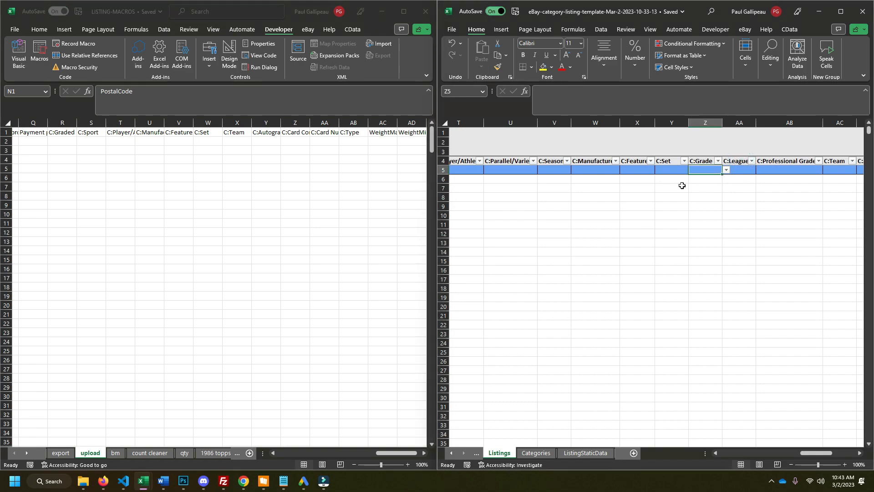
drag(705, 122, 790, 122)
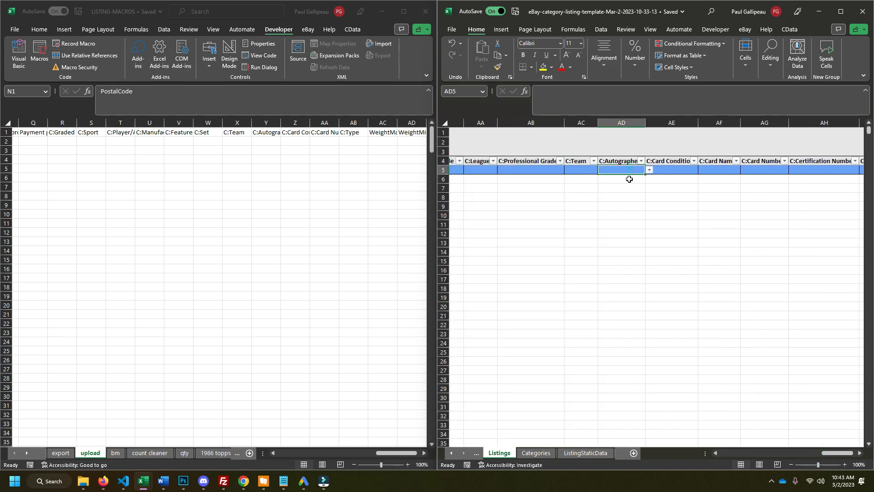
click(629, 179)
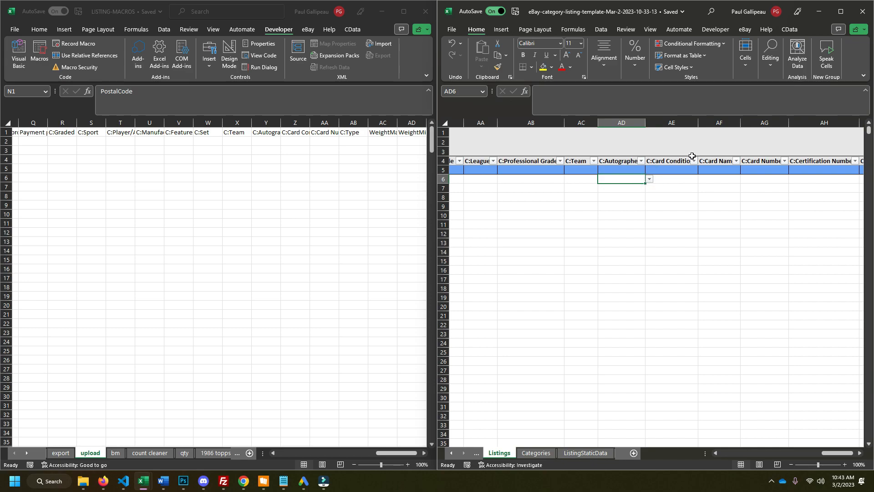
mouse_move(649, 136)
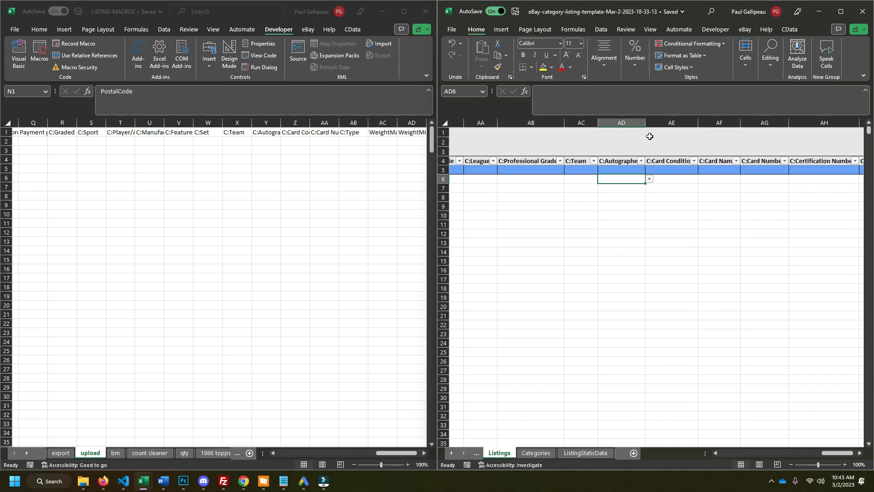
mouse_move(627, 154)
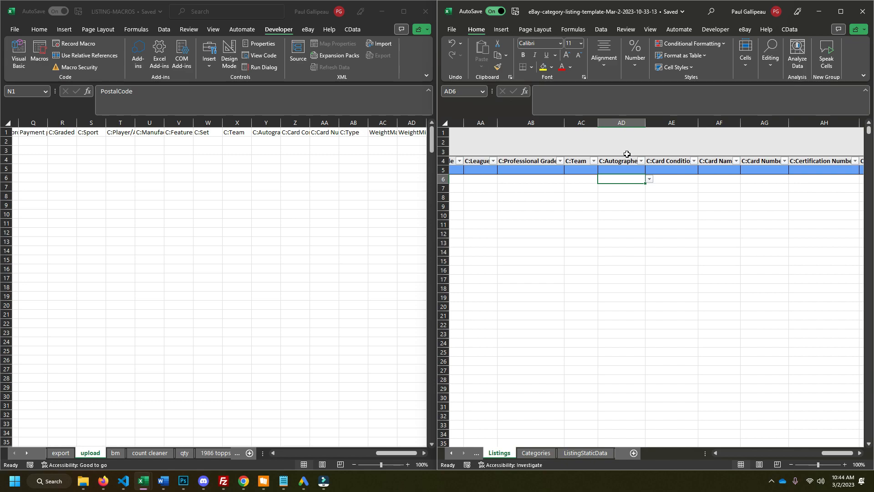
mouse_move(638, 154)
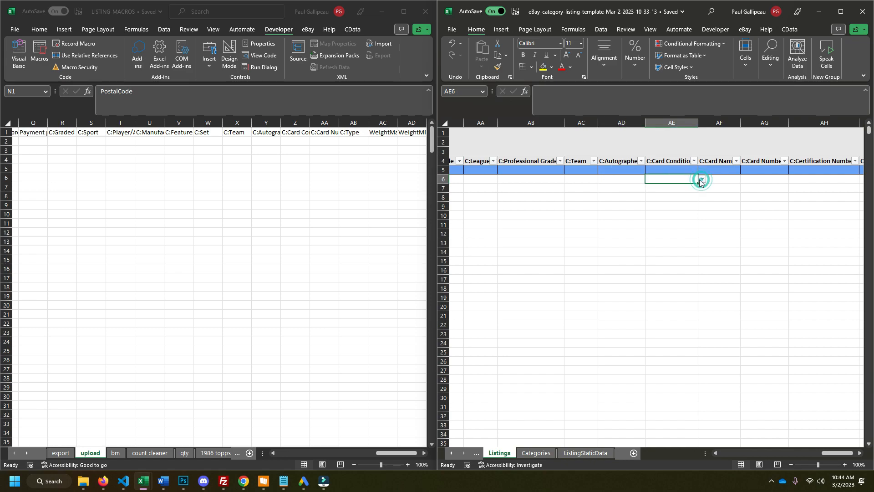
click(702, 170)
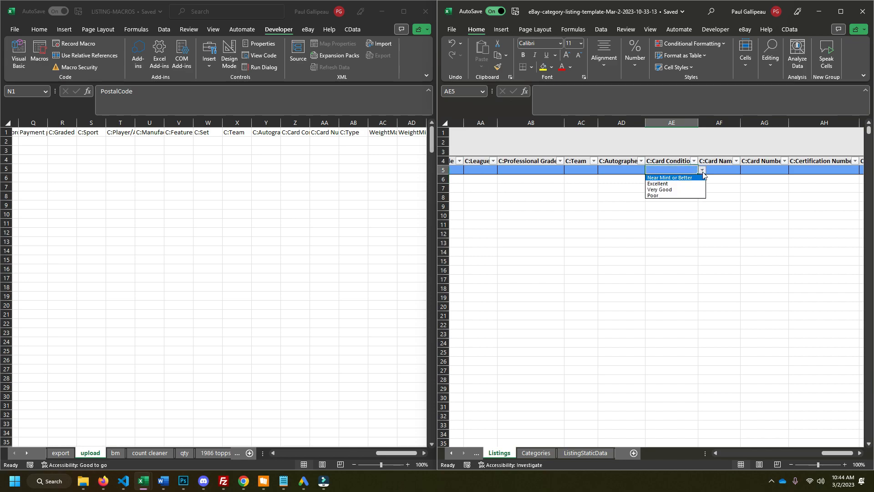
mouse_move(675, 195)
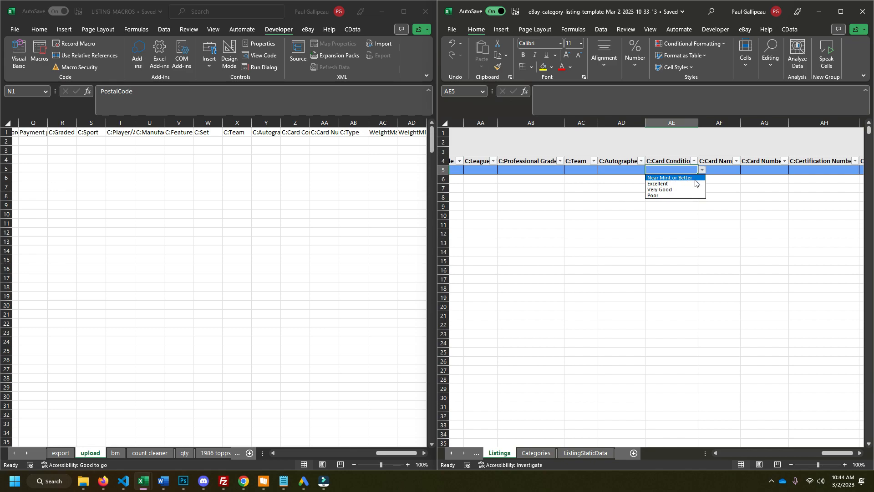
mouse_move(665, 184)
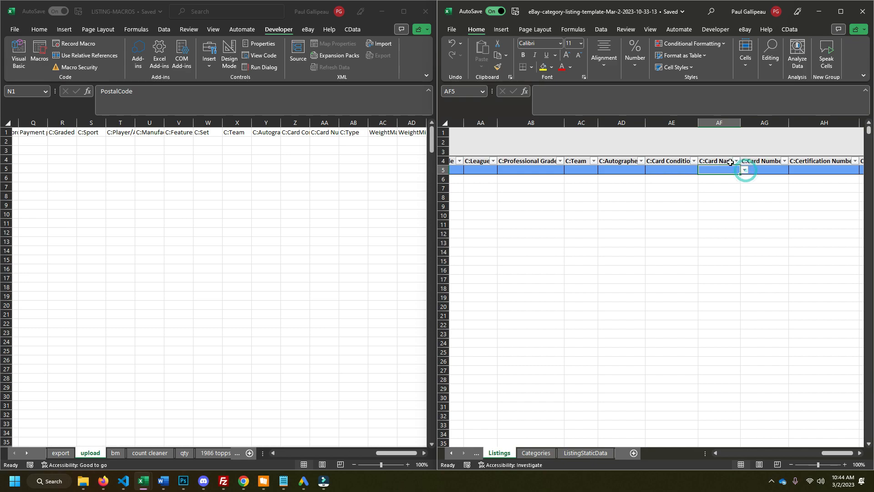
mouse_move(744, 169)
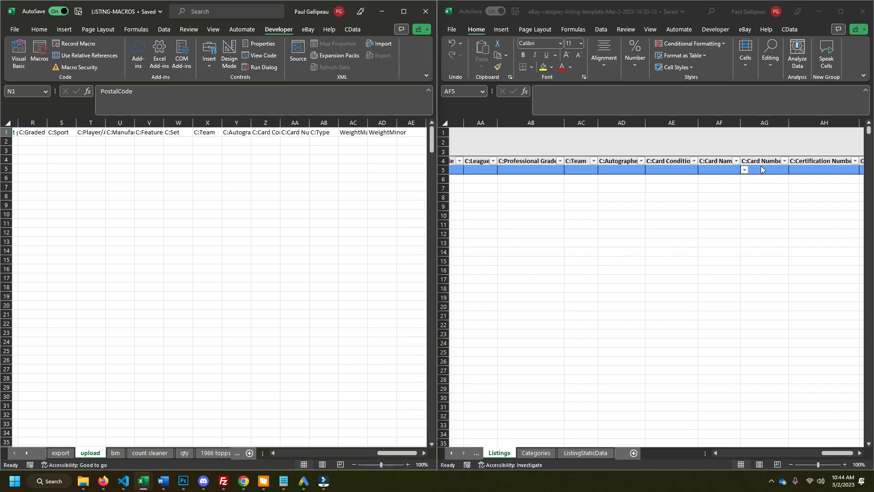
Step: Select the sample row's C:Type cell, then return to column A showing category 261328
click(719, 170)
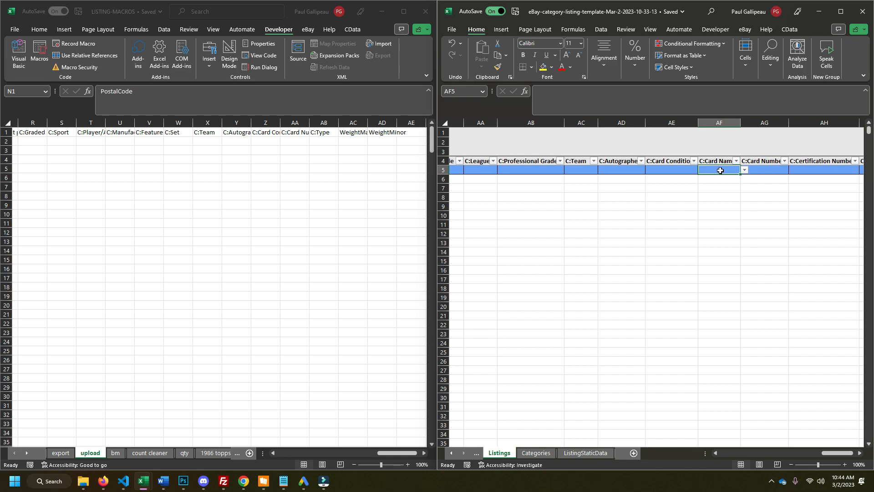
mouse_move(715, 172)
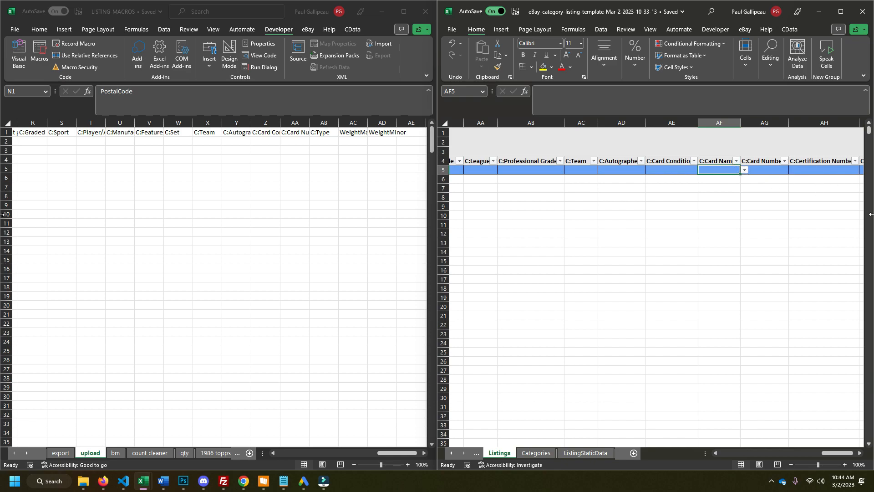
mouse_move(689, 172)
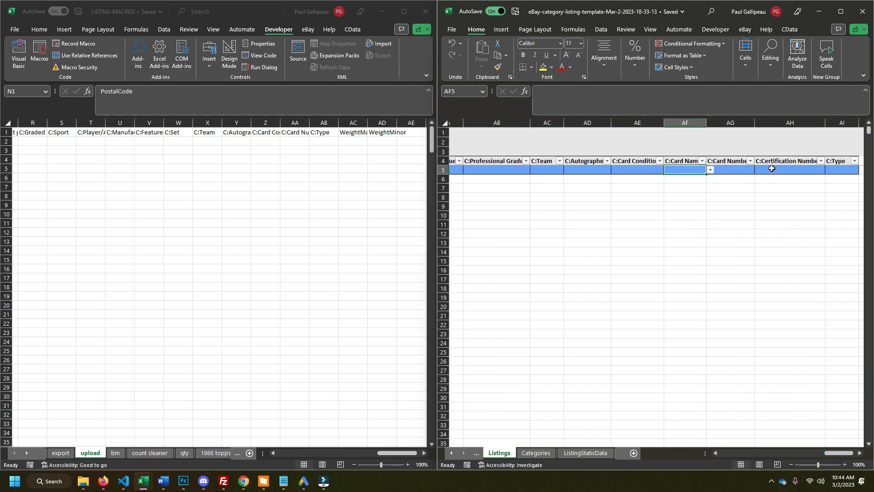
click(730, 169)
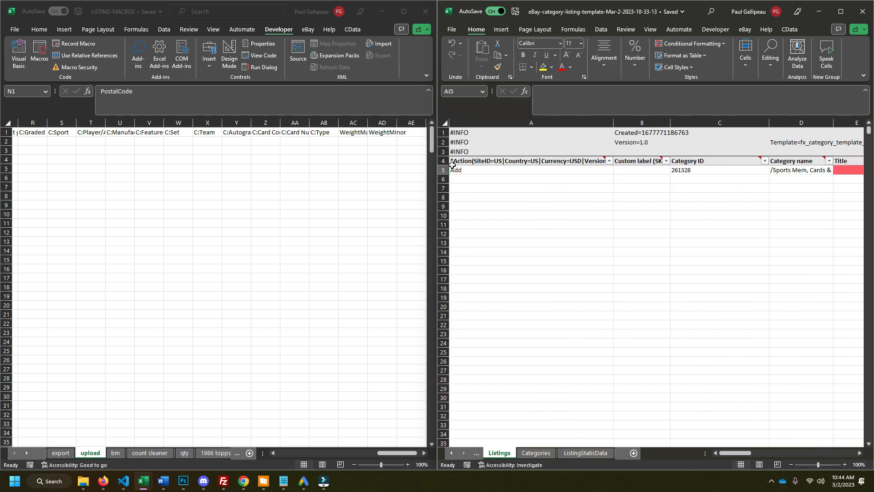
Step: Enter 1 in AD2 under WeightMinor on the LISTING-MACROS upload sheet
click(295, 141)
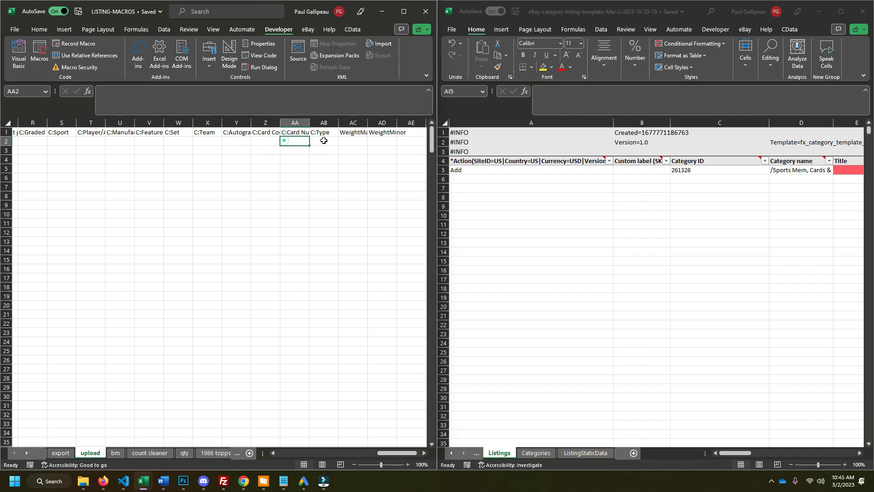
drag(385, 453, 395, 453)
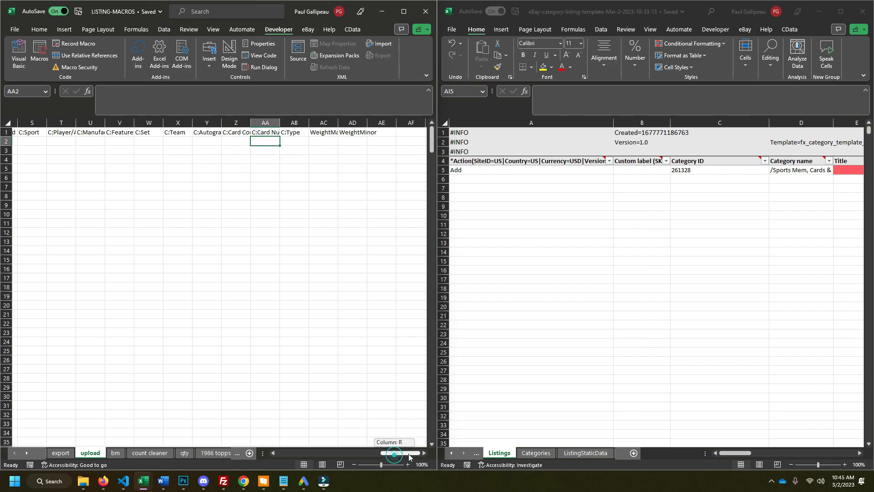
click(294, 132)
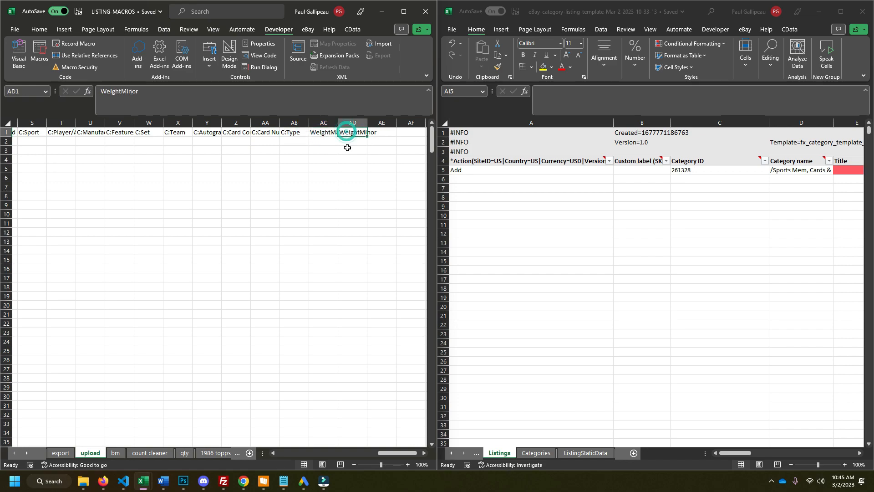
click(351, 141)
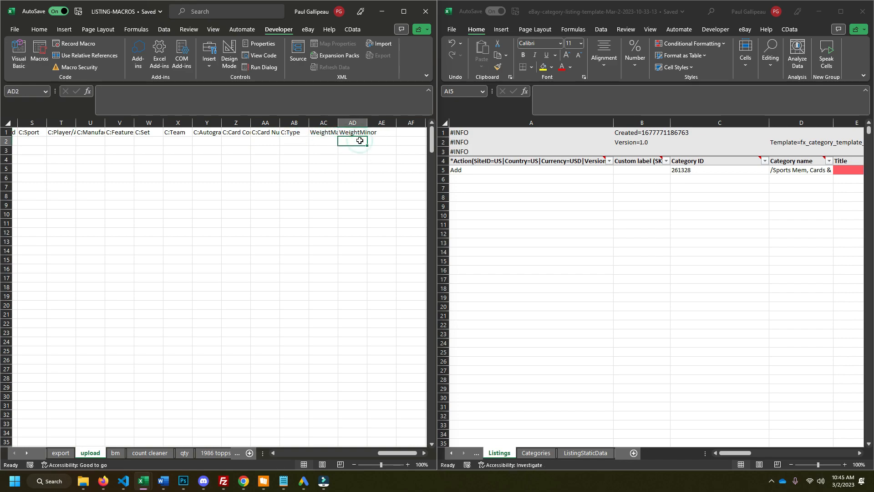
text(1)
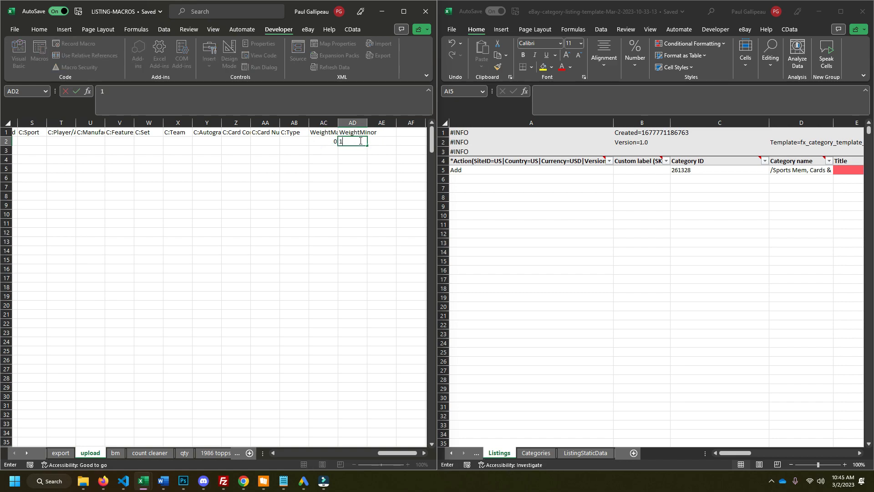
key(enter)
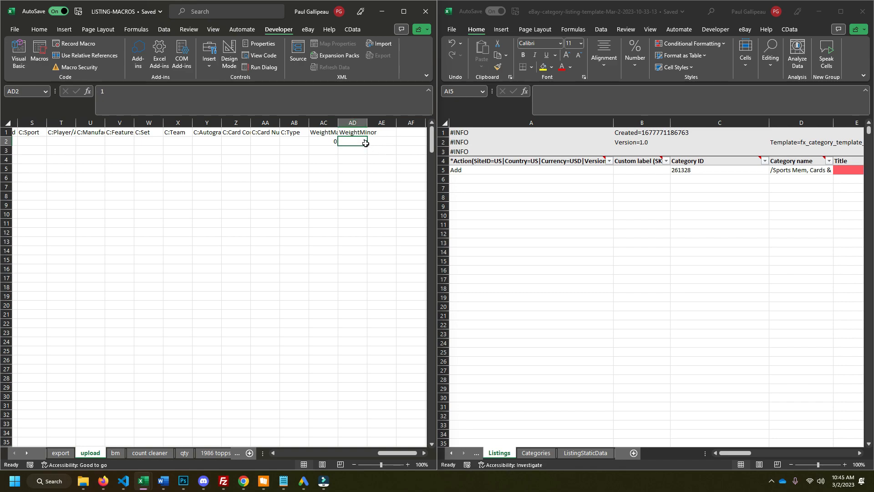
click(352, 141)
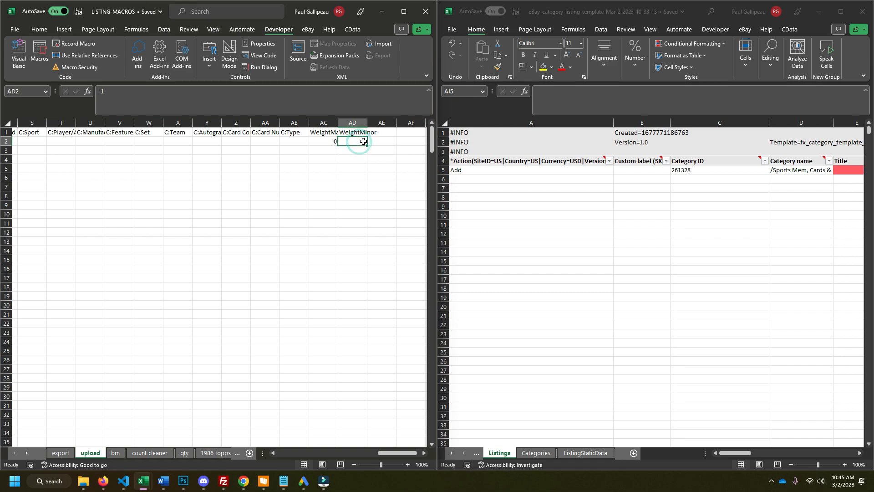
click(358, 141)
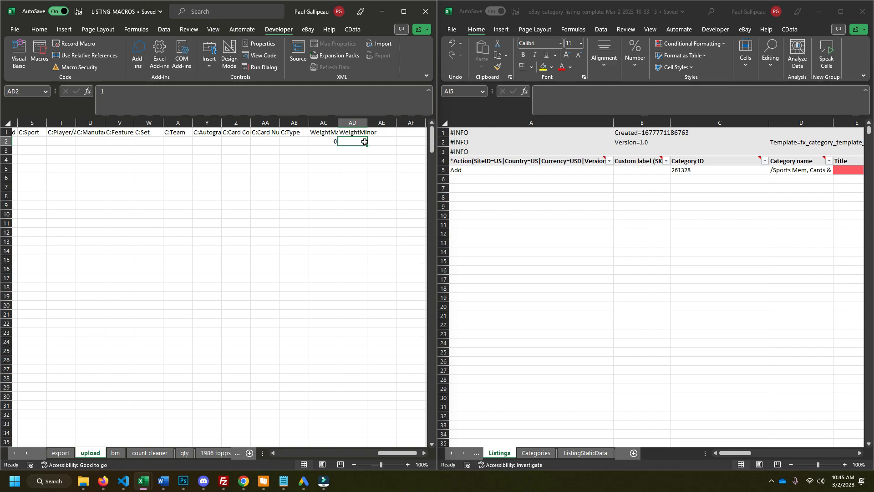
text(1)
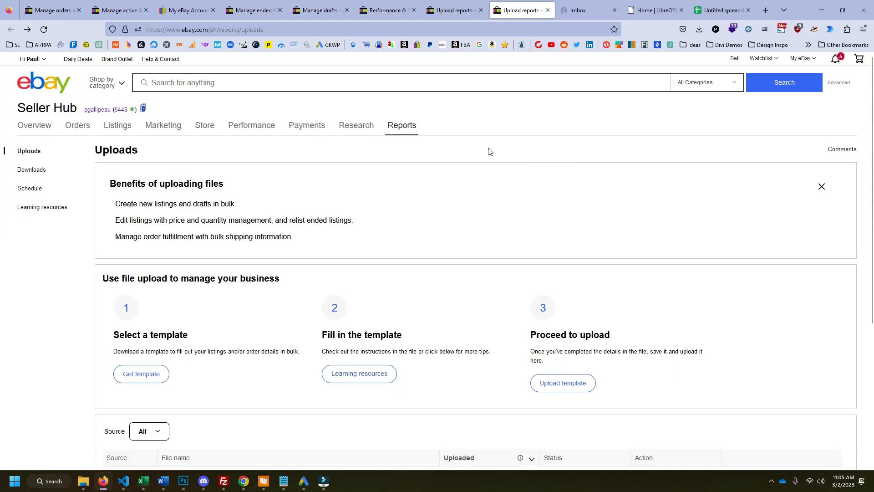
mouse_move(261, 363)
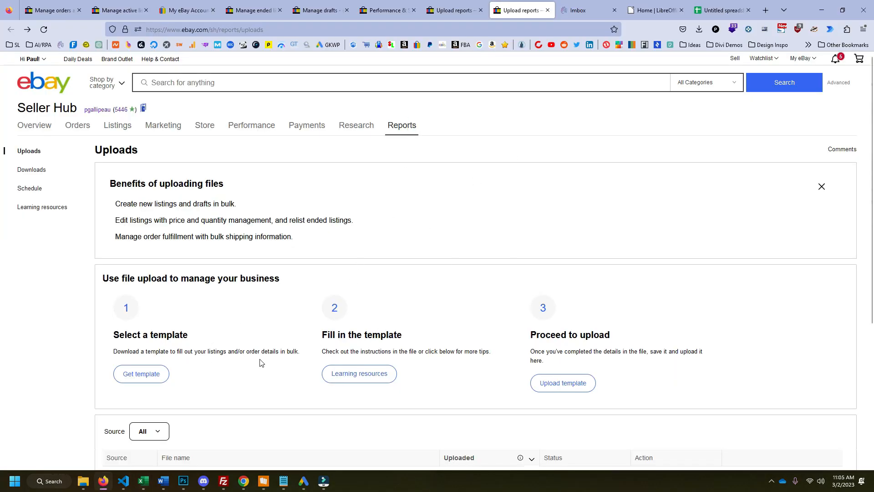
mouse_move(360, 373)
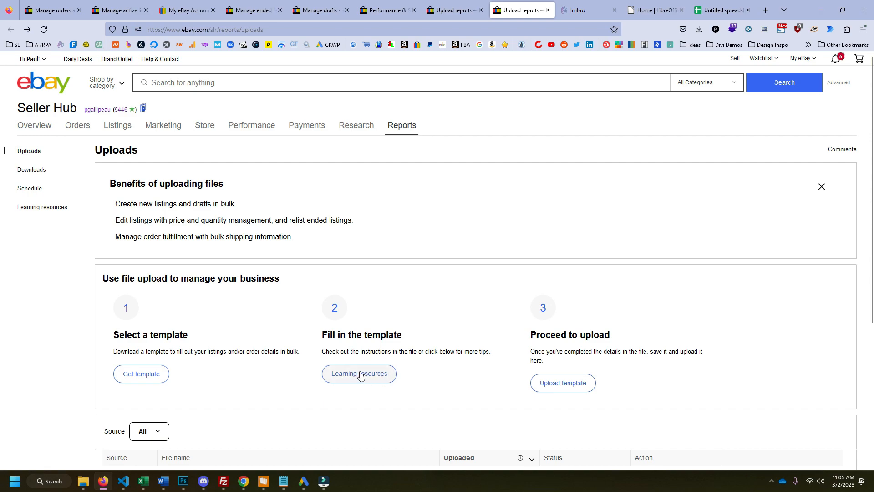
Step: Open the Create listings in bulk guide from the Uploads page's Learning resources
click(359, 374)
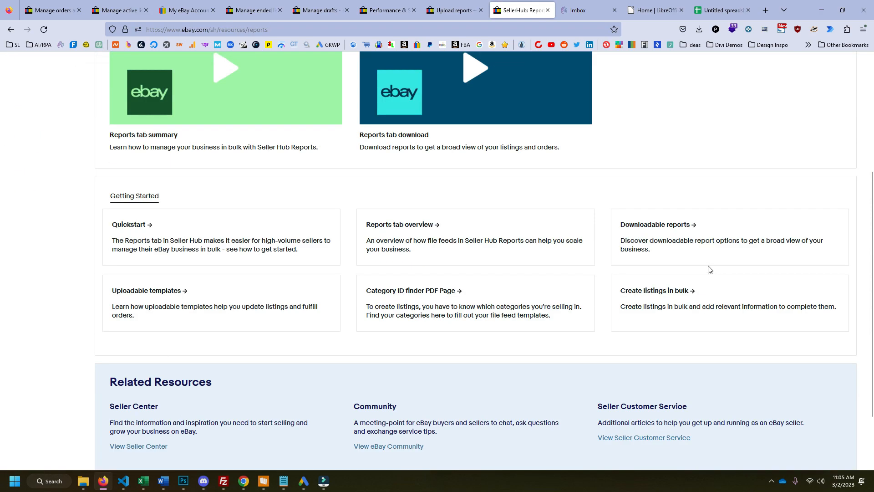
mouse_move(697, 303)
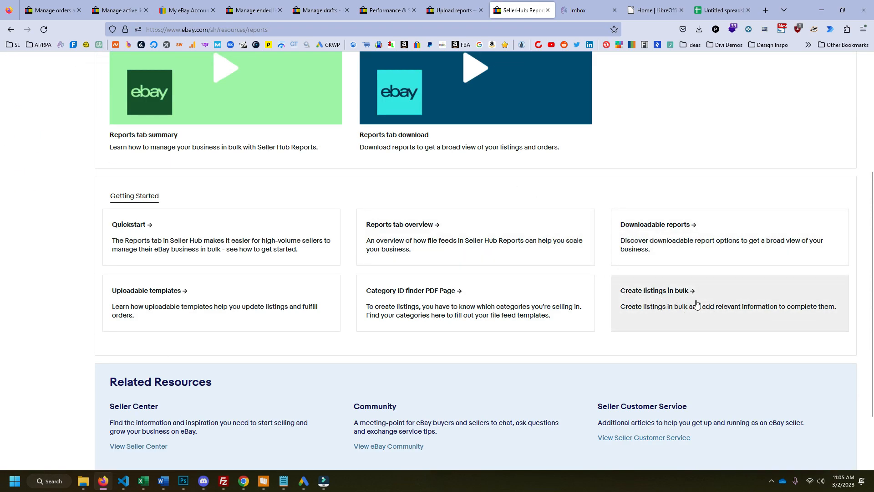
click(654, 290)
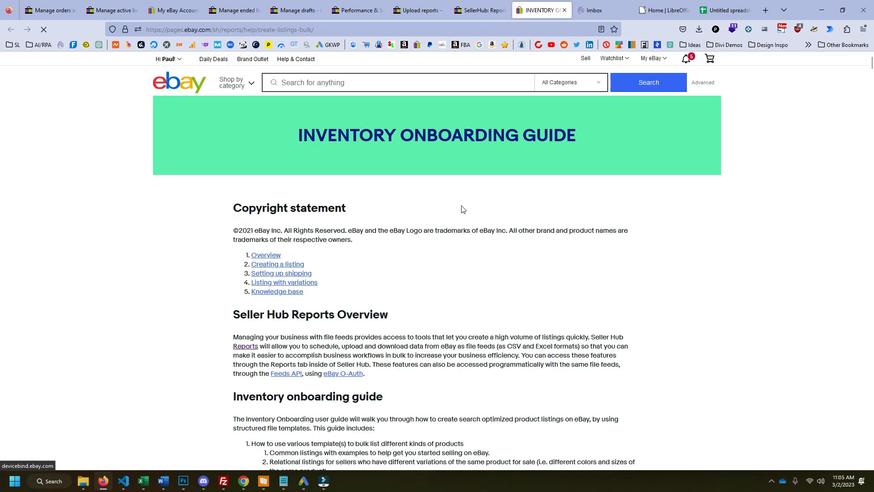
Step: Read down to Payment profile name and highlight its 50-character limit
scroll(down, 3)
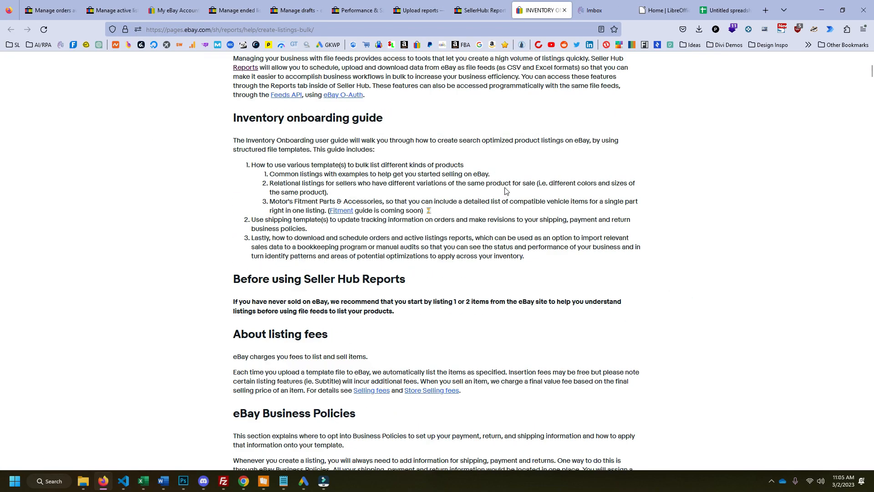
scroll(down, 3)
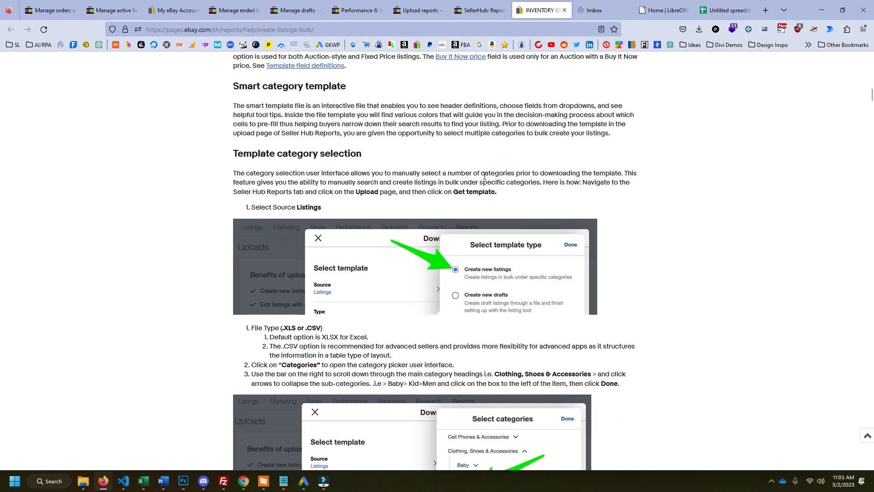
scroll(down, 3)
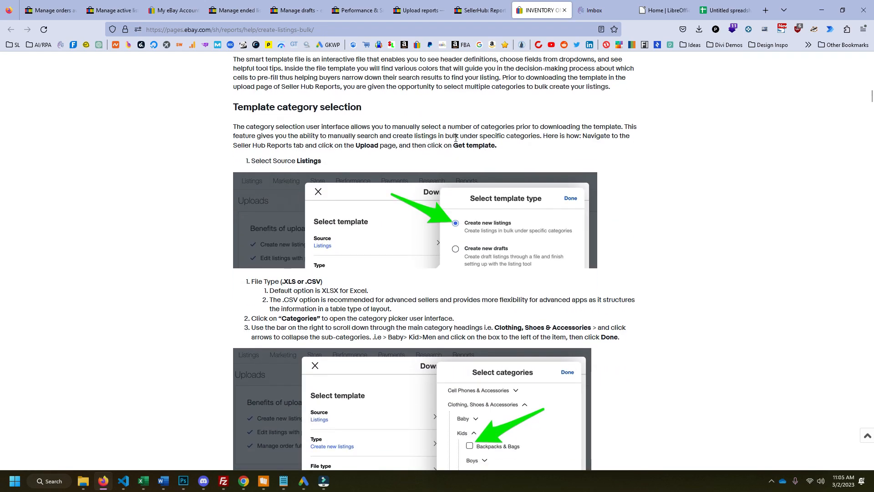
scroll(down, 3)
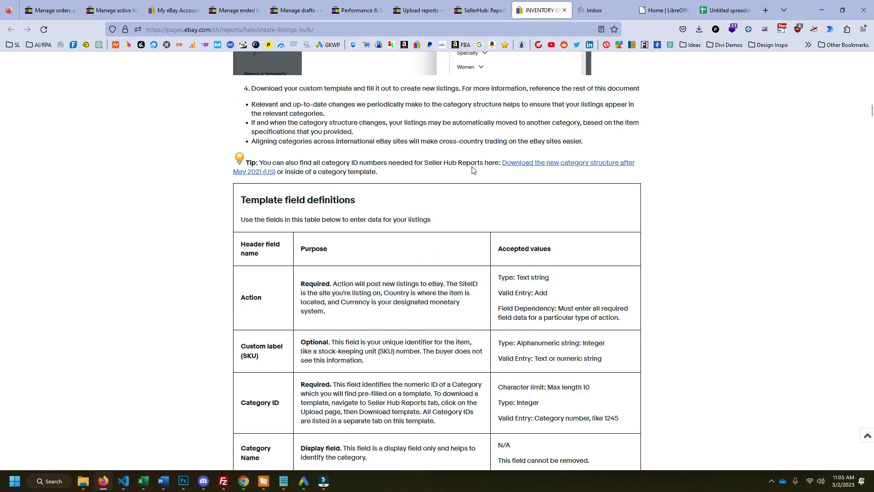
scroll(down, 3)
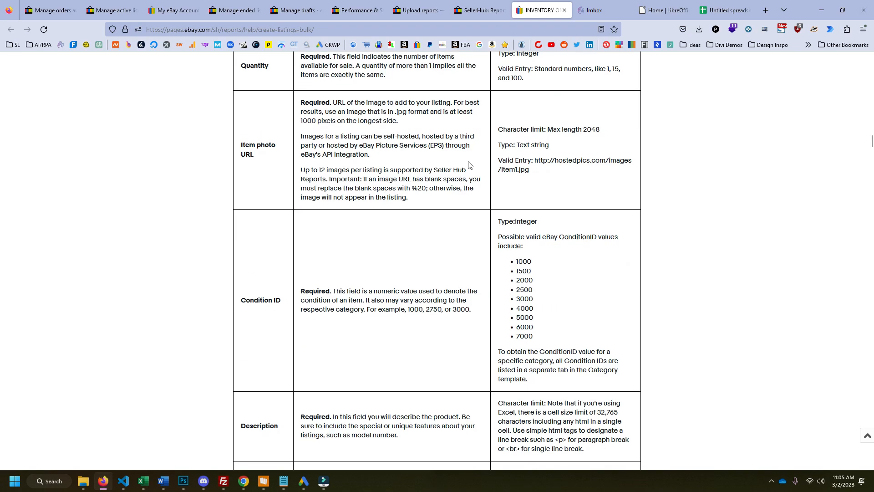
scroll(down, 3)
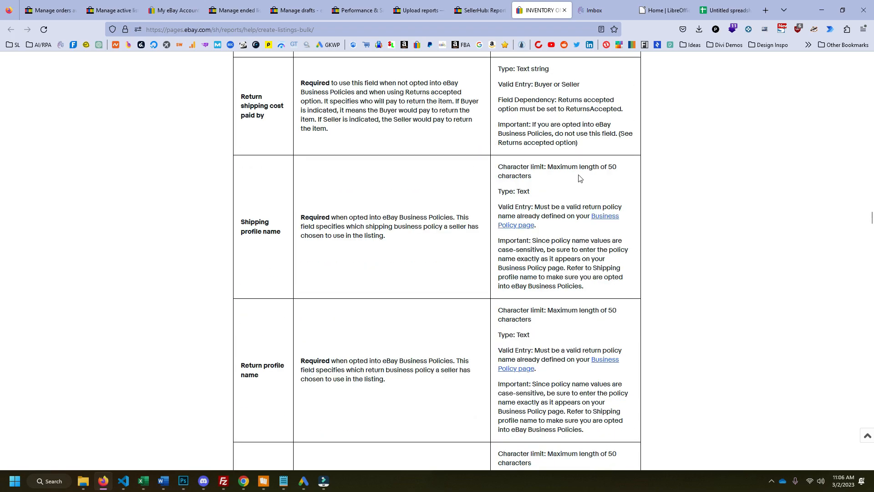
scroll(down, 3)
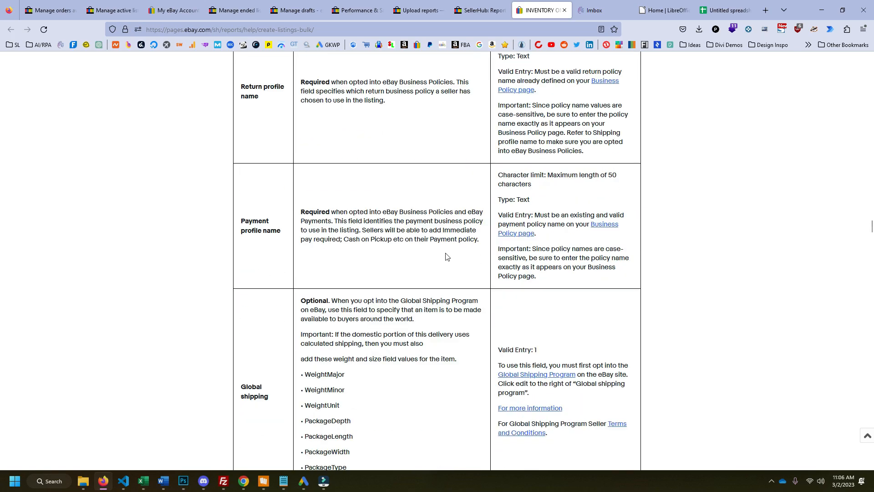
scroll(down, 3)
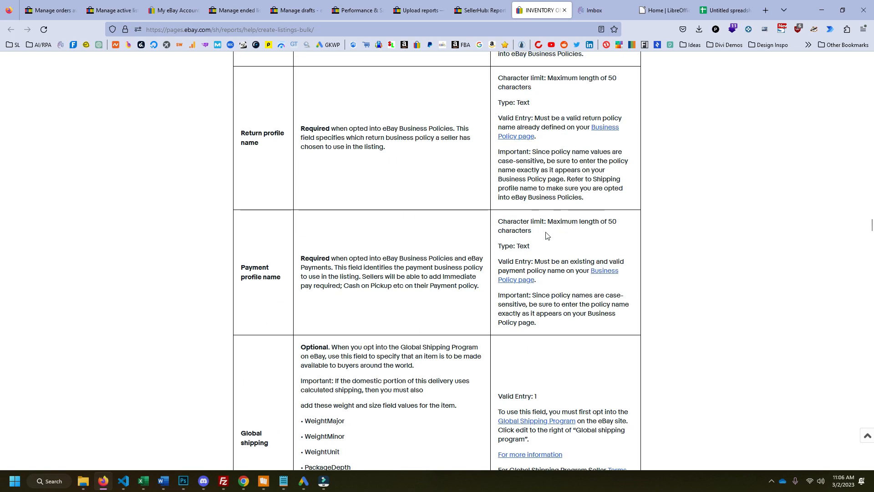
drag(499, 221, 531, 230)
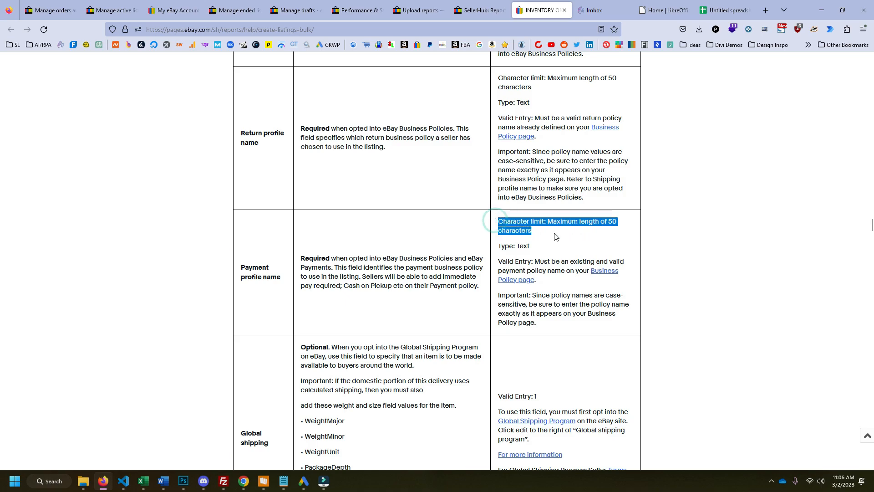
Step: Highlight the 12-picture limit, then read through shipping to the international shipping fields
scroll(down, 3)
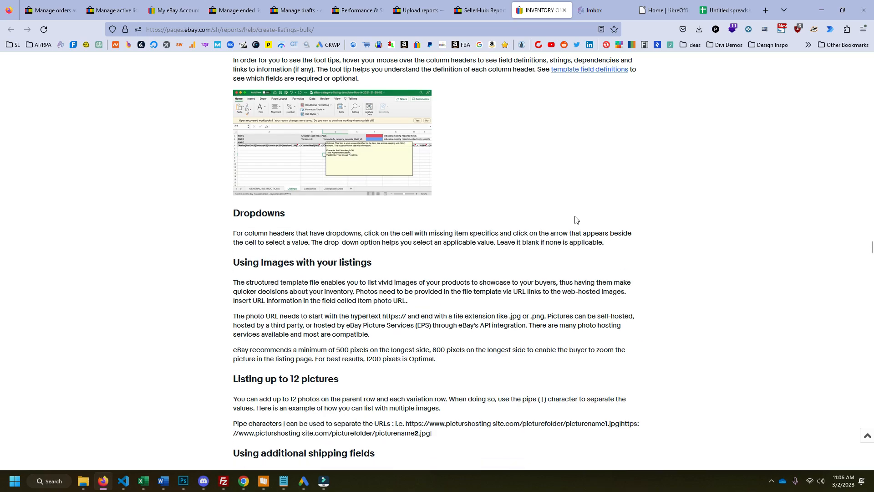
scroll(down, 3)
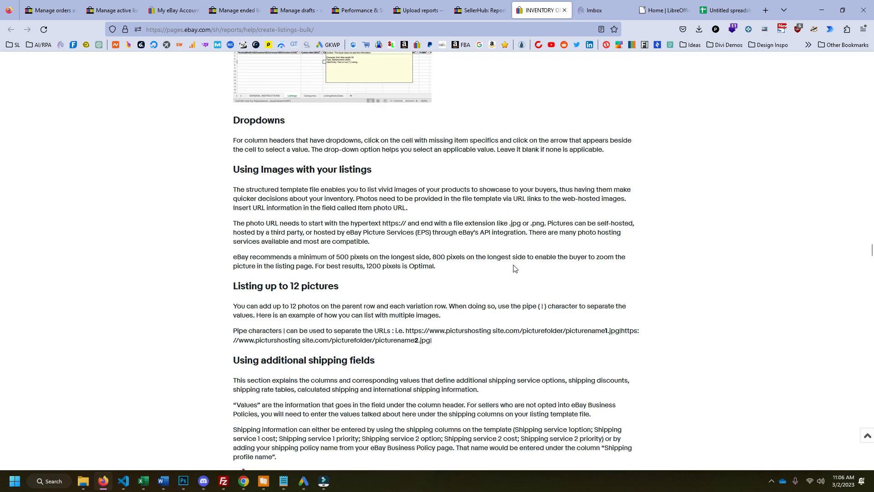
scroll(down, 3)
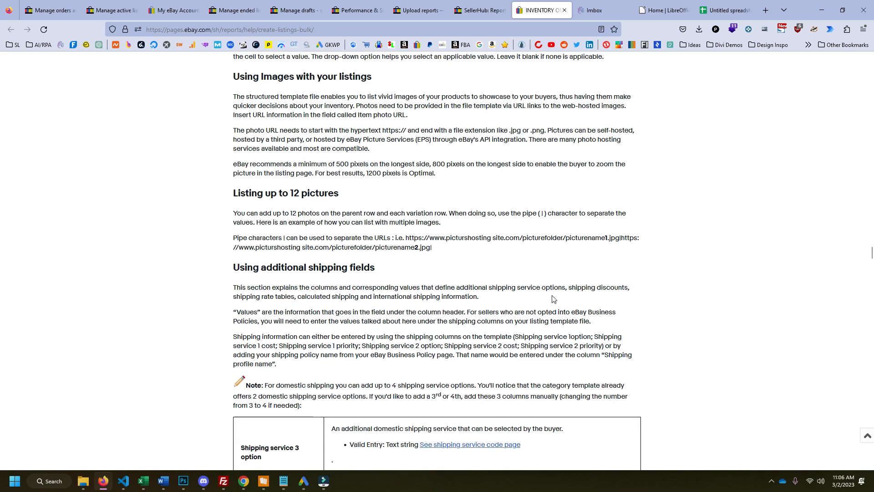
double_click(293, 192)
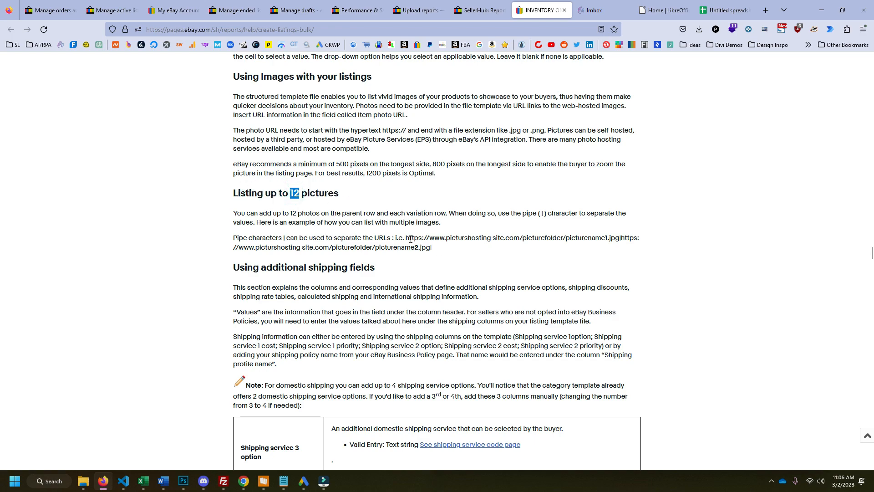
mouse_move(563, 234)
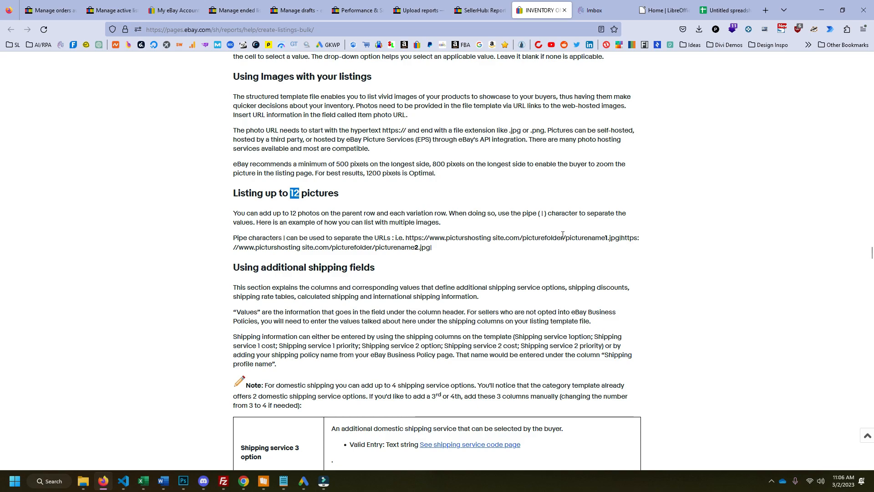
scroll(down, 3)
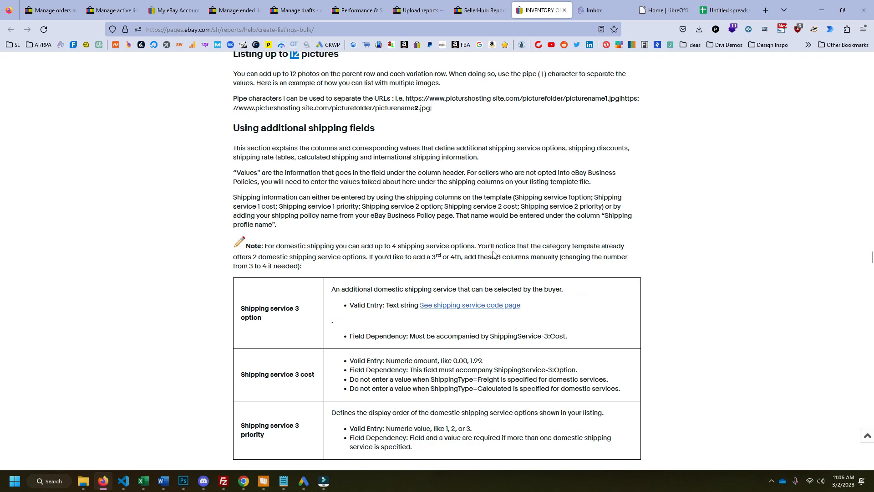
mouse_move(512, 302)
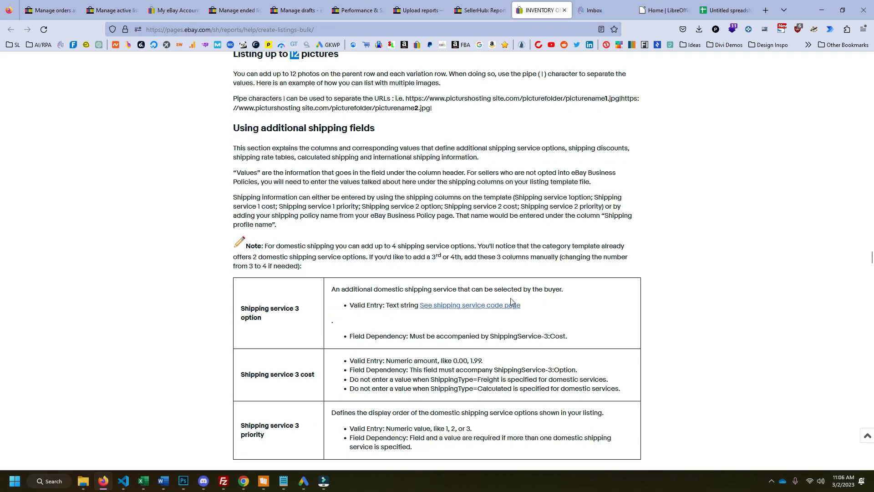
scroll(down, 3)
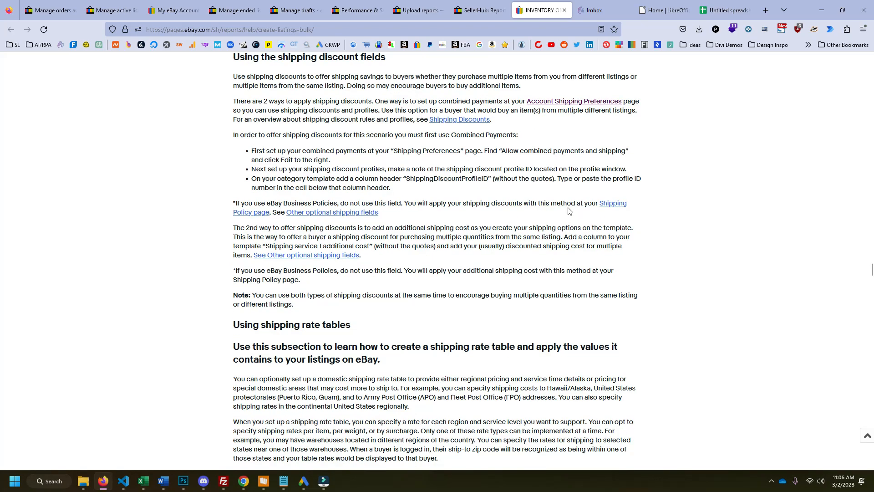
scroll(down, 3)
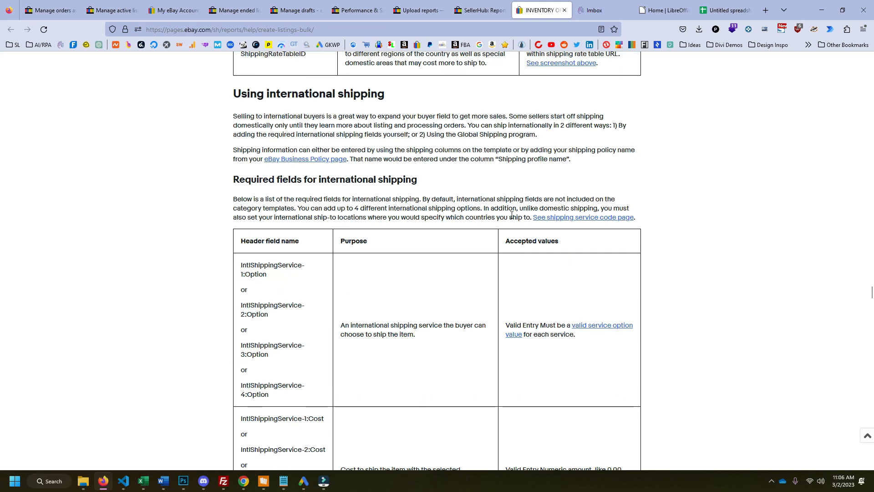
scroll(down, 3)
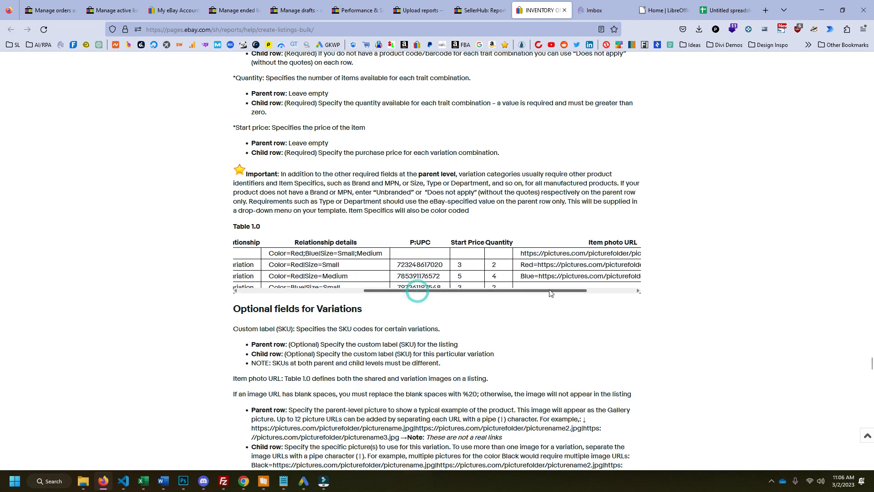
Step: Read the variations and Creating draft listings sections down to Upload draft templates
scroll(down, 3)
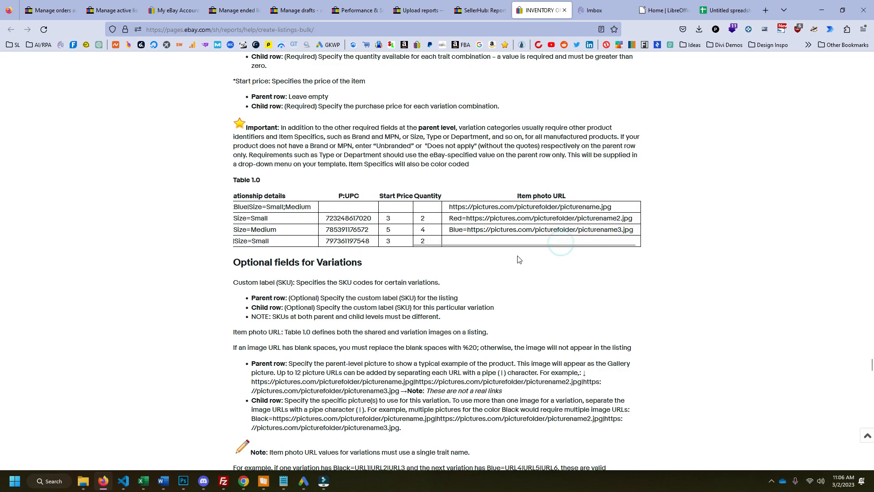
scroll(down, 3)
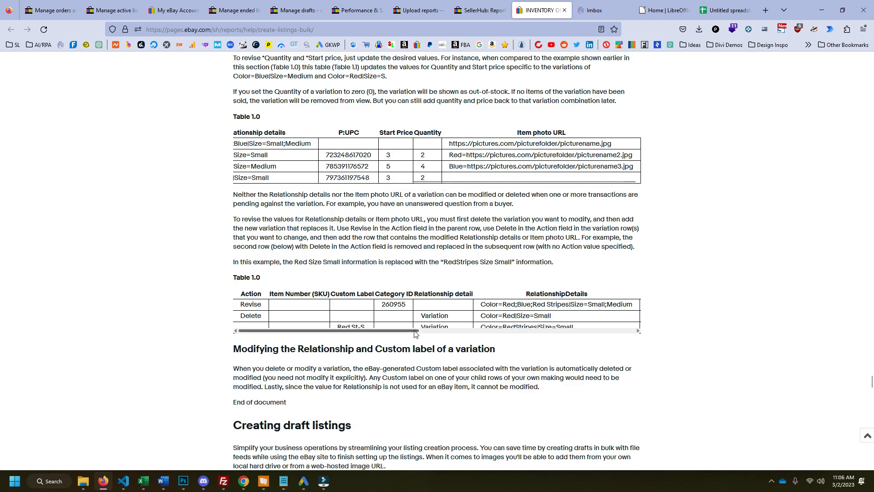
scroll(down, 3)
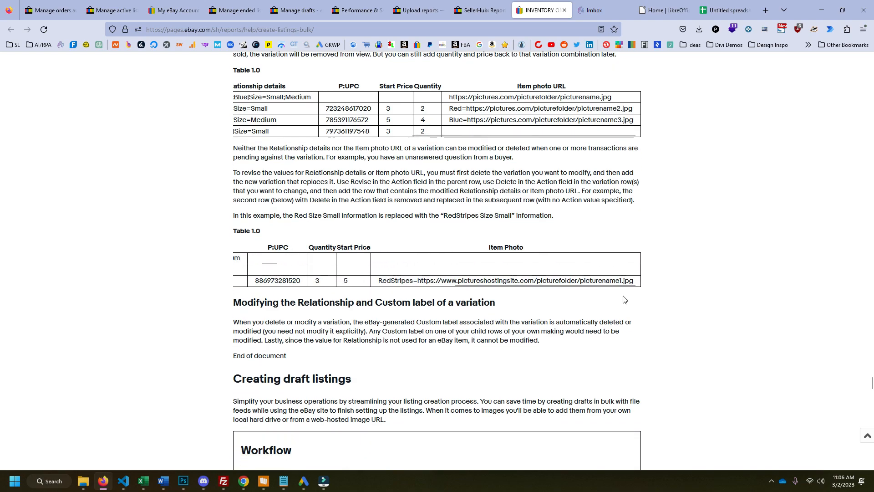
scroll(down, 3)
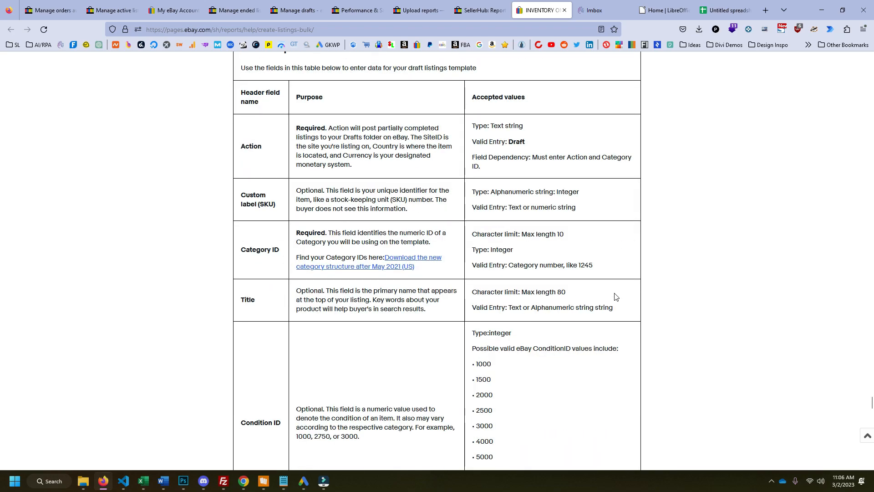
scroll(down, 3)
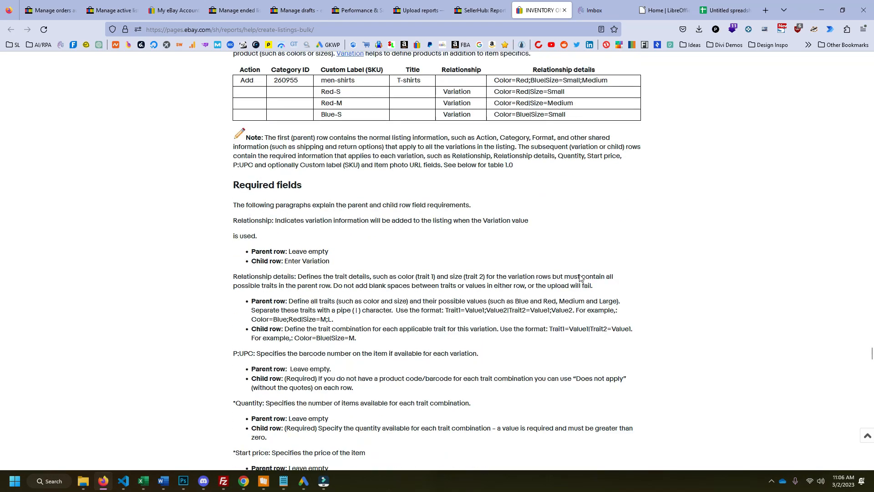
scroll(down, 3)
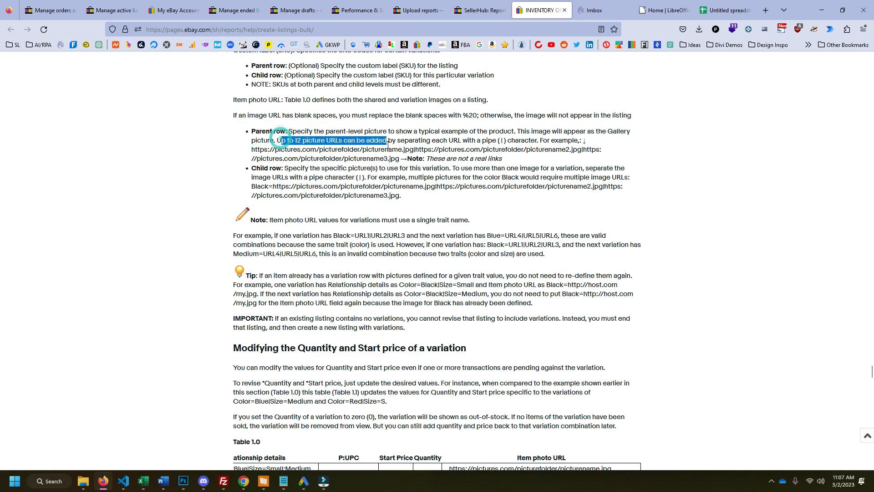
click(252, 149)
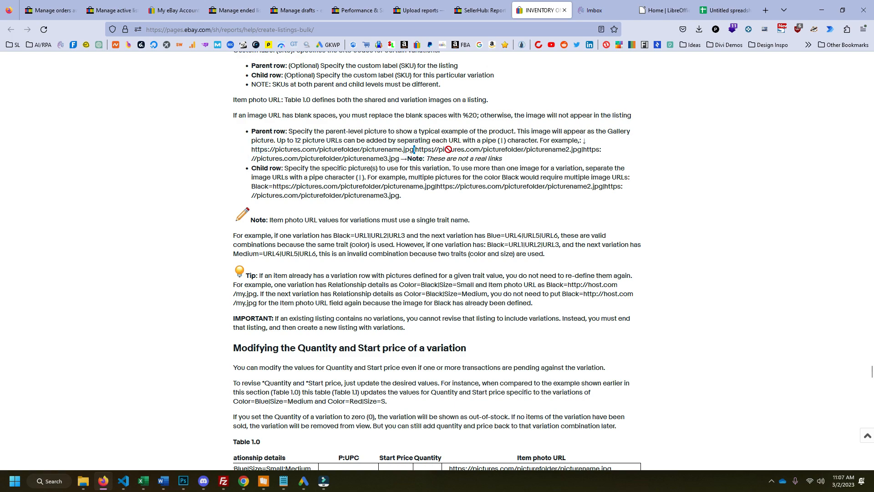
drag(431, 149, 601, 148)
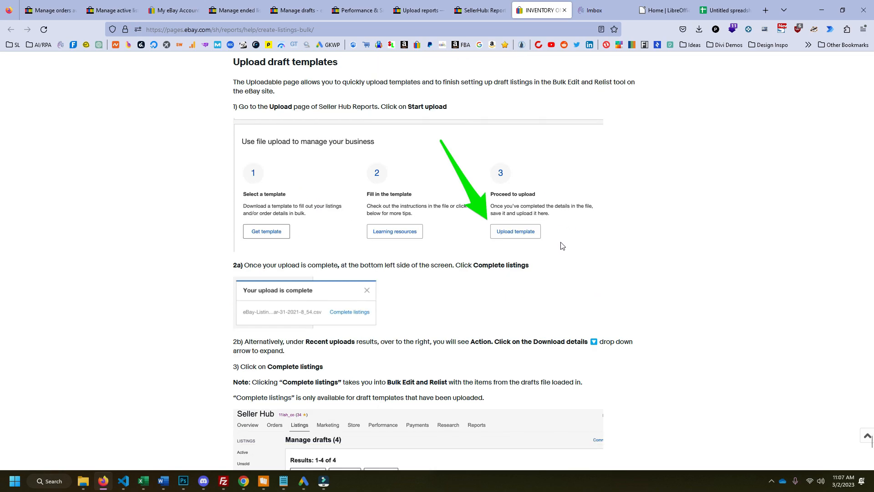
scroll(down, 3)
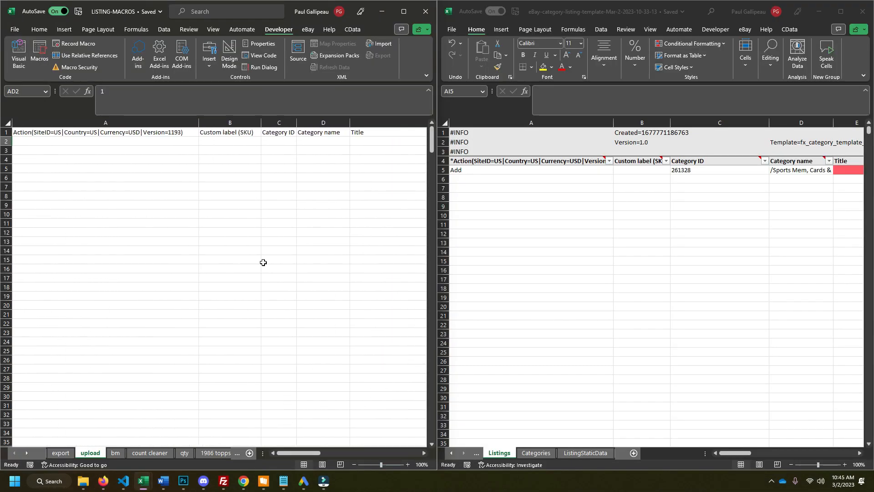
Step: Select row 2's manufacturer and player cells and reveal the WeightMinor columns holding 0 and 1
click(105, 141)
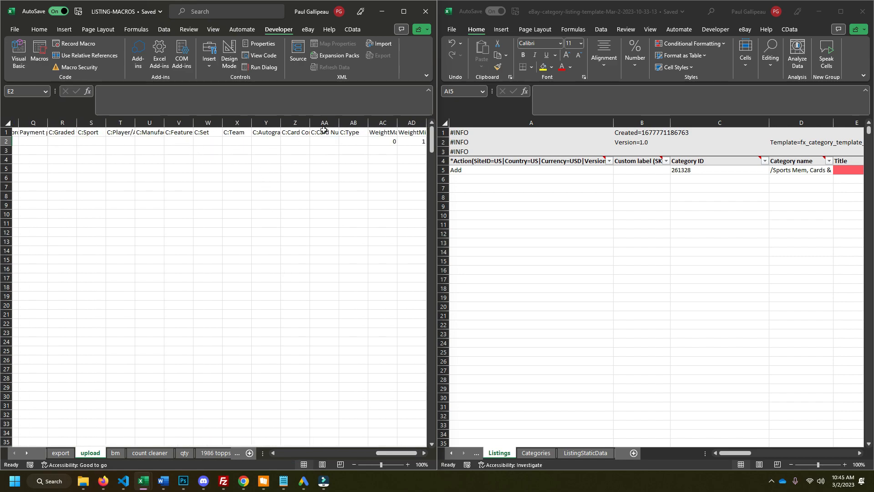
click(149, 142)
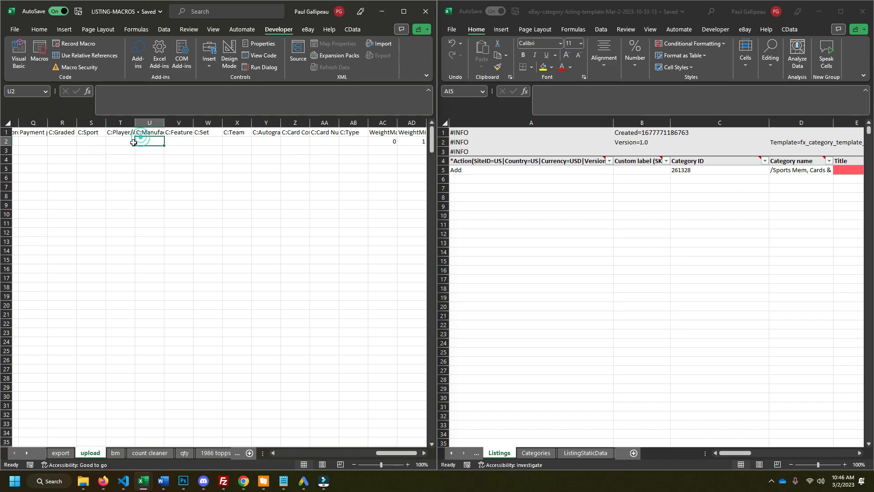
click(120, 141)
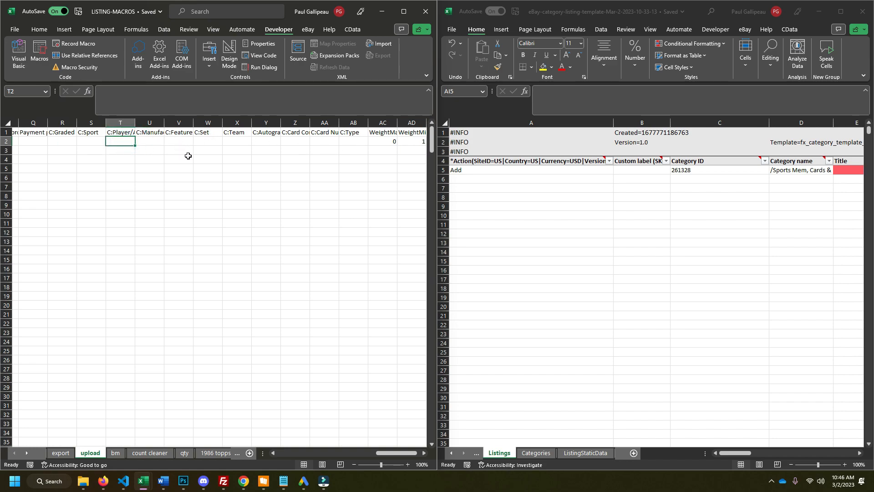
mouse_move(216, 142)
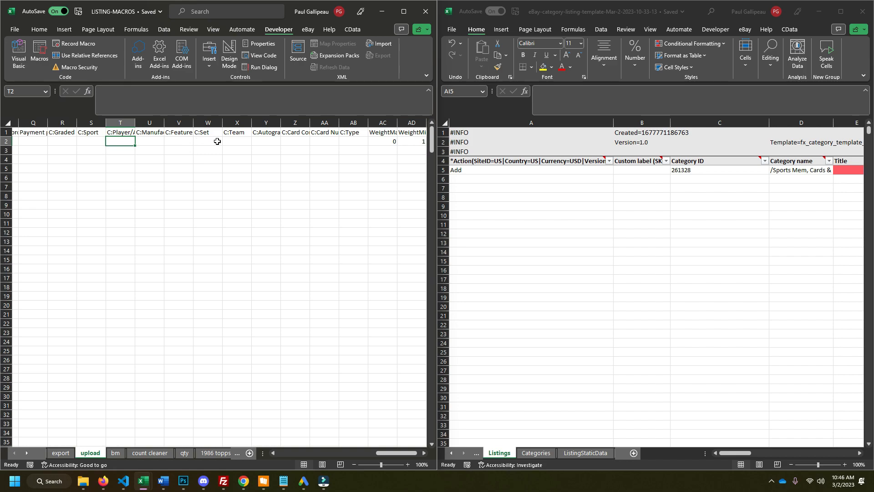
mouse_move(220, 142)
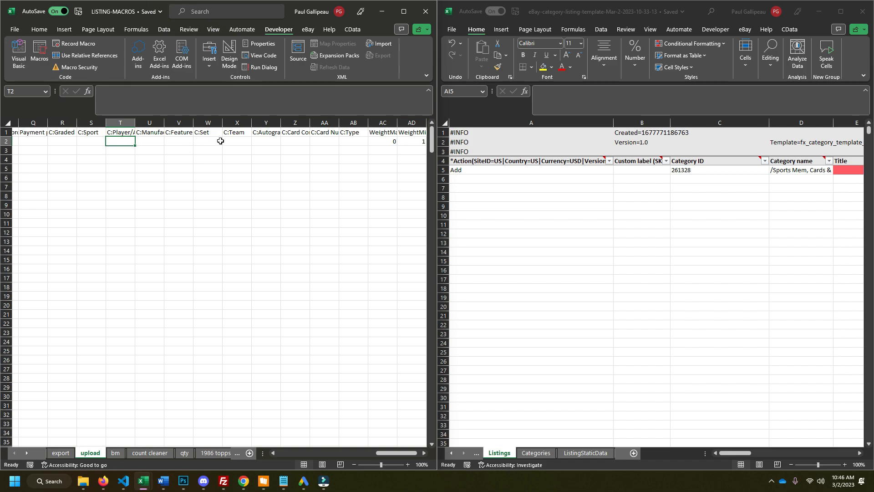
mouse_move(219, 141)
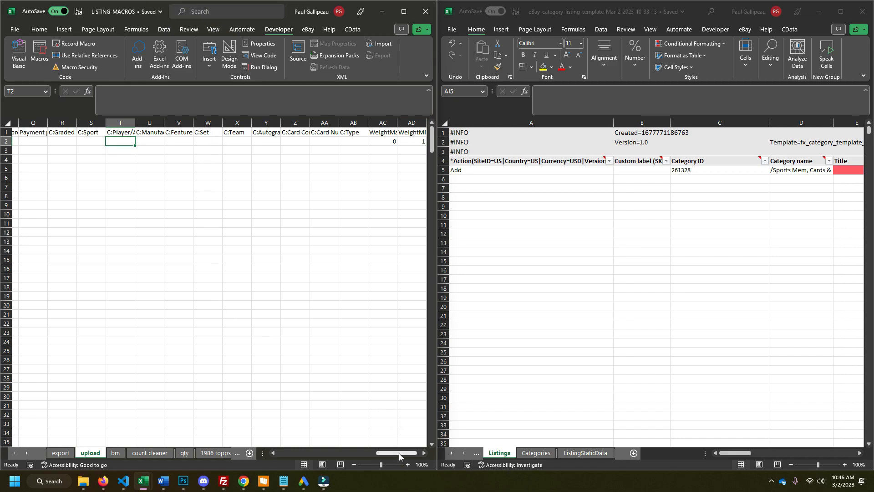
scroll(right, 3)
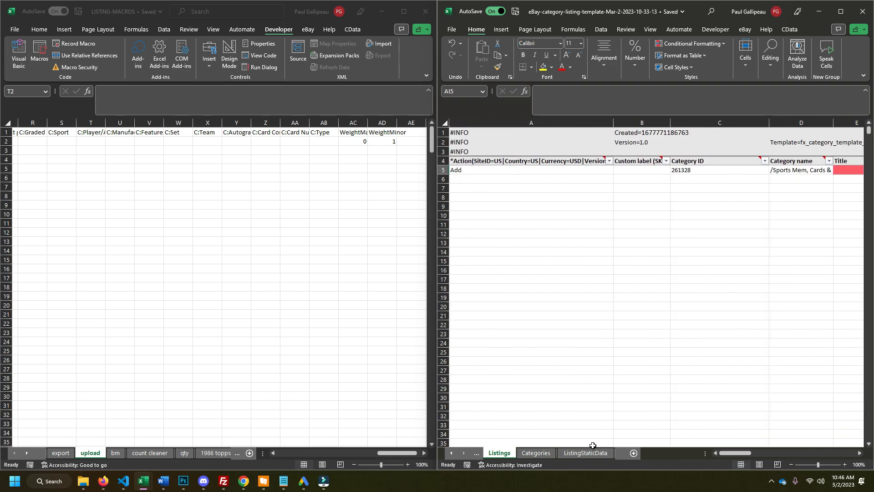
mouse_move(567, 271)
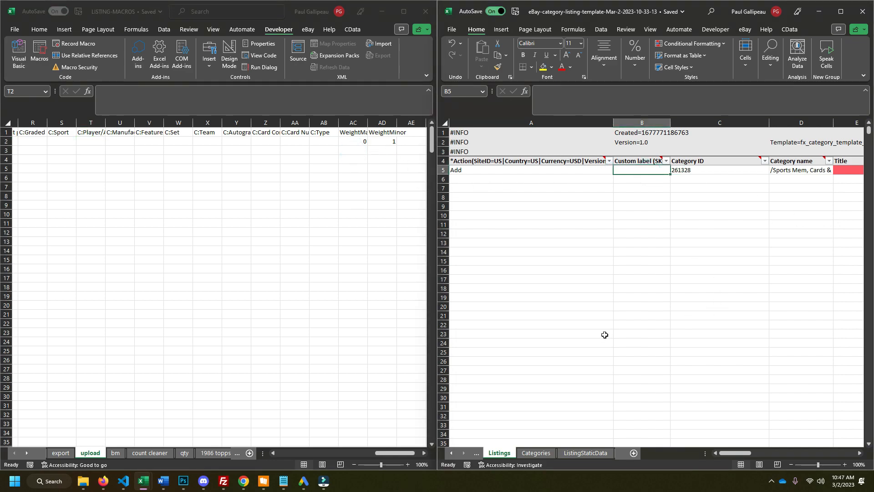
mouse_move(583, 330)
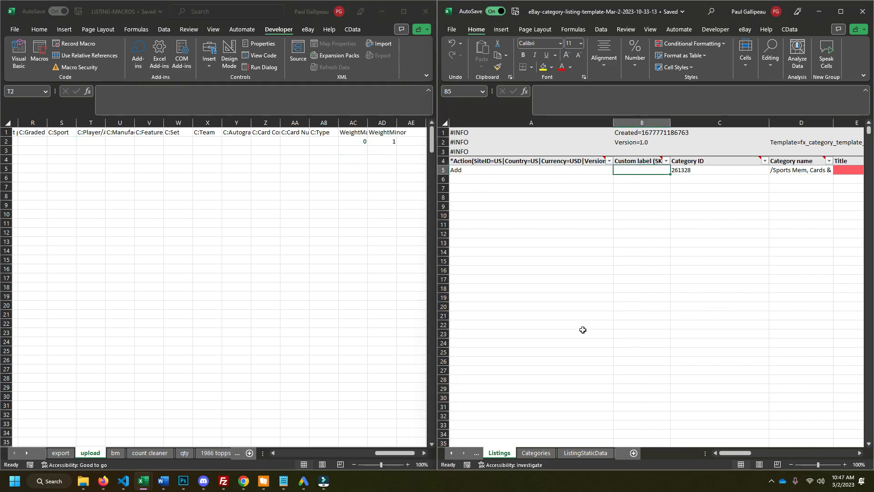